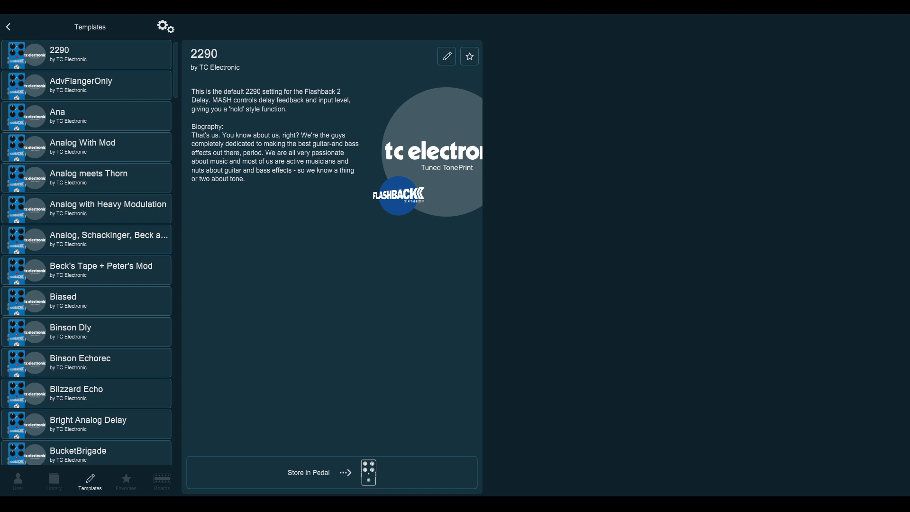
mouse_move(124, 471)
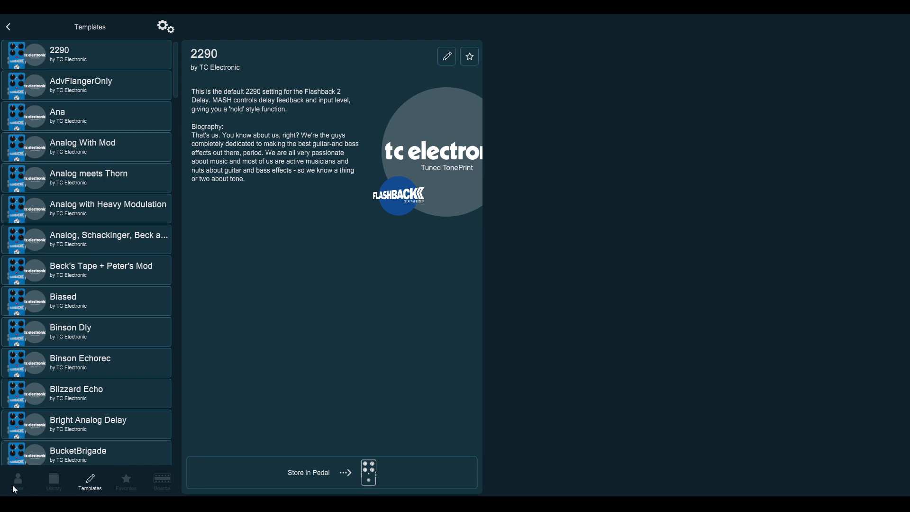
mouse_move(18, 484)
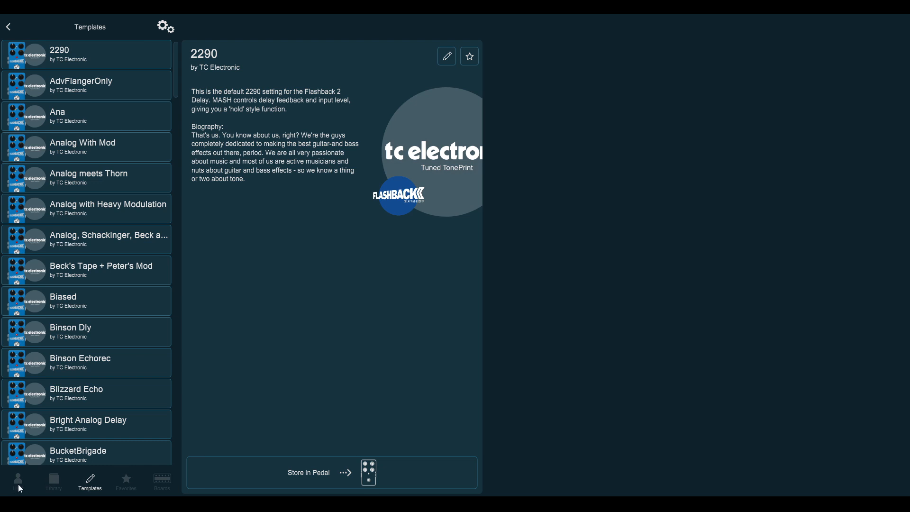
Step: Browse the User, artist Library and Templates lists, finishing on the empty Favorites list
left_click(17, 480)
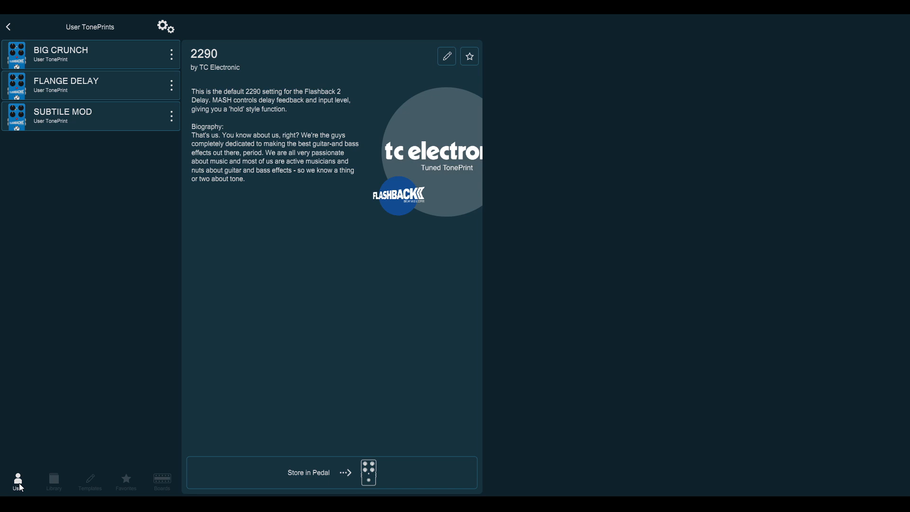
left_click(52, 480)
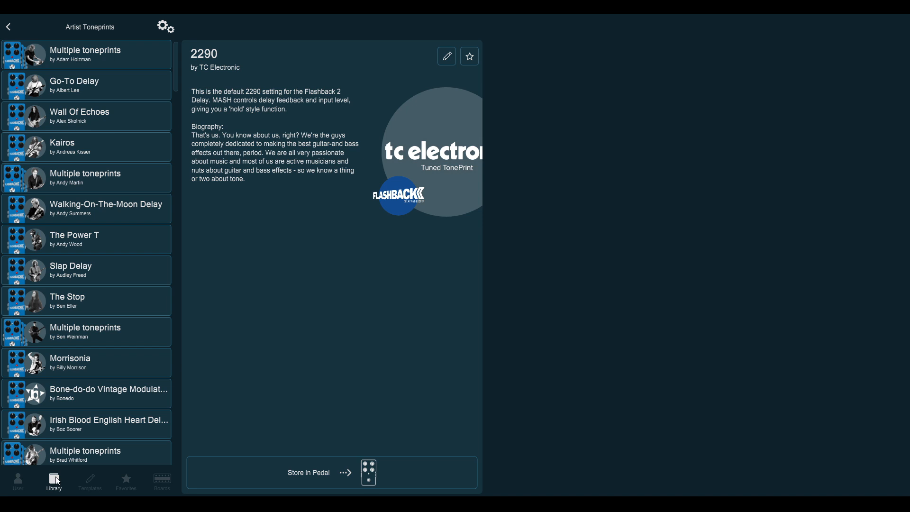
left_click(89, 481)
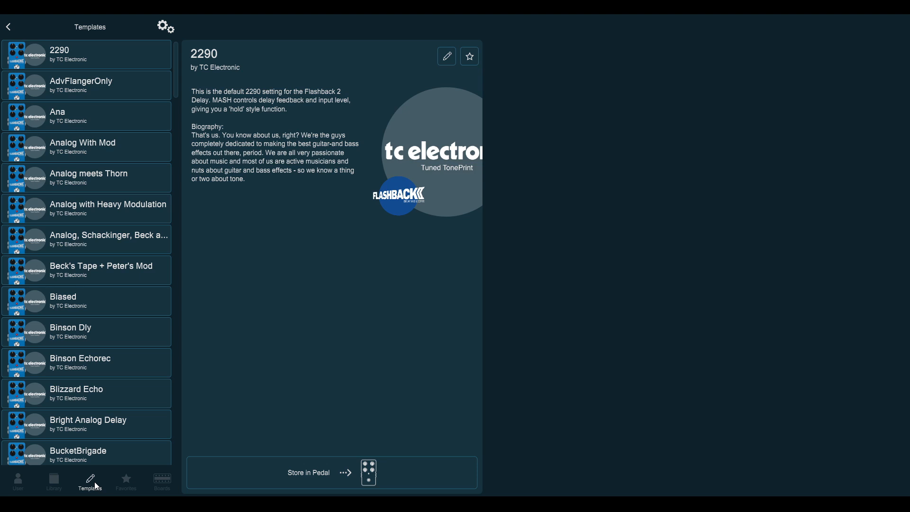
left_click(126, 481)
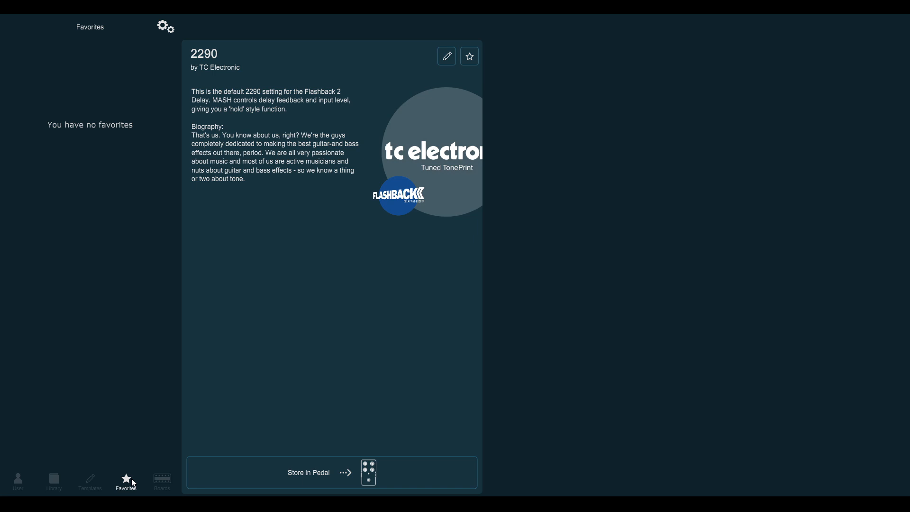
mouse_move(23, 482)
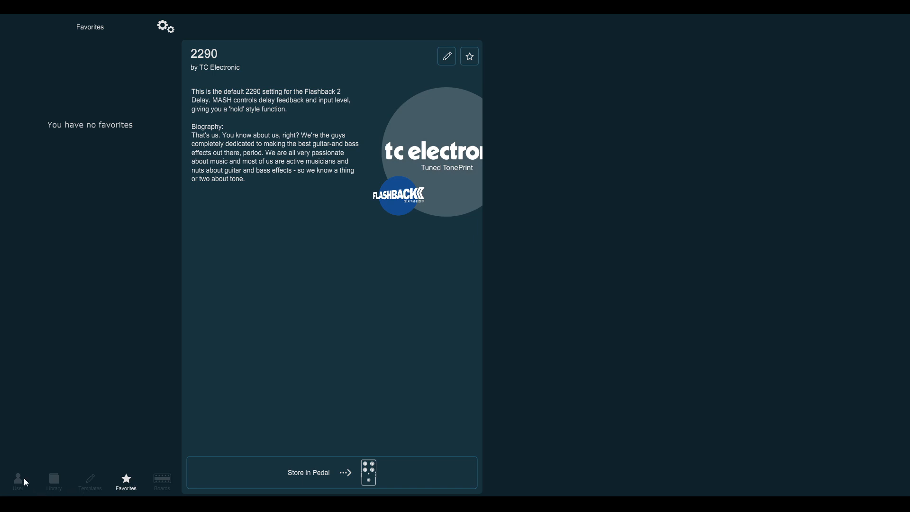
Step: Pick BIG CRUNCH from the User TonePrints and open it in the editor
left_click(18, 479)
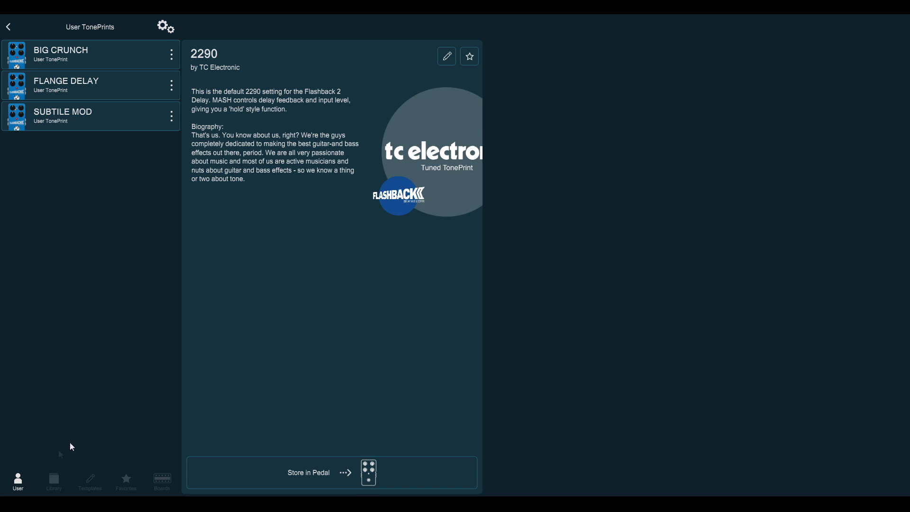
mouse_move(82, 386)
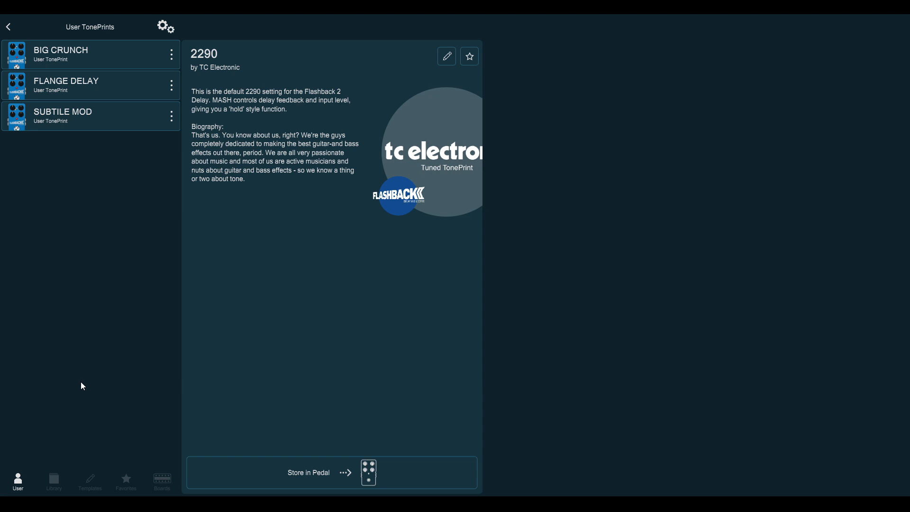
mouse_move(74, 354)
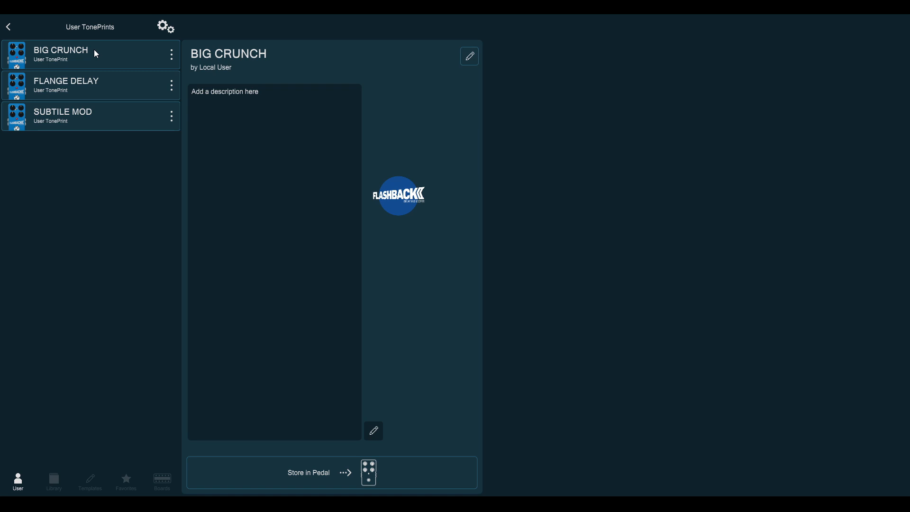
mouse_move(473, 59)
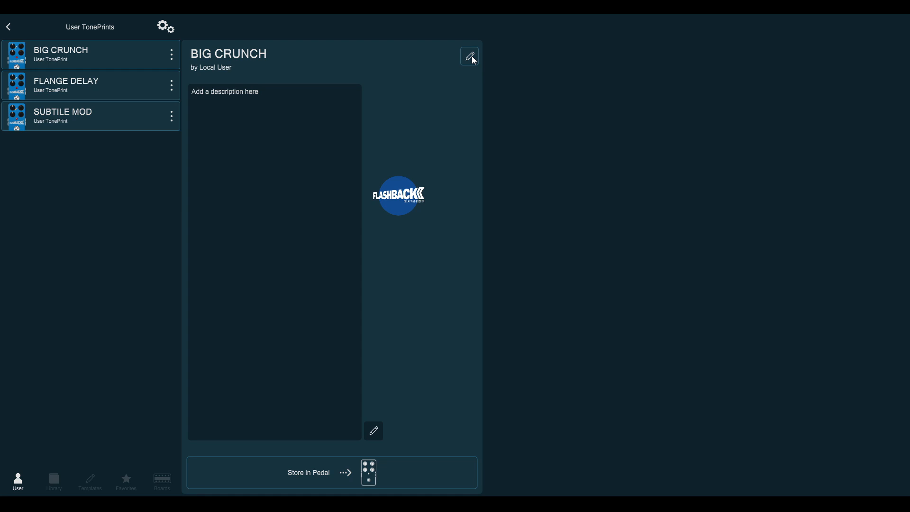
left_click(470, 57)
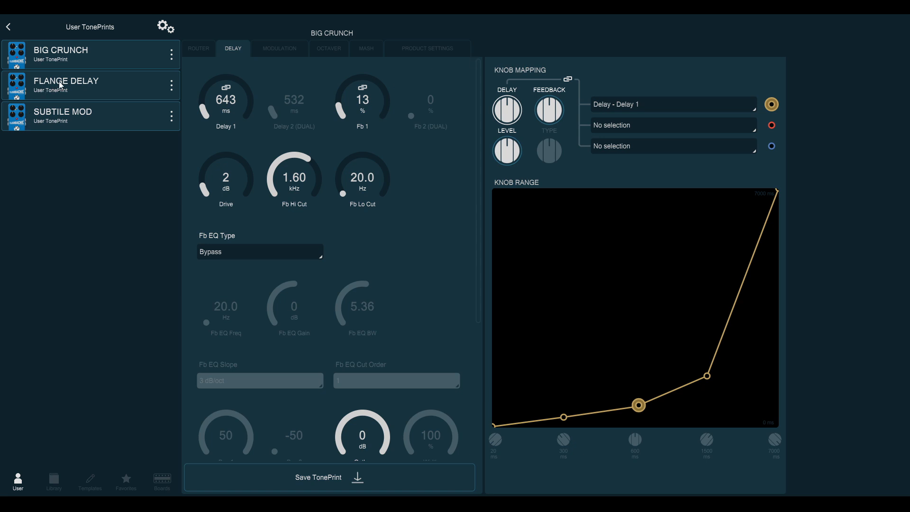
Step: Display the FLANGE DELAY user TonePrint's info page
left_click(65, 85)
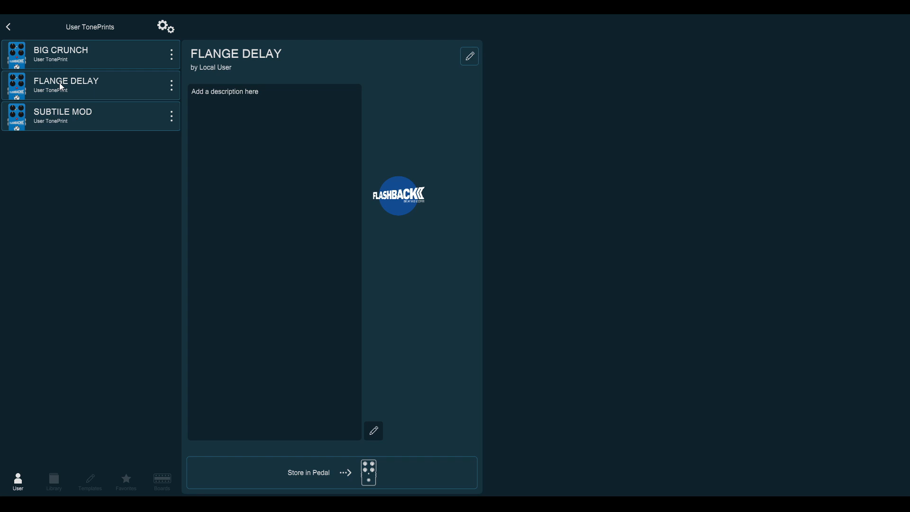
mouse_move(67, 121)
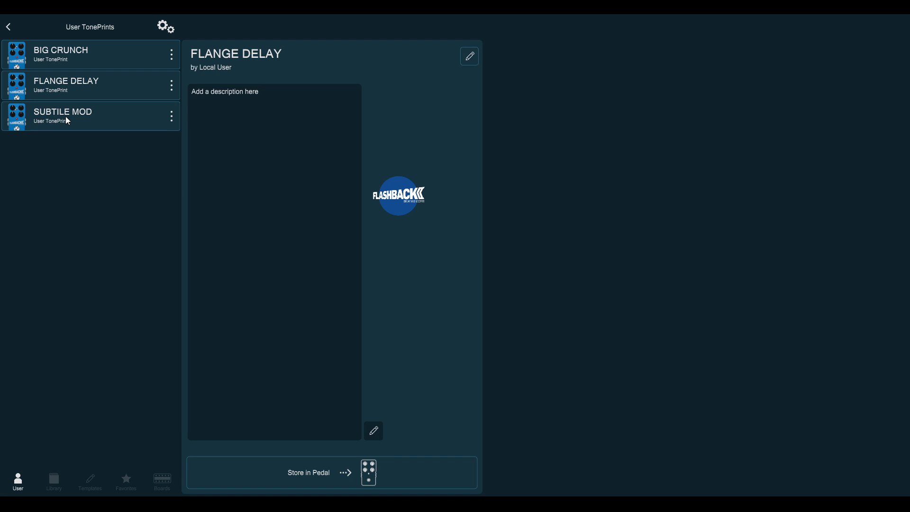
Step: View SUBTILE MOD's info page, then switch back to BIG CRUNCH's details
left_click(63, 115)
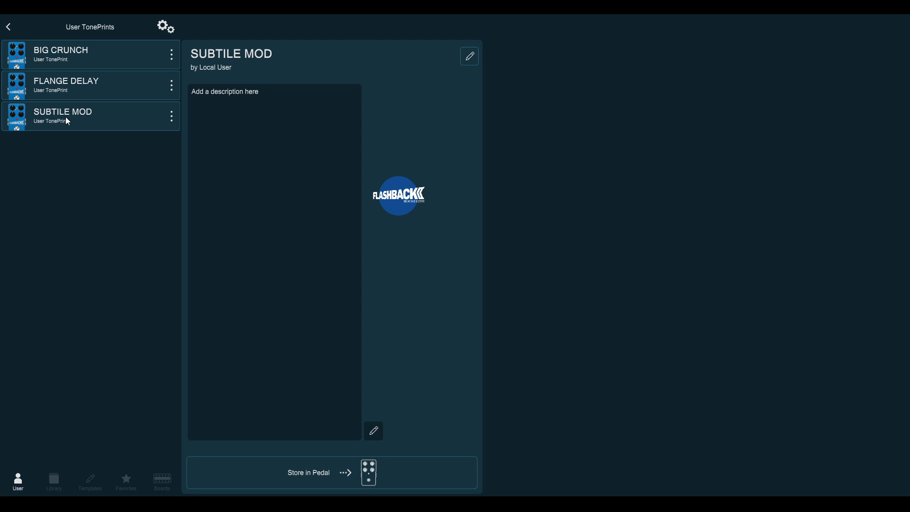
mouse_move(107, 76)
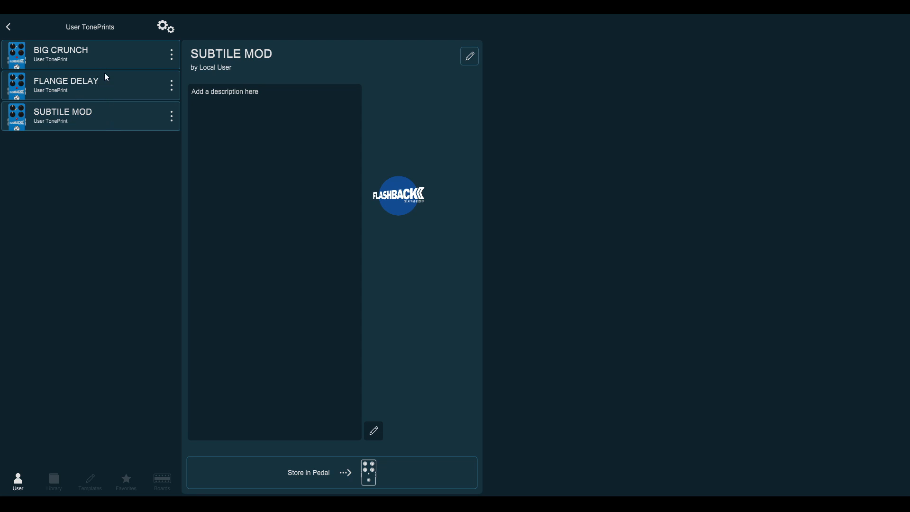
left_click(60, 54)
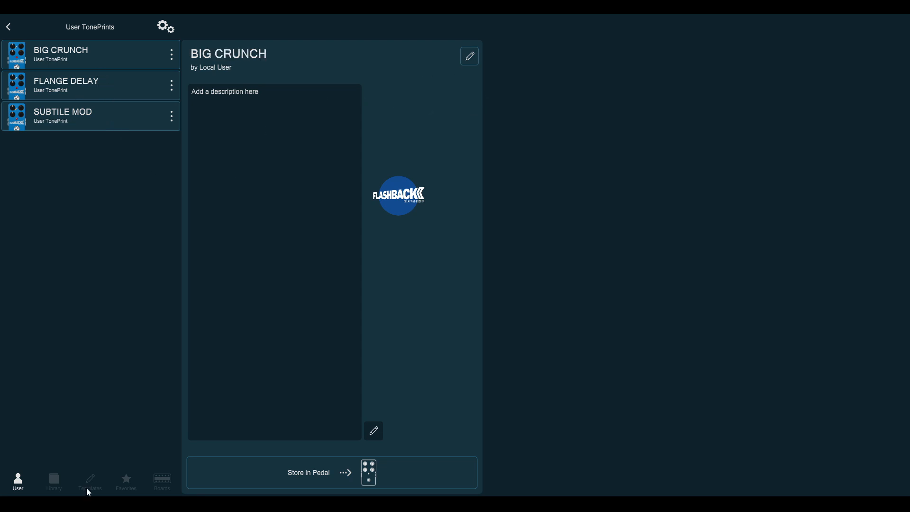
Step: Select the 2290 template from the Templates list and open it for editing
left_click(90, 482)
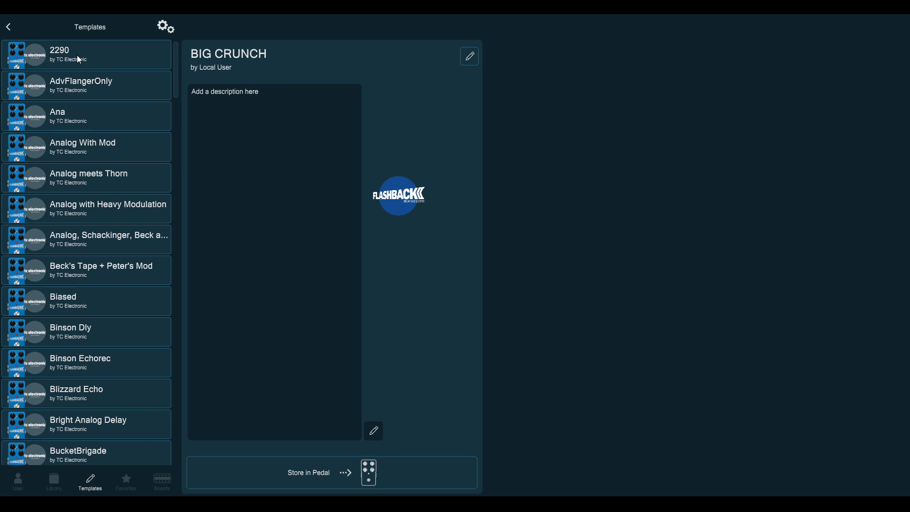
left_click(60, 54)
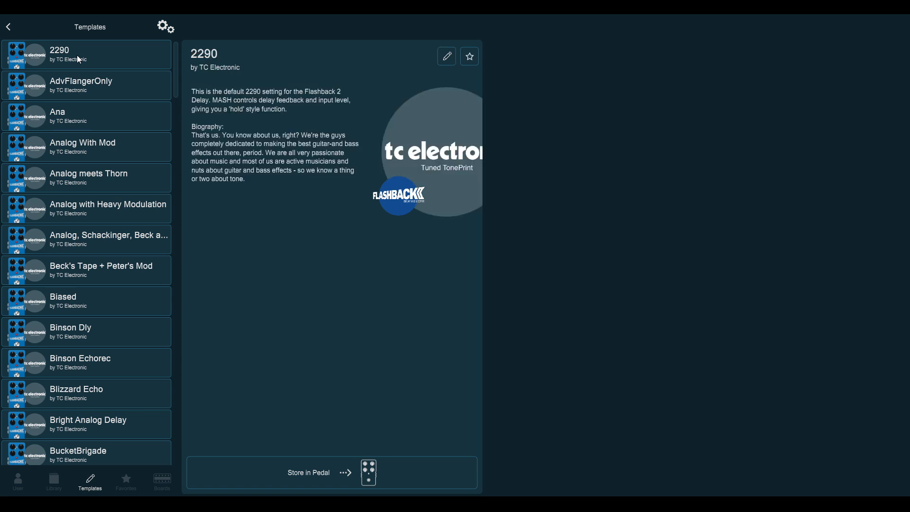
mouse_move(297, 187)
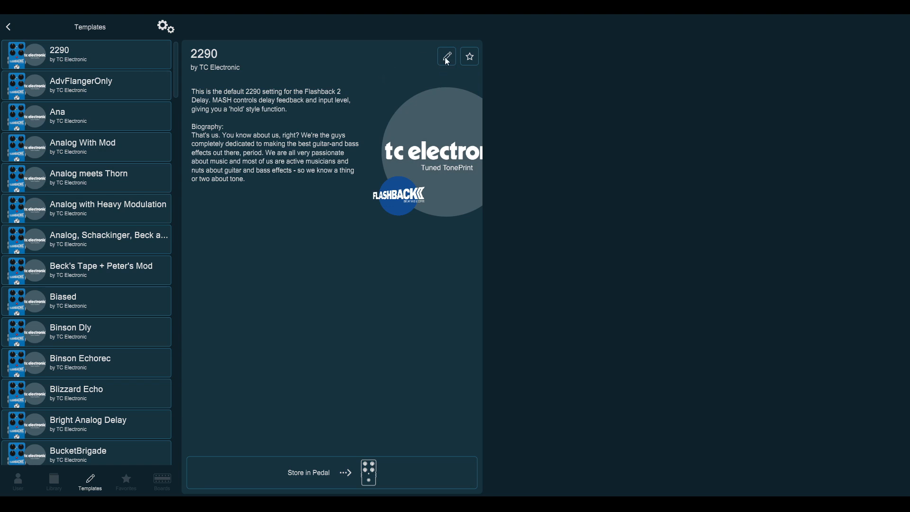
left_click(446, 56)
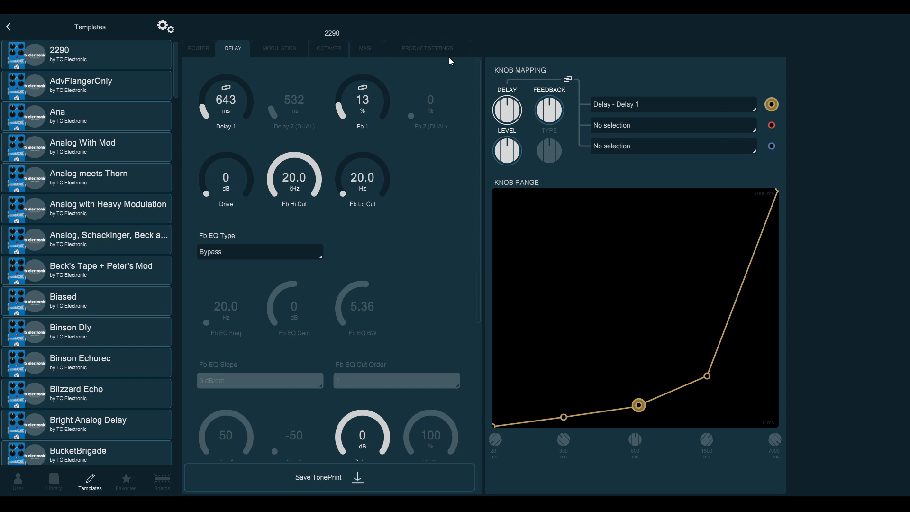
mouse_move(235, 107)
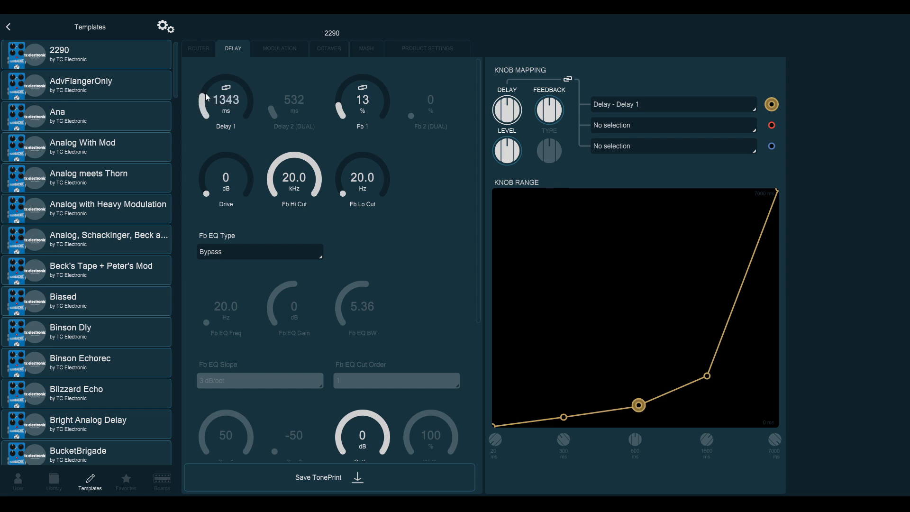
Step: Shorten the Delay 1 time and raise Fb 1 feedback to 20 percent
left_click_drag(226, 99, 226, 116)
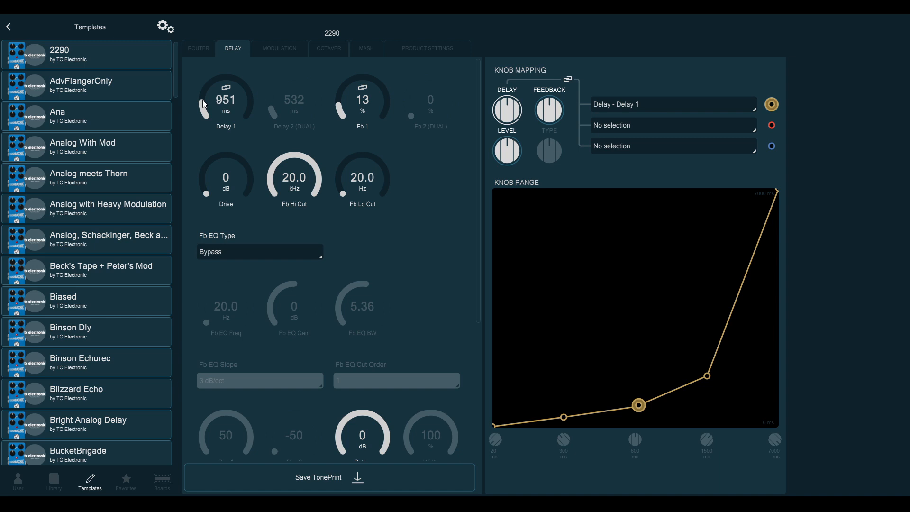
double_click(225, 100)
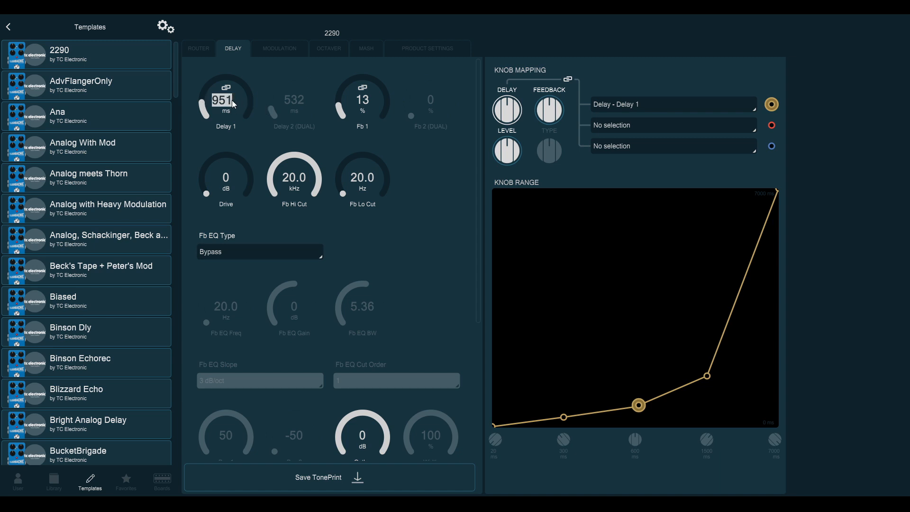
left_click_drag(226, 100, 225, 107)
type("650")
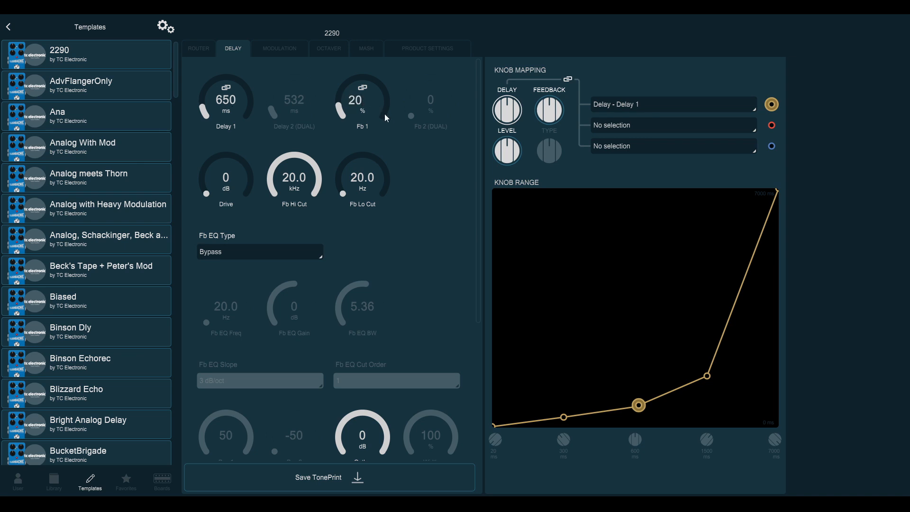
mouse_move(381, 157)
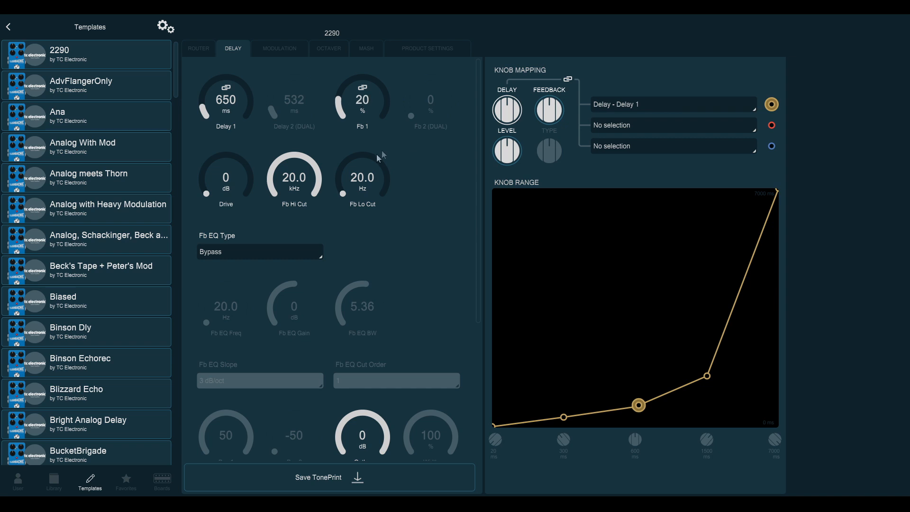
mouse_move(296, 205)
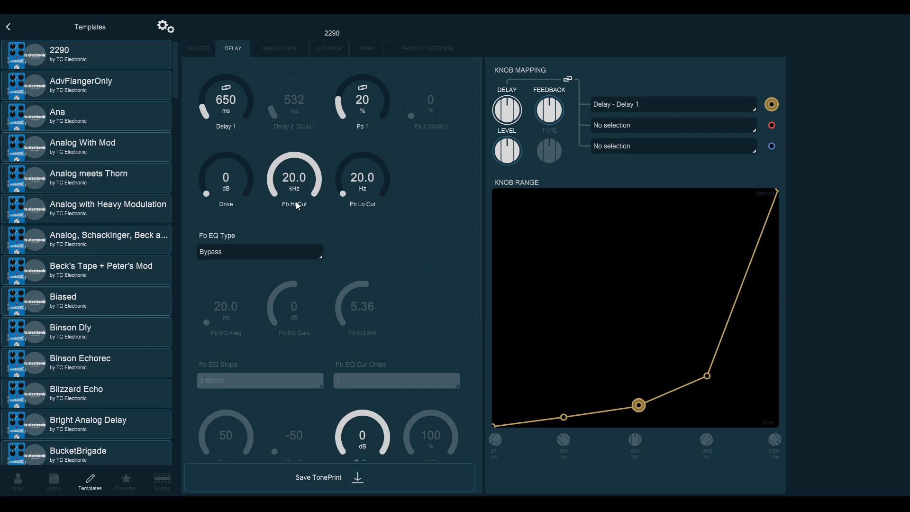
mouse_move(297, 184)
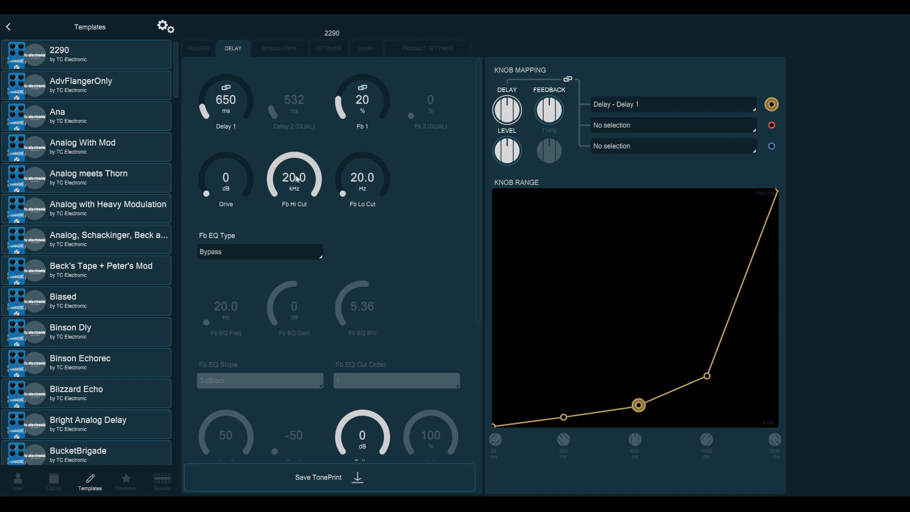
mouse_move(316, 195)
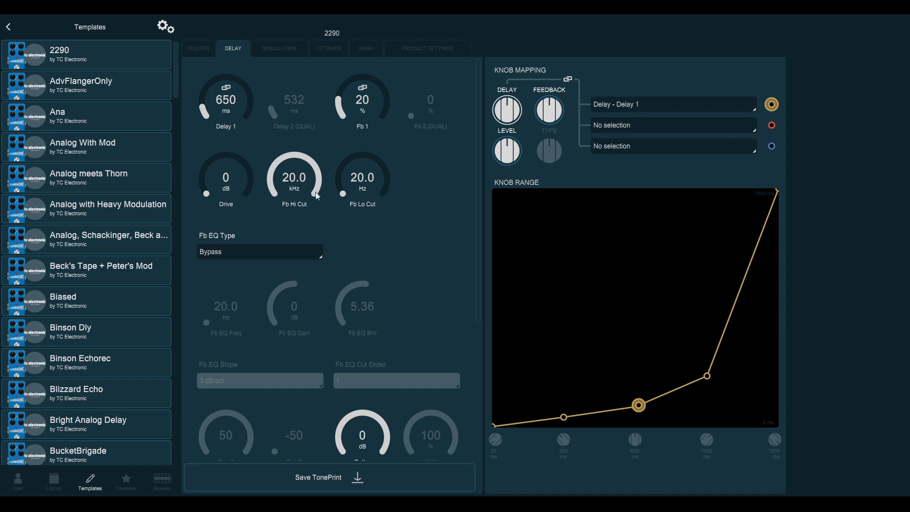
Step: Sweep the Fb Hi Cut knob through 14.0, 11.2 and 10.0 kHz, settling at 8.00 kHz
left_click_drag(318, 195, 296, 171)
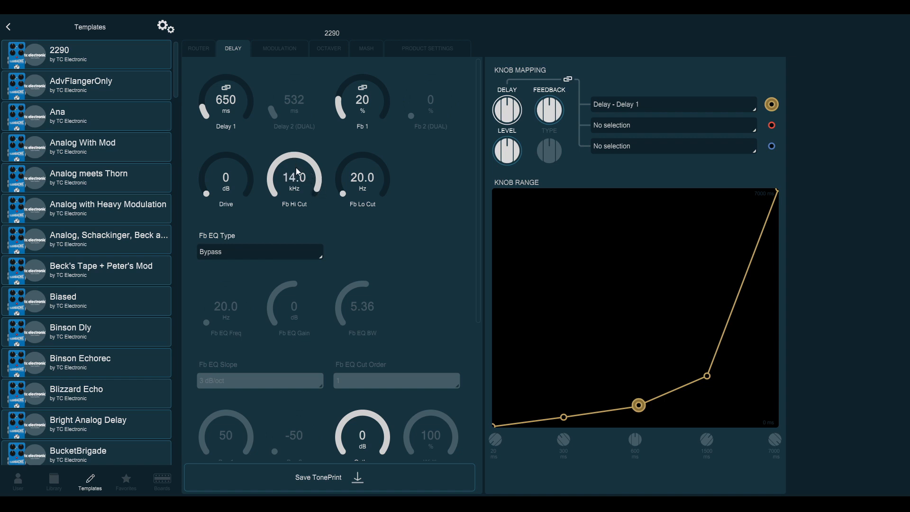
left_click_drag(294, 177, 294, 186)
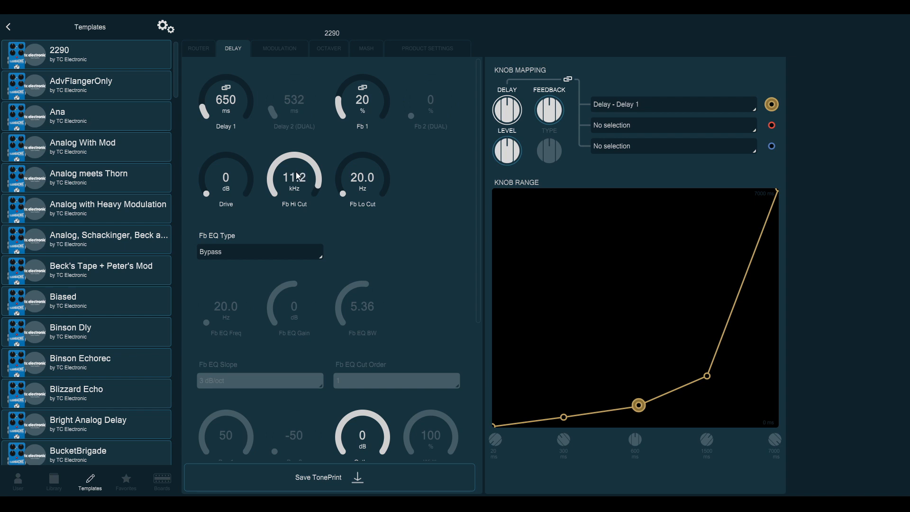
left_click_drag(294, 177, 294, 192)
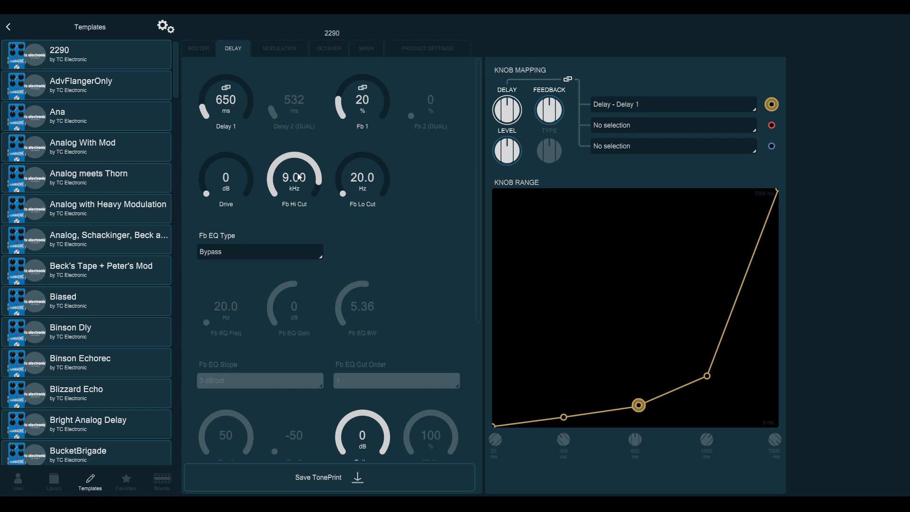
left_click_drag(295, 176, 294, 163)
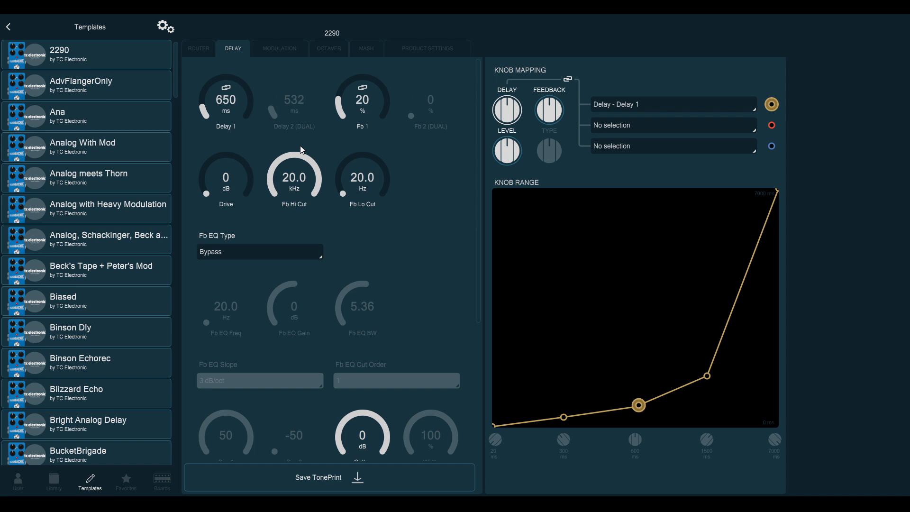
mouse_move(334, 119)
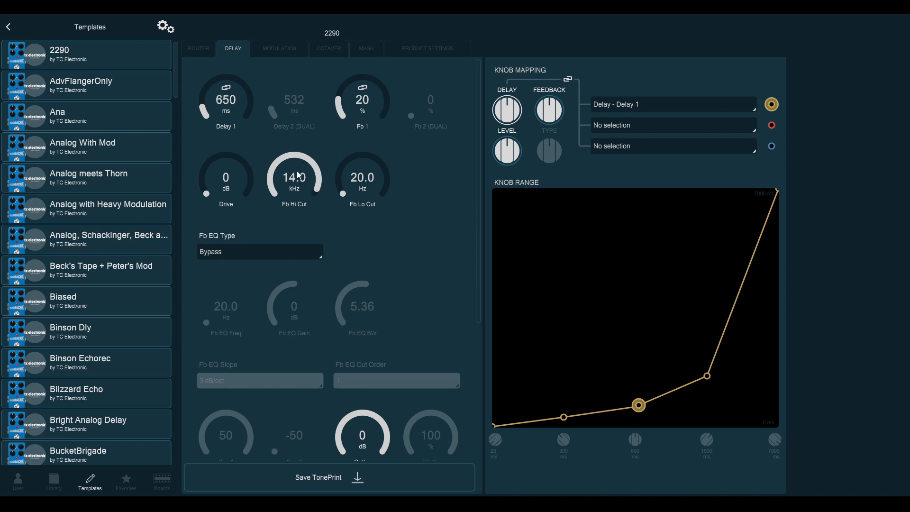
left_click_drag(294, 177, 294, 189)
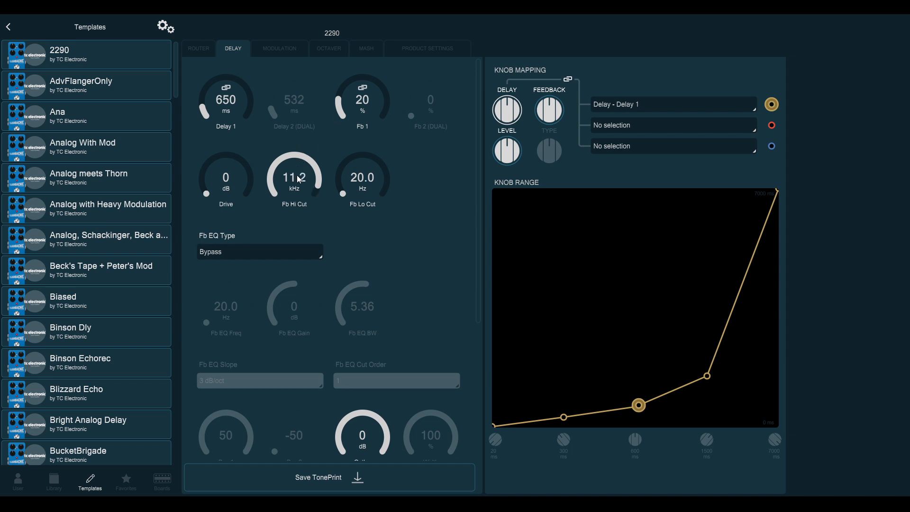
left_click_drag(295, 177, 294, 192)
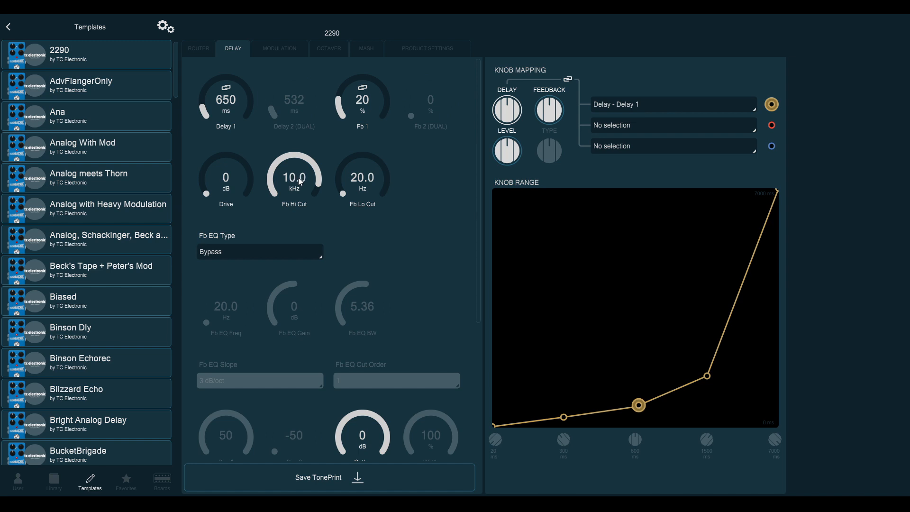
left_click_drag(294, 177, 297, 188)
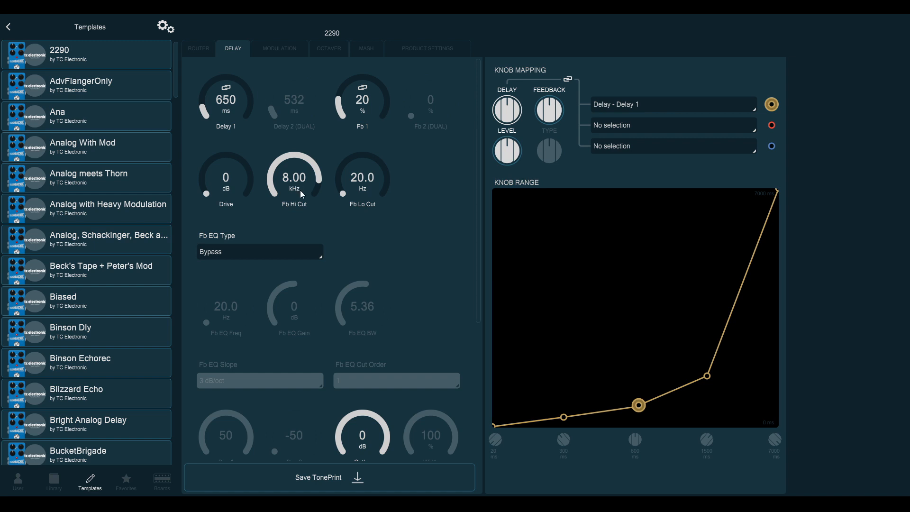
mouse_move(325, 137)
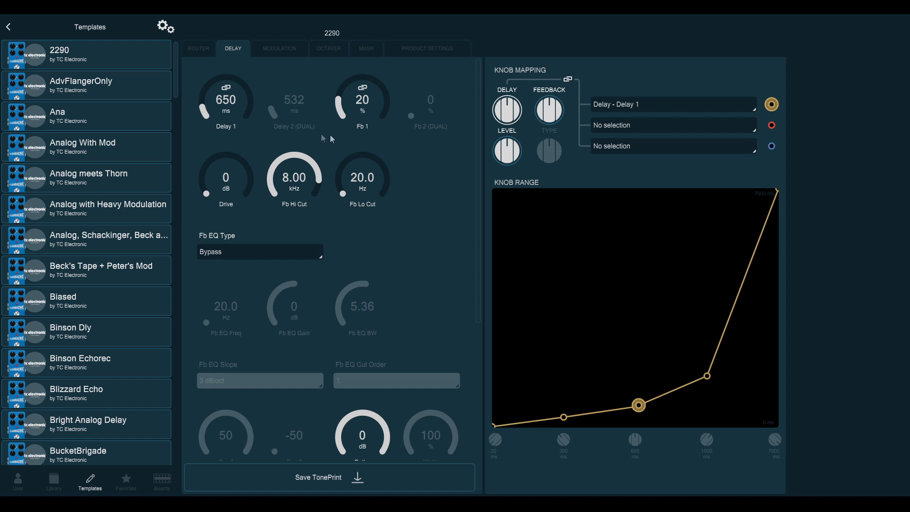
mouse_move(340, 172)
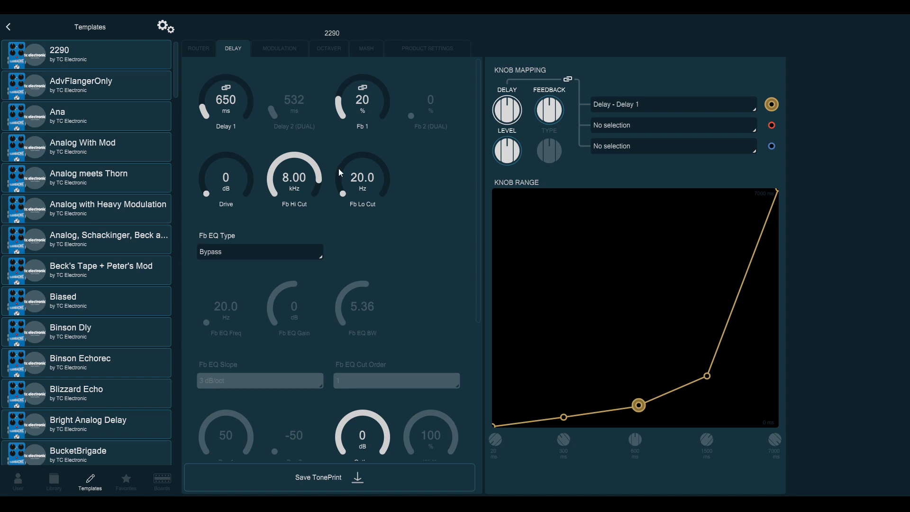
scroll("down", 3)
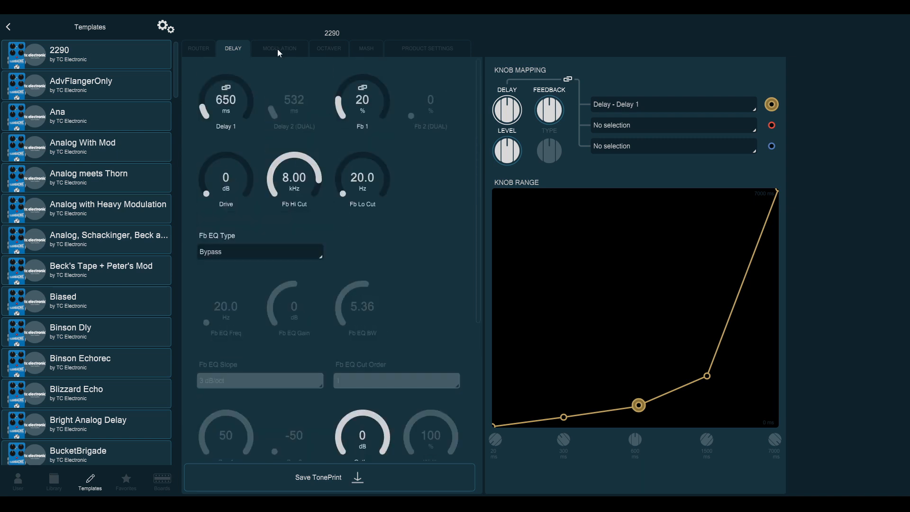
Step: Turn on the Classic Cho modulation with Sine LFO on the Modulation page
left_click(279, 48)
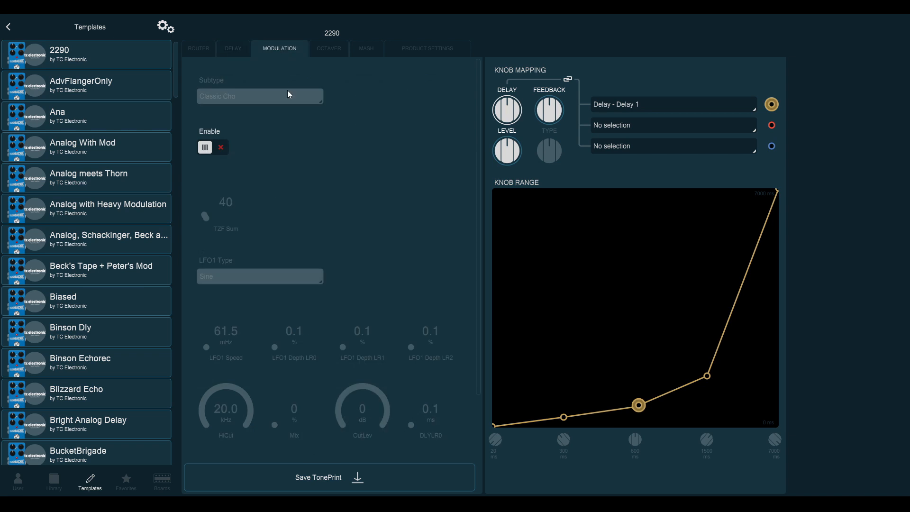
left_click(204, 147)
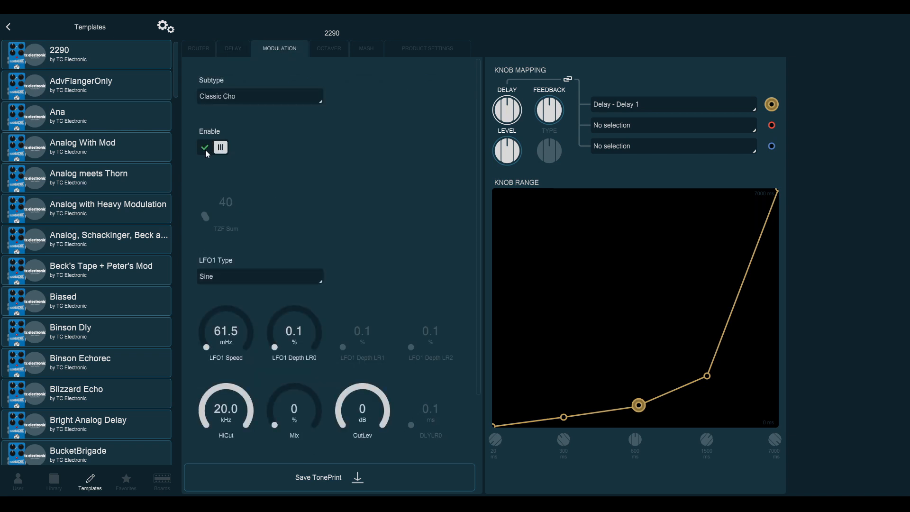
mouse_move(320, 104)
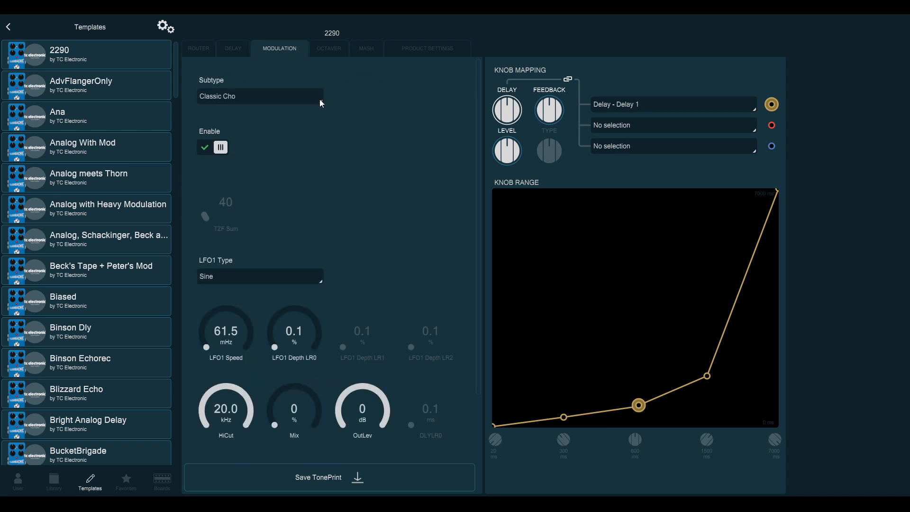
mouse_move(256, 181)
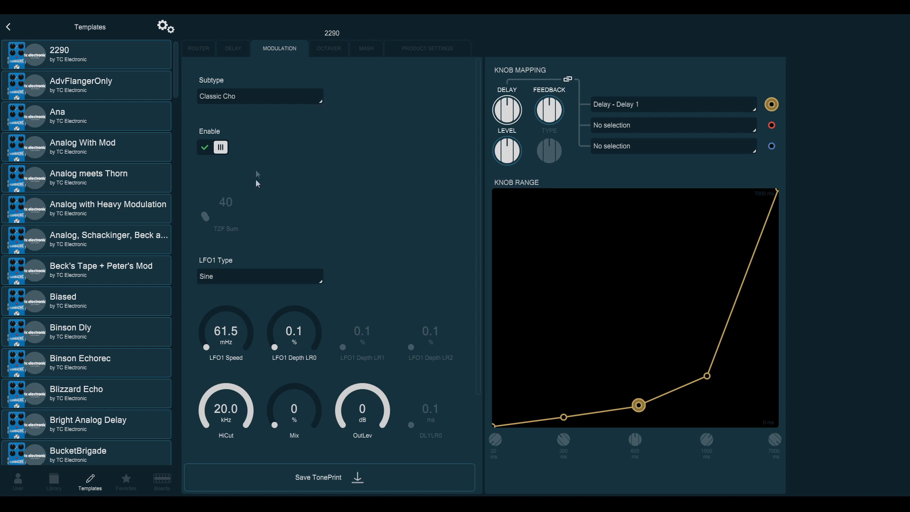
mouse_move(266, 270)
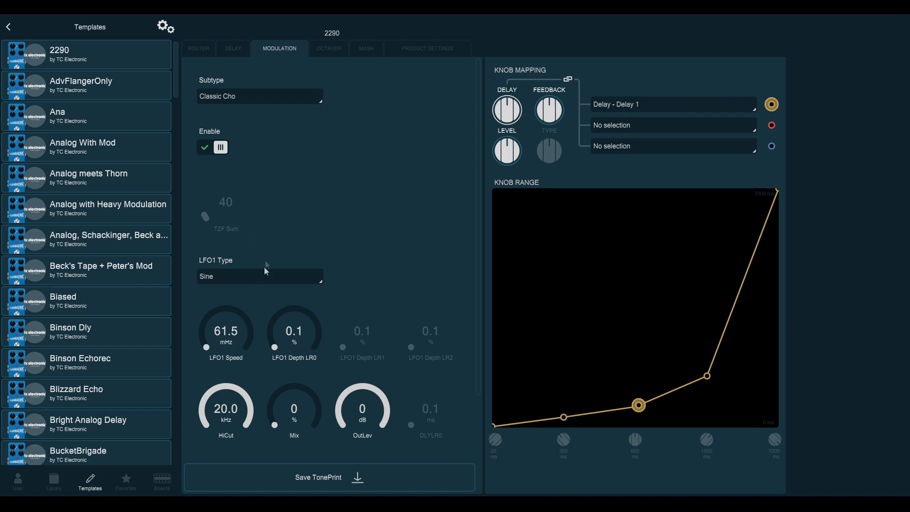
mouse_move(322, 103)
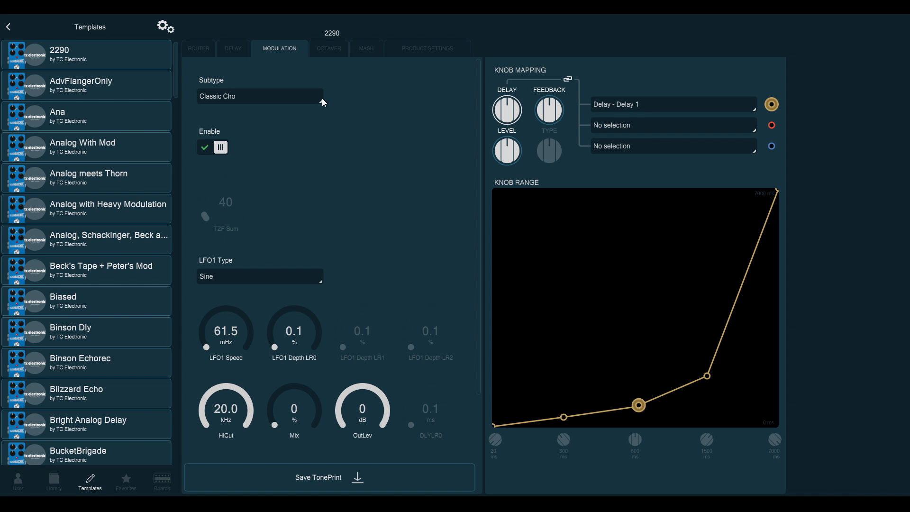
mouse_move(331, 59)
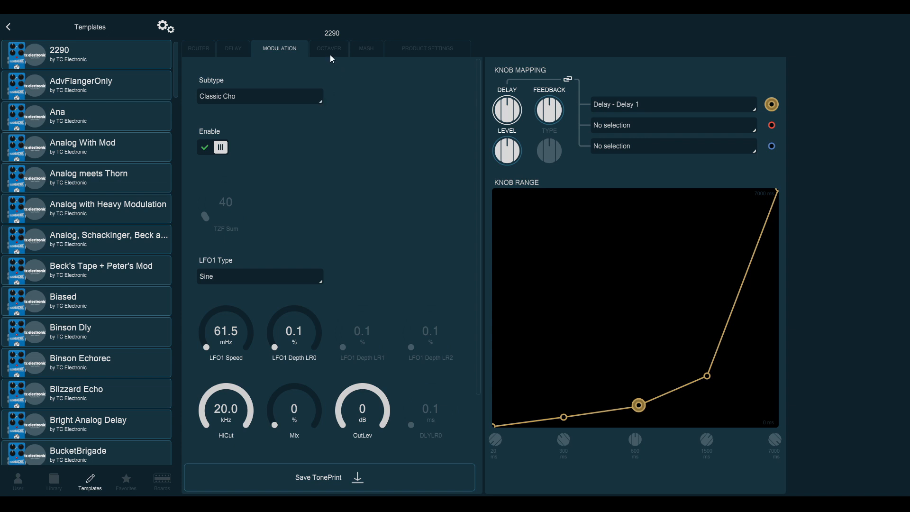
Step: Review the disabled Octaver parameters, then bring up the Mash mapping page
left_click(329, 48)
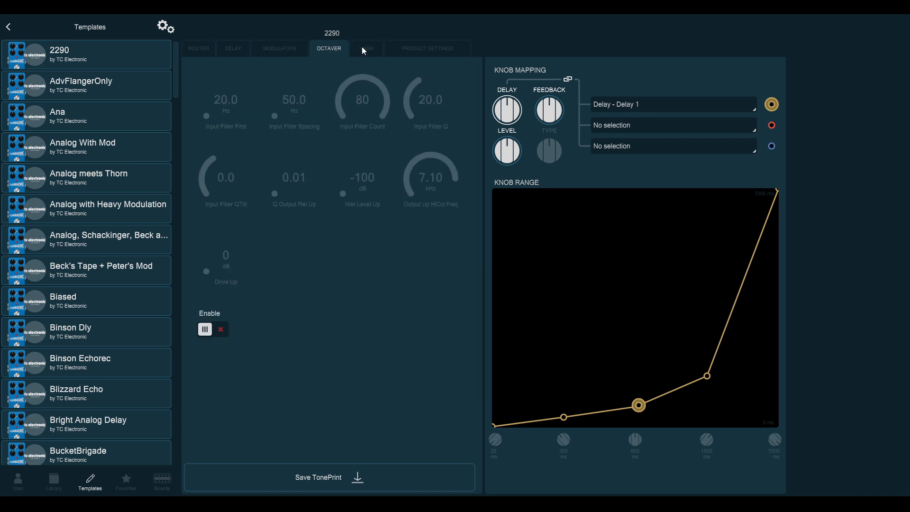
left_click(366, 48)
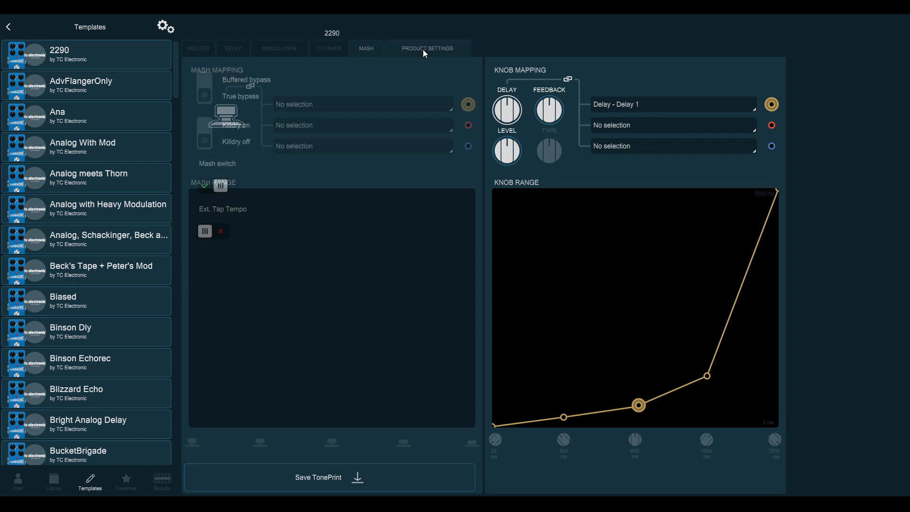
Step: Check the product settings, then return to Modulation and scroll through its parameters
left_click(427, 48)
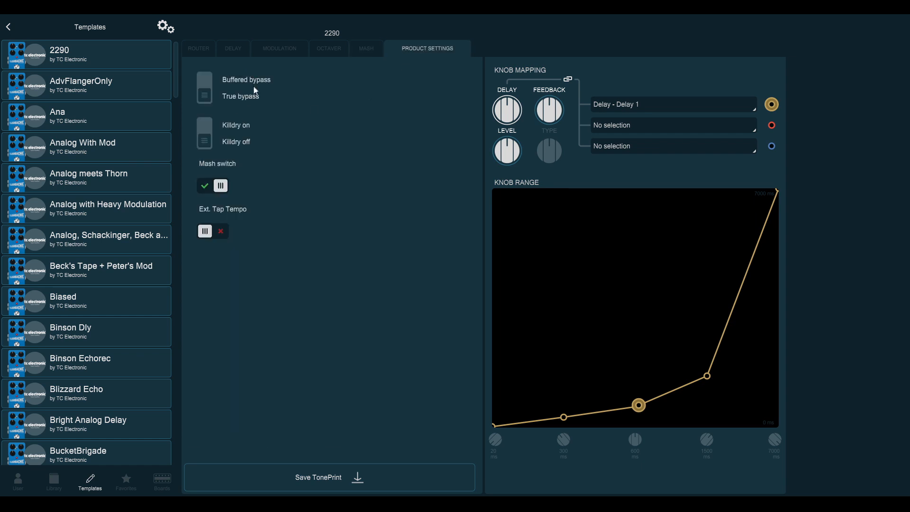
mouse_move(245, 240)
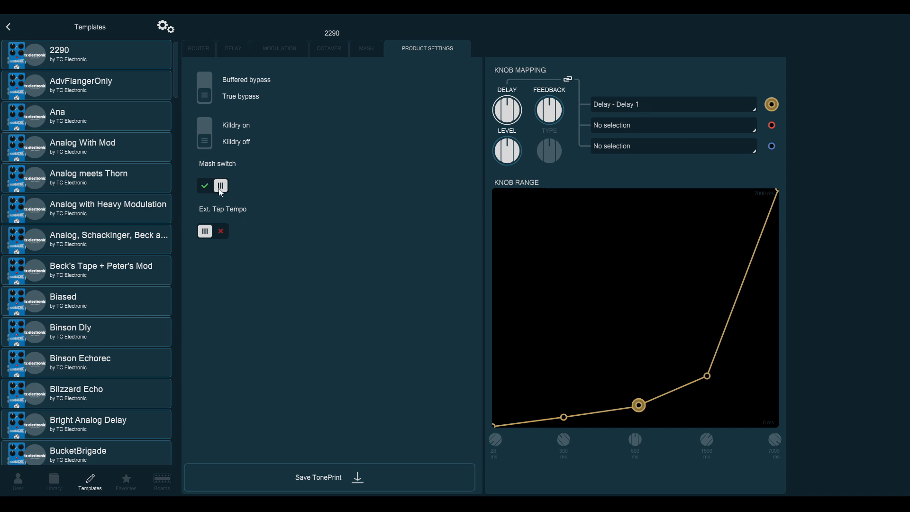
mouse_move(212, 233)
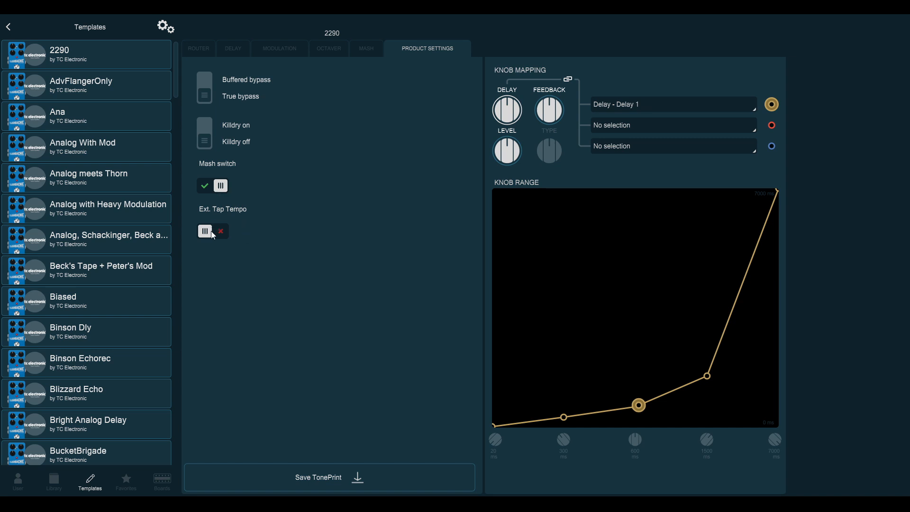
mouse_move(235, 142)
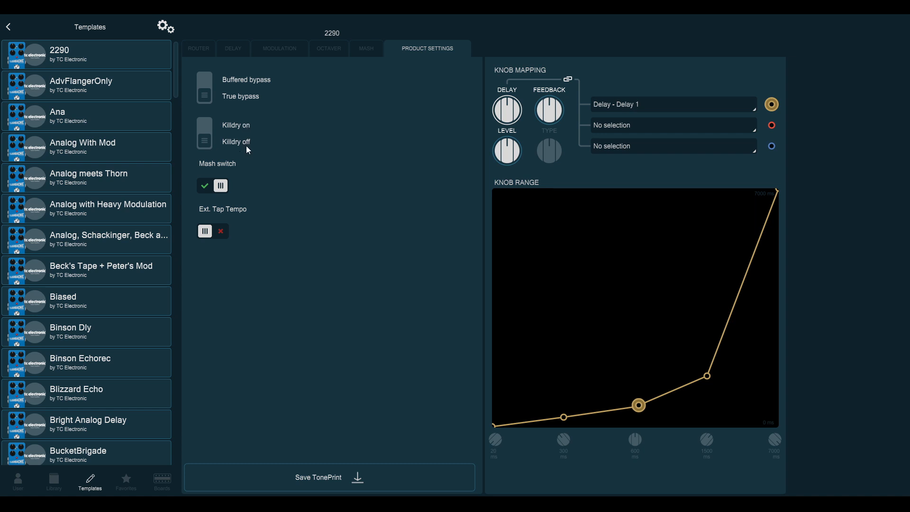
left_click(279, 49)
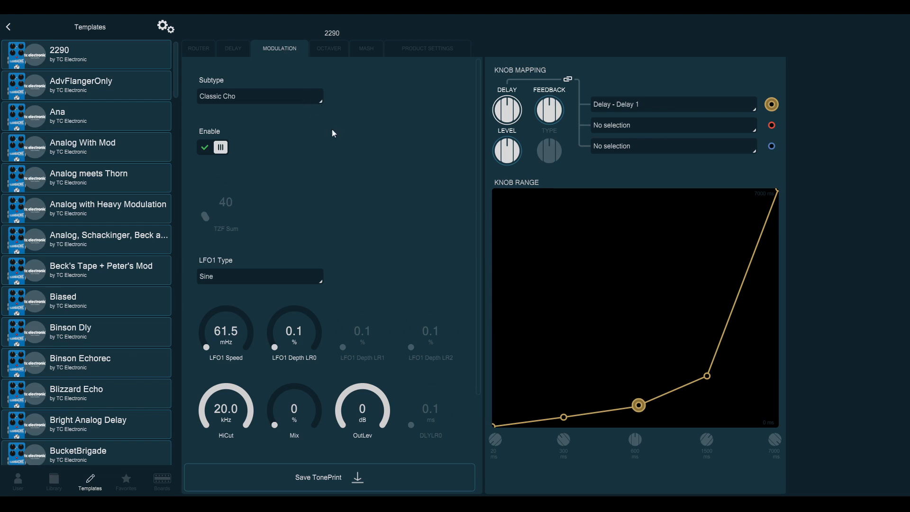
scroll("down", 3)
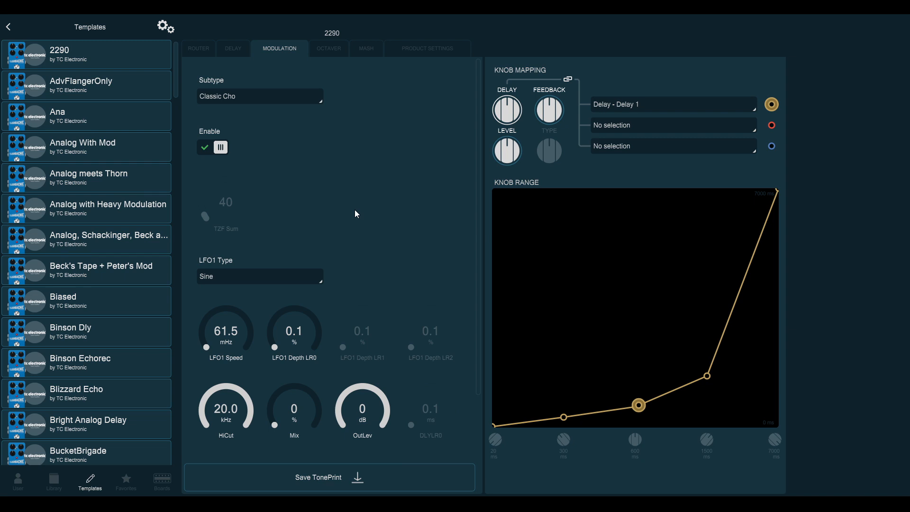
scroll("down", 3)
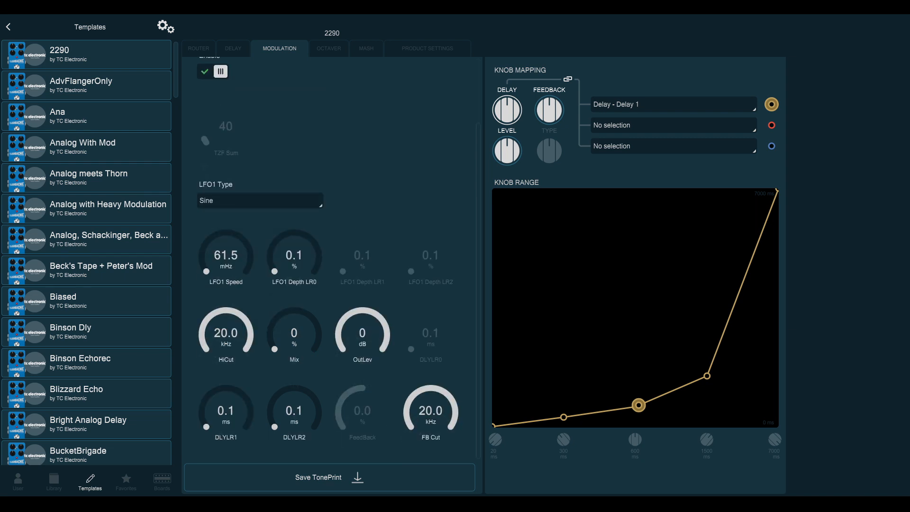
Step: Save the edited 2290 TonePrint with the name 'BIG CRUNCH 2'
left_click(318, 476)
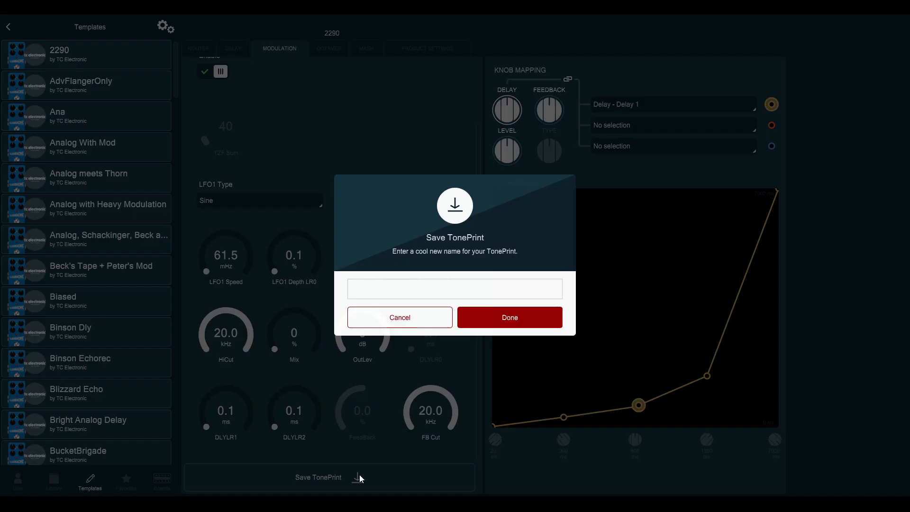
mouse_move(452, 273)
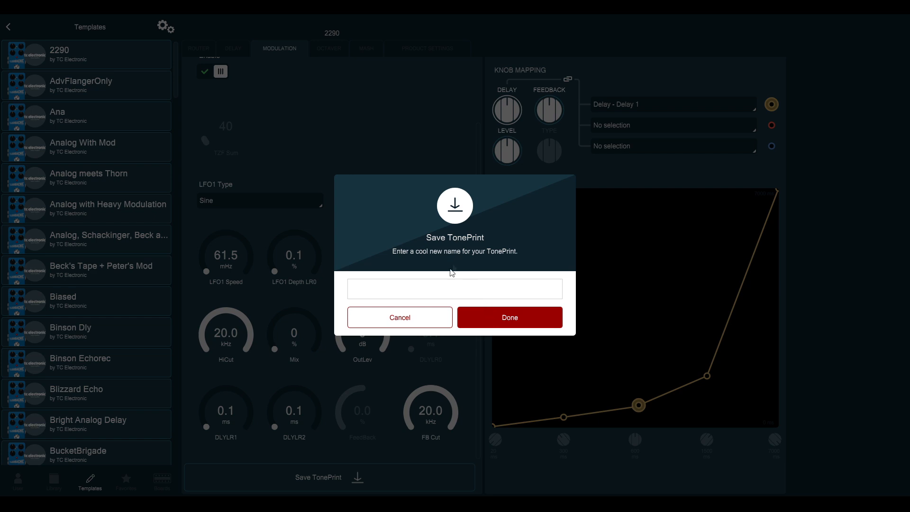
left_click(454, 289)
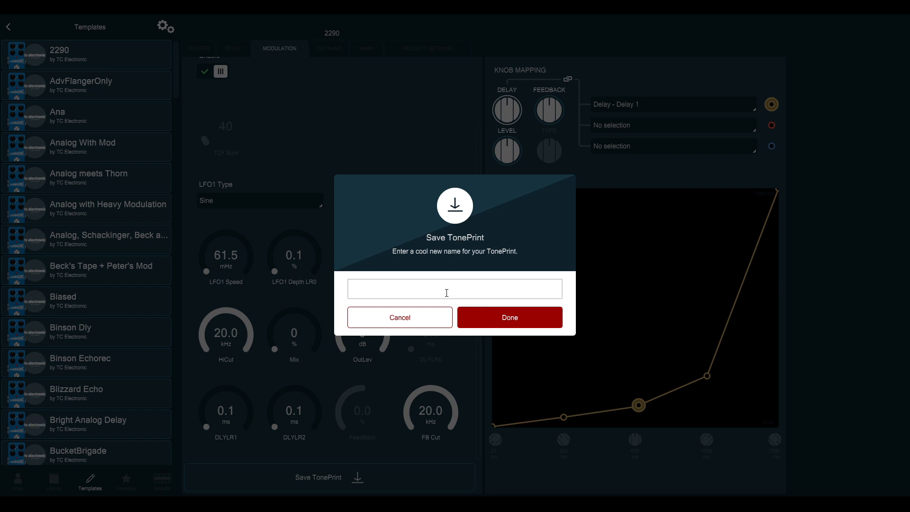
left_click(454, 288)
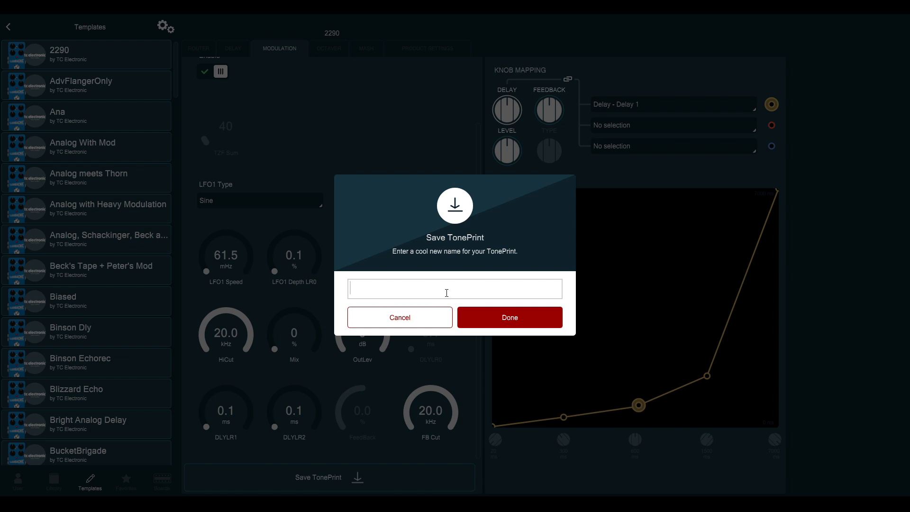
left_click(454, 289)
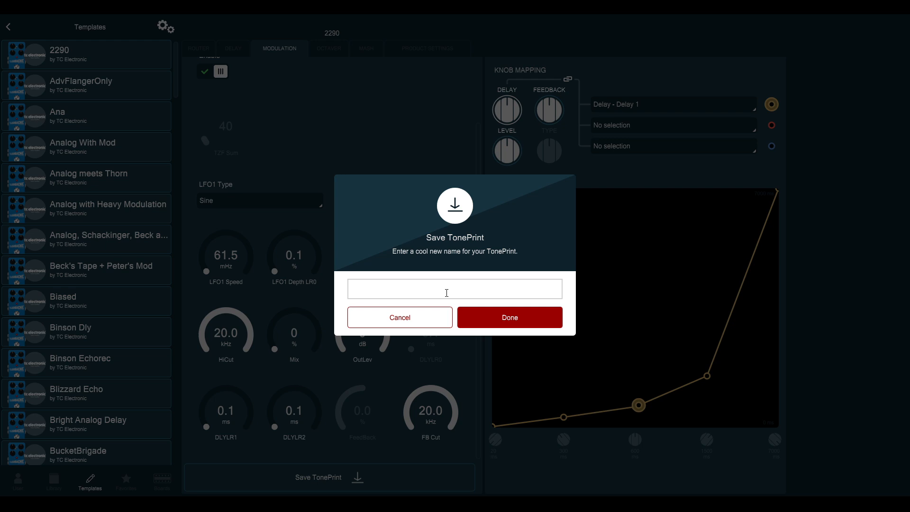
left_click(455, 288)
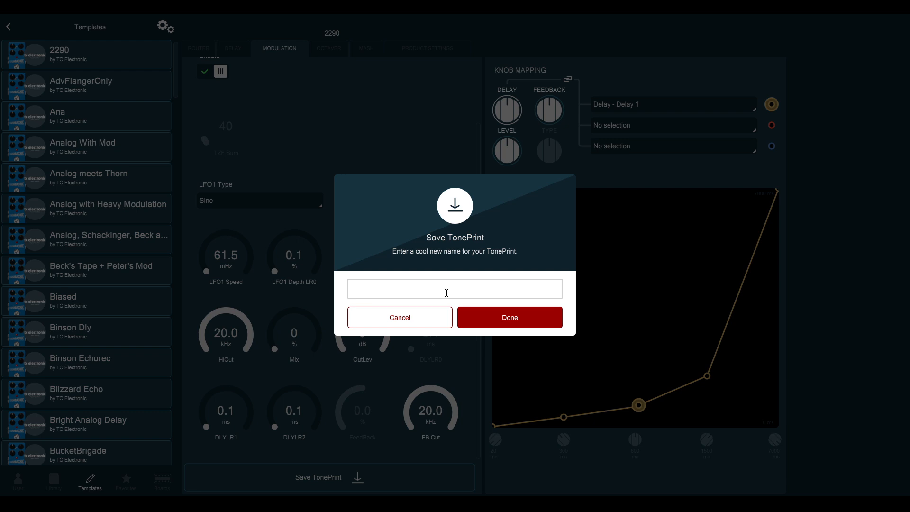
type("BIG")
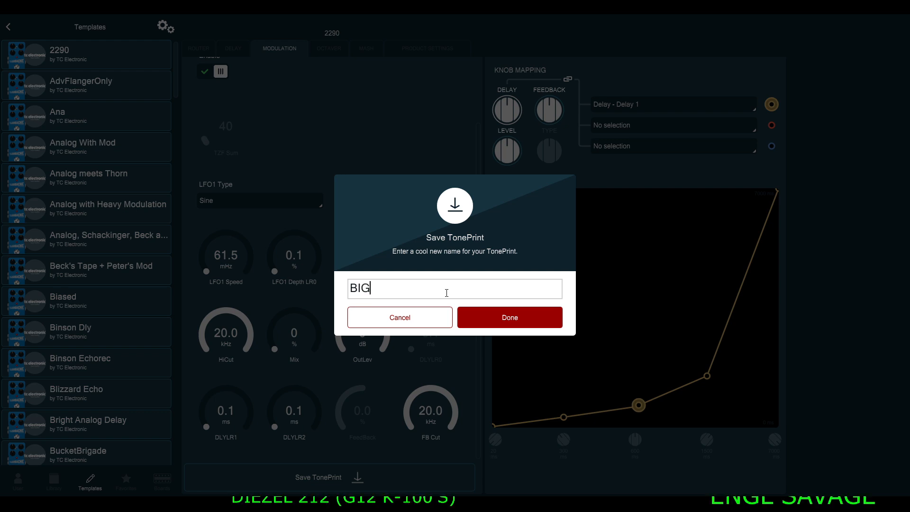
type("CRUN")
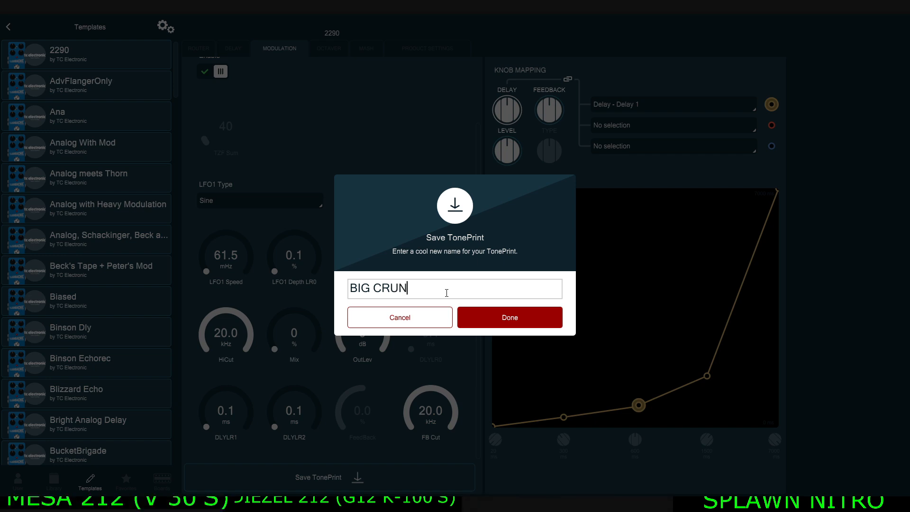
type("CH")
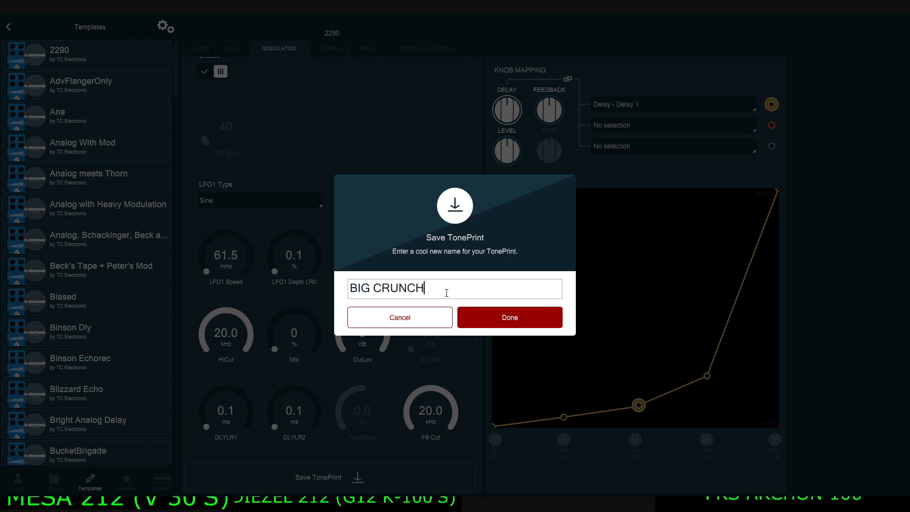
type("2")
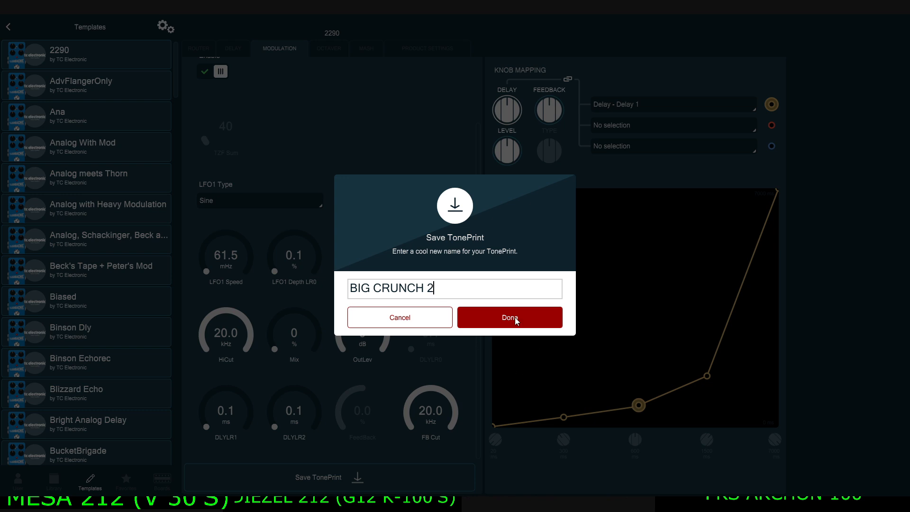
left_click(508, 317)
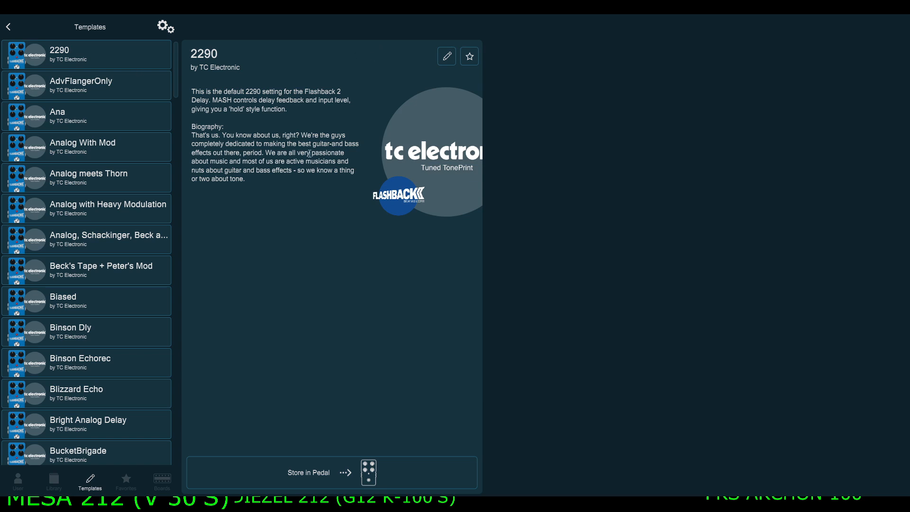
Step: Open the 2290 template in the editor to edit its delay settings
left_click(445, 56)
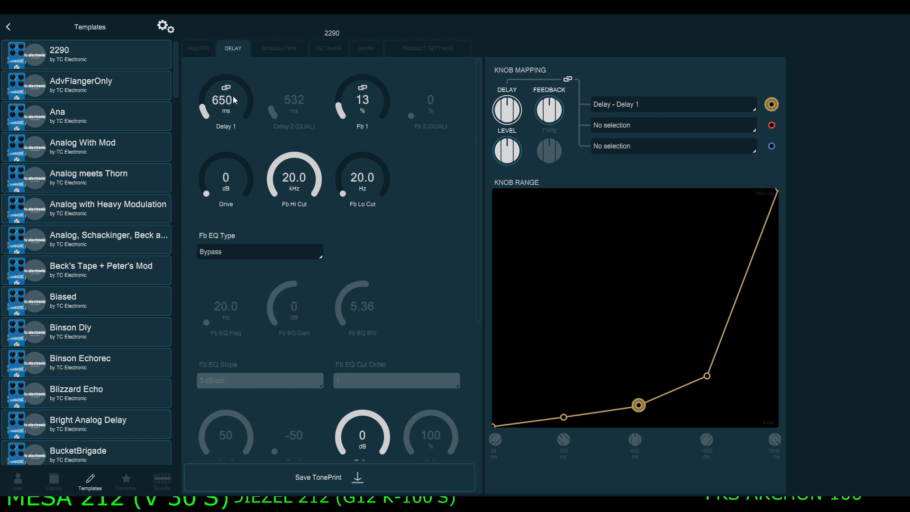
mouse_move(374, 98)
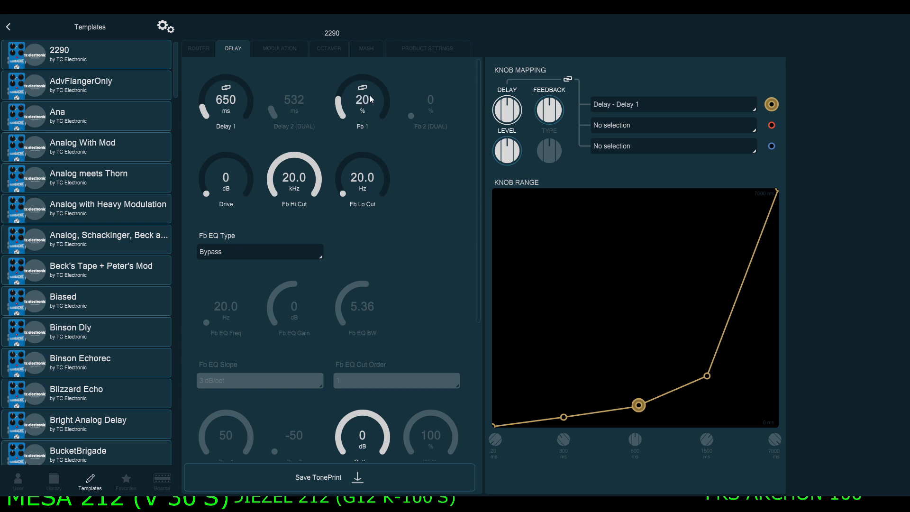
mouse_move(328, 224)
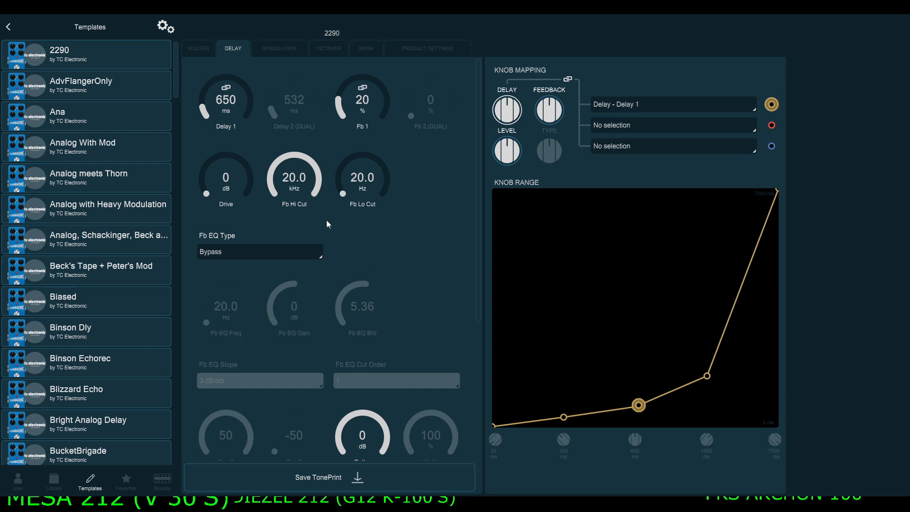
mouse_move(295, 193)
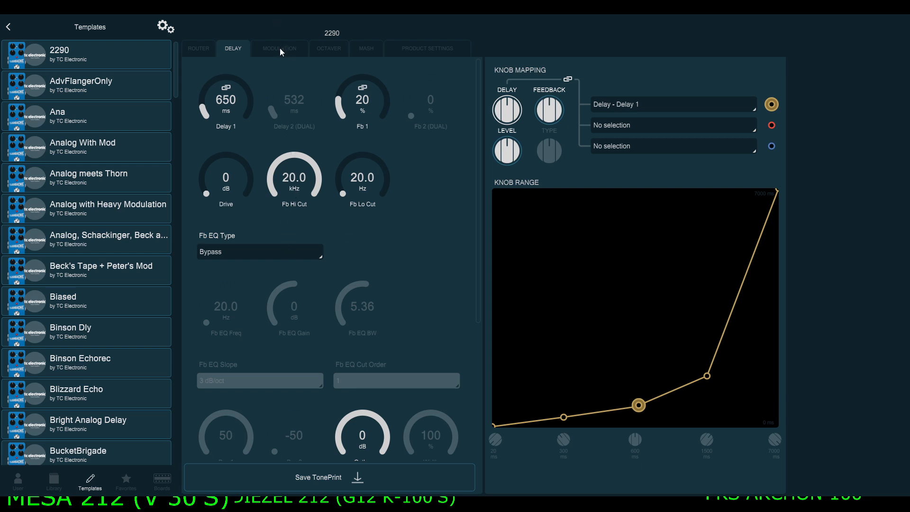
Step: Enable modulation on the MODULATION tab and select Adv.Flanger as its subtype
left_click(279, 49)
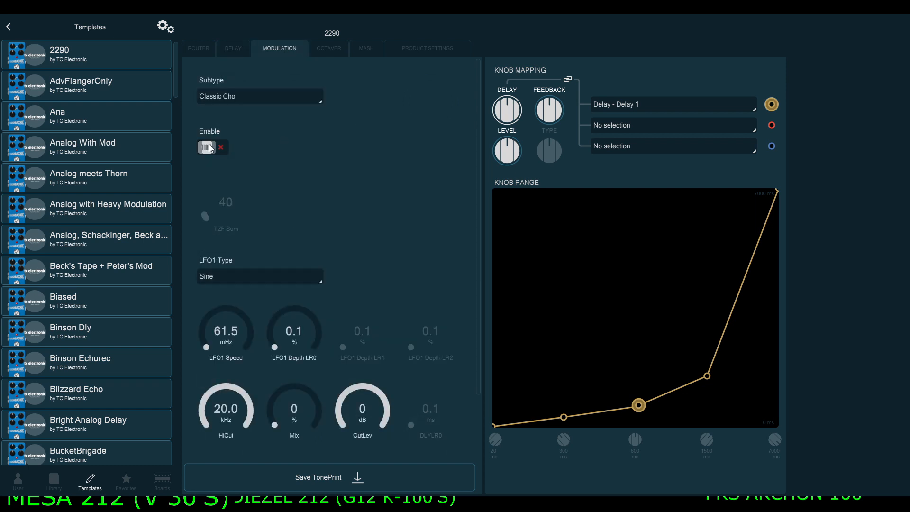
left_click(206, 147)
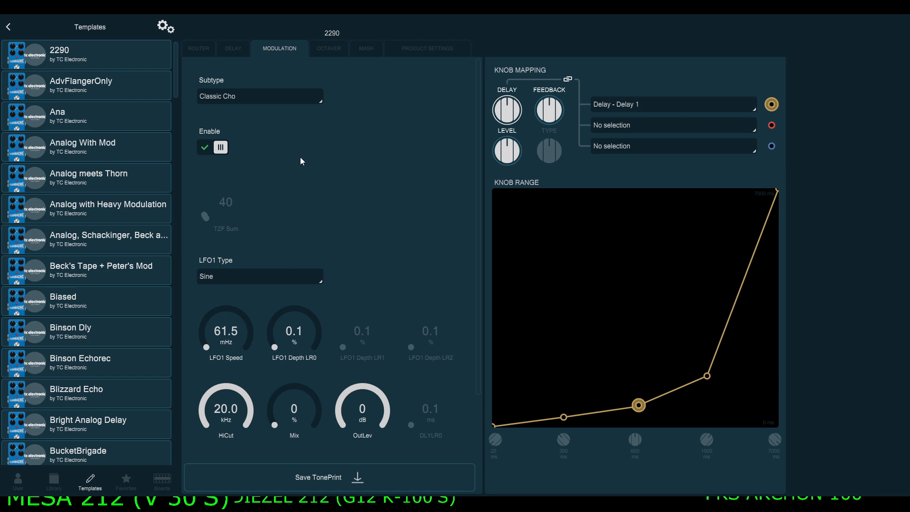
left_click(260, 96)
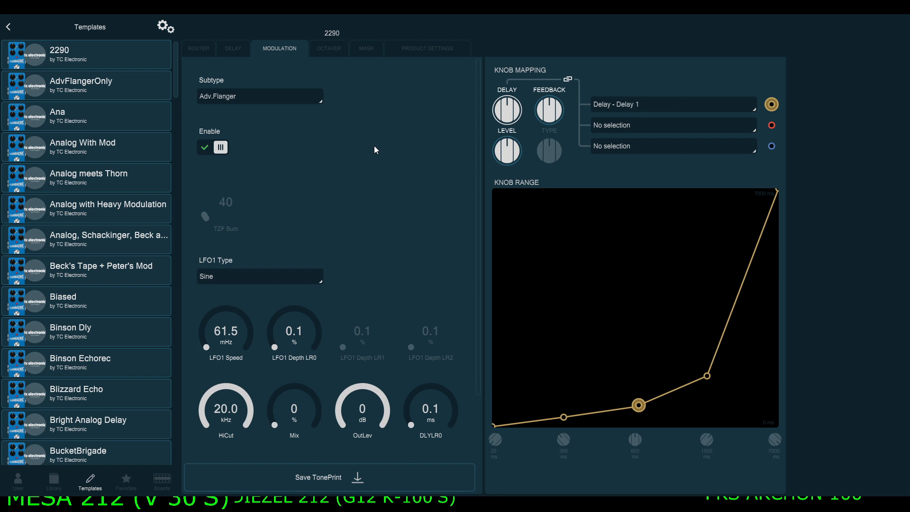
mouse_move(392, 241)
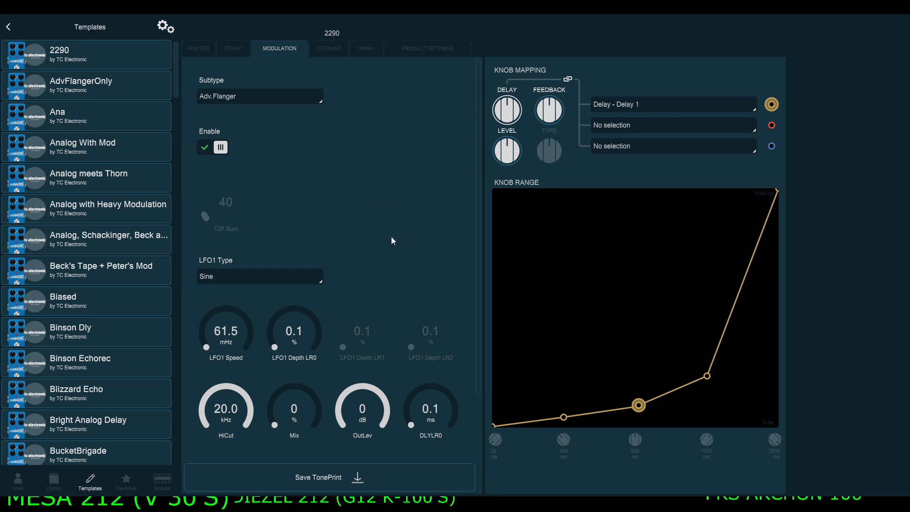
mouse_move(398, 231)
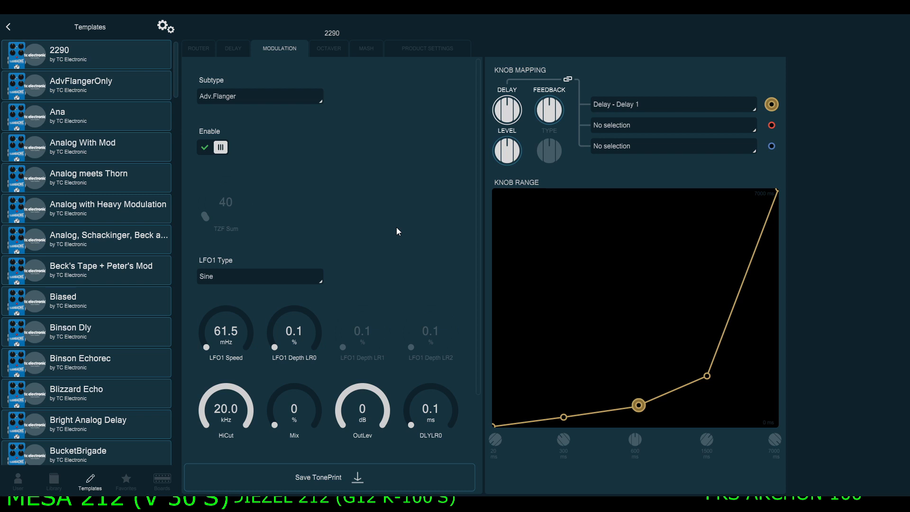
mouse_move(298, 412)
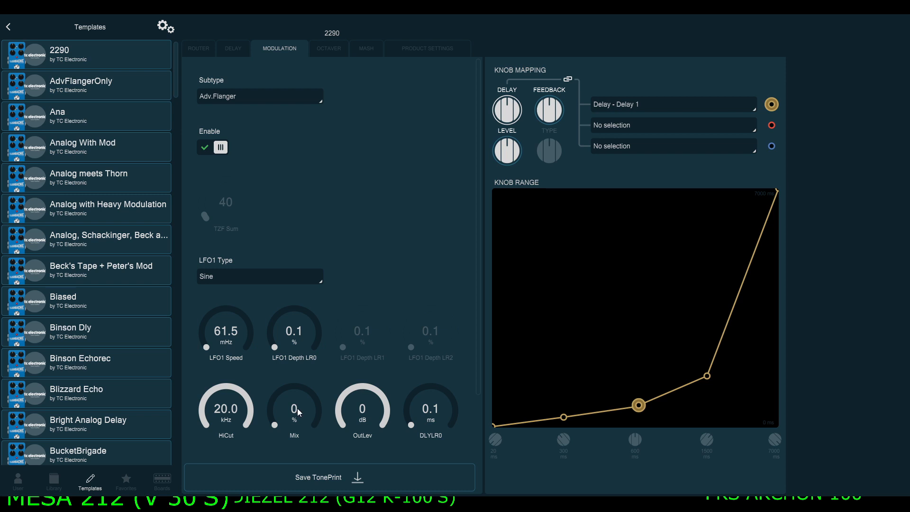
Step: Set the Adv.Flanger Mix knob to 53%
left_click_drag(294, 406, 302, 383)
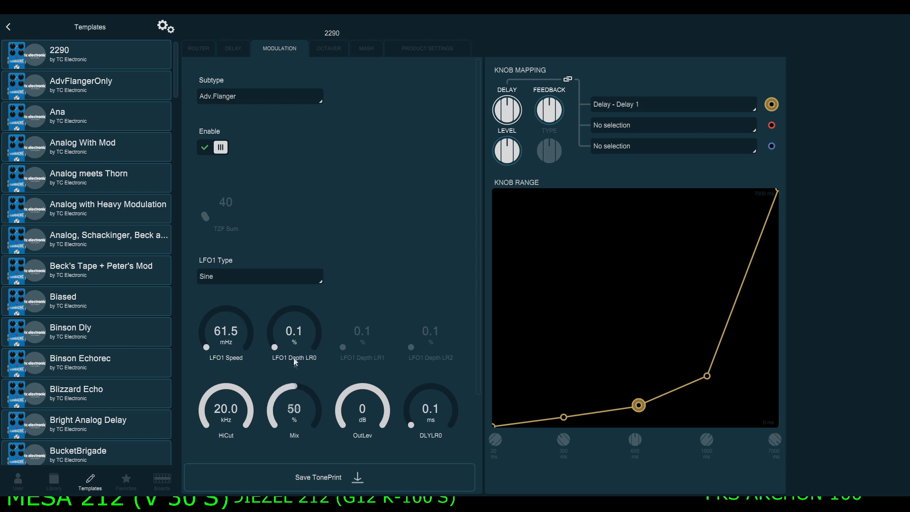
left_click_drag(294, 406, 294, 394)
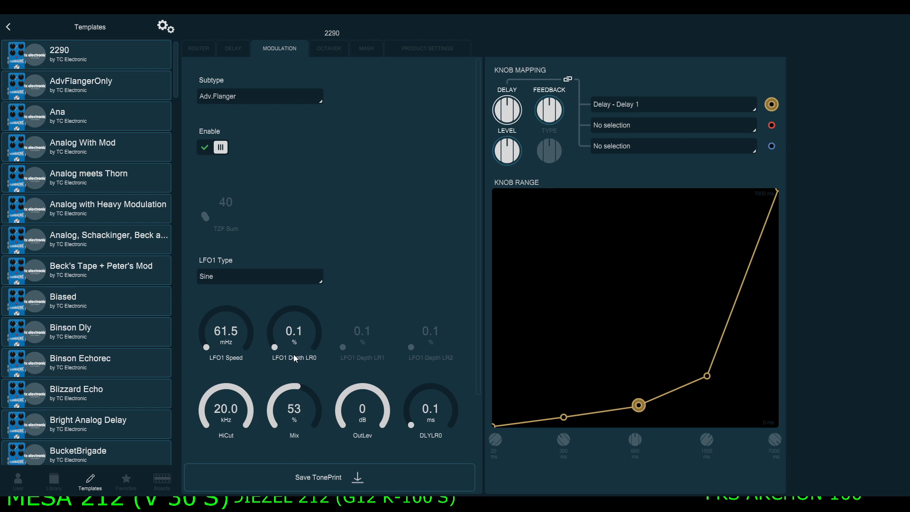
mouse_move(234, 351)
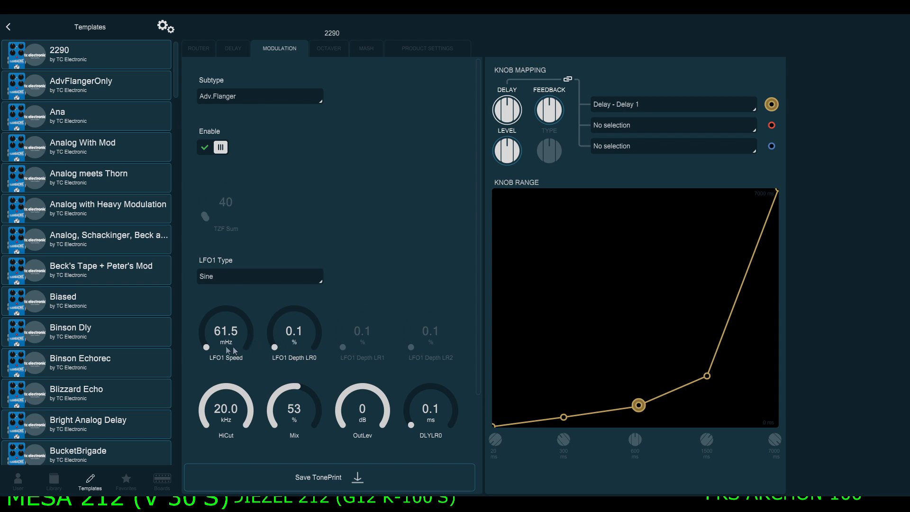
Step: Set the Adv.Flanger LFO1 Depth LR0 to 10.1%
scroll("down", 3)
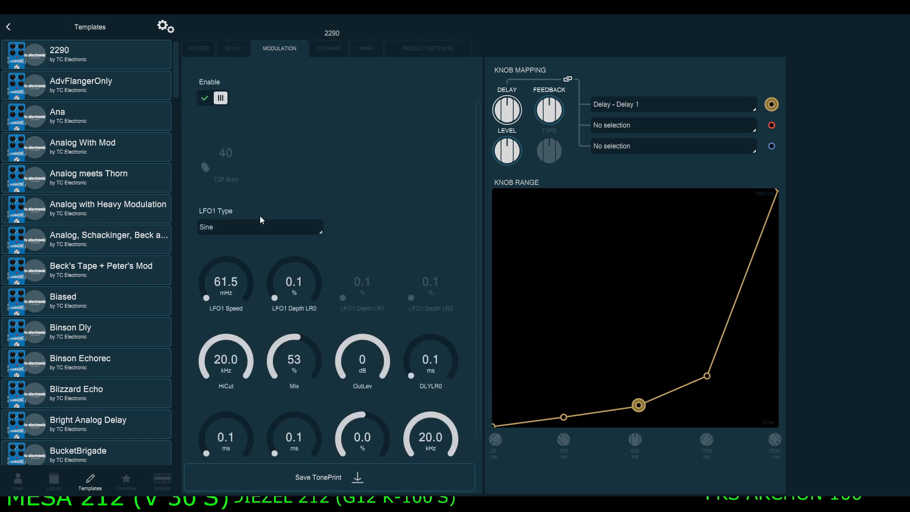
mouse_move(273, 285)
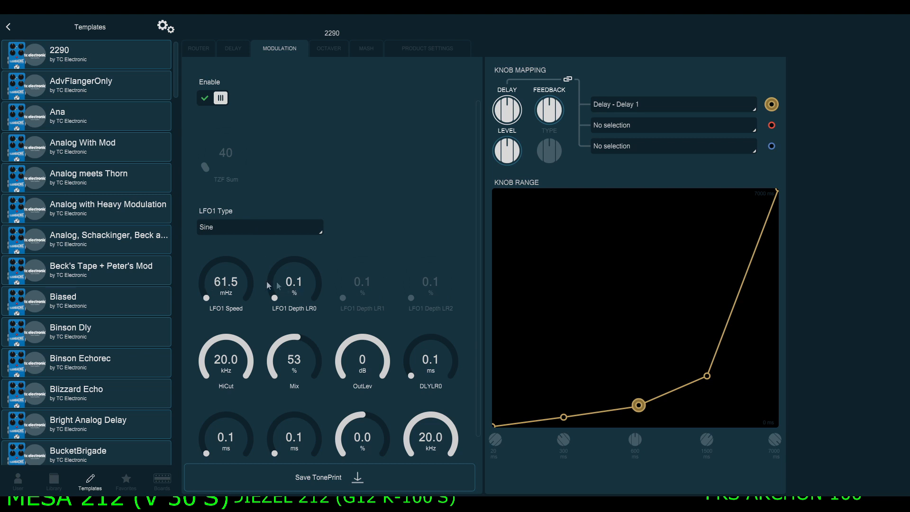
mouse_move(277, 310)
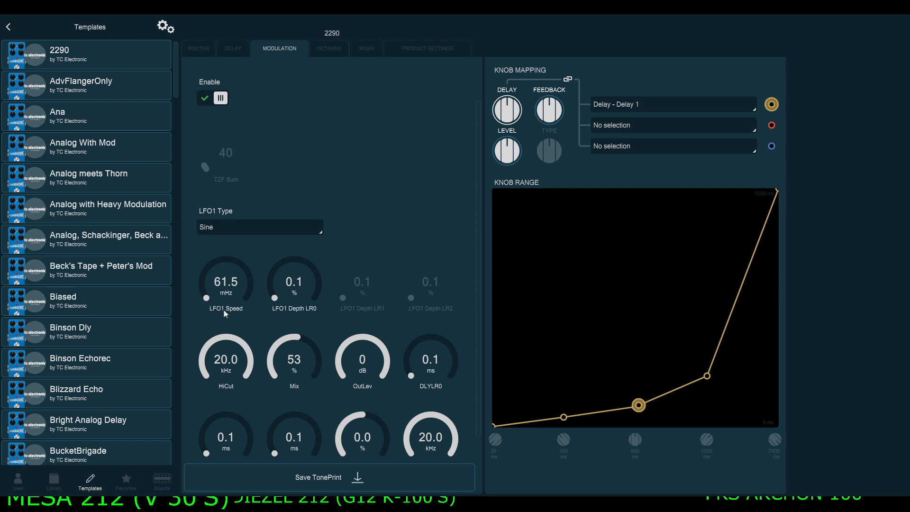
mouse_move(229, 300)
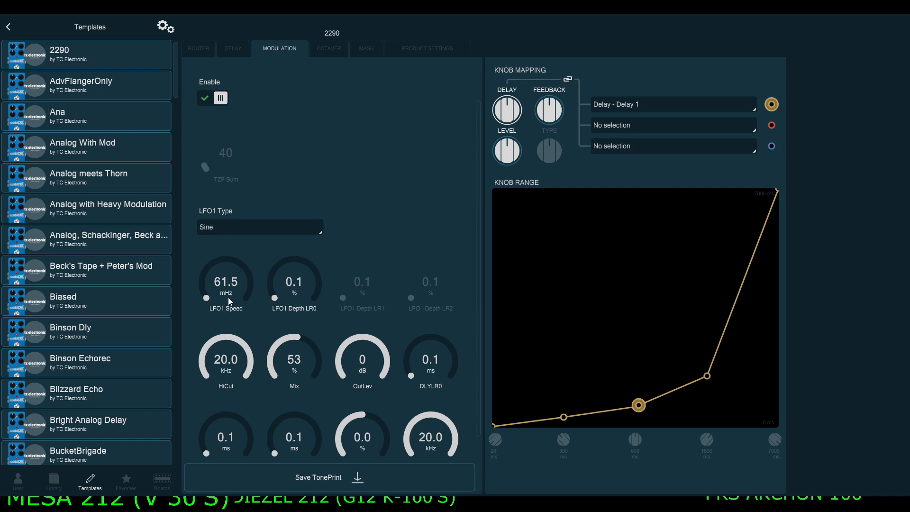
mouse_move(233, 304)
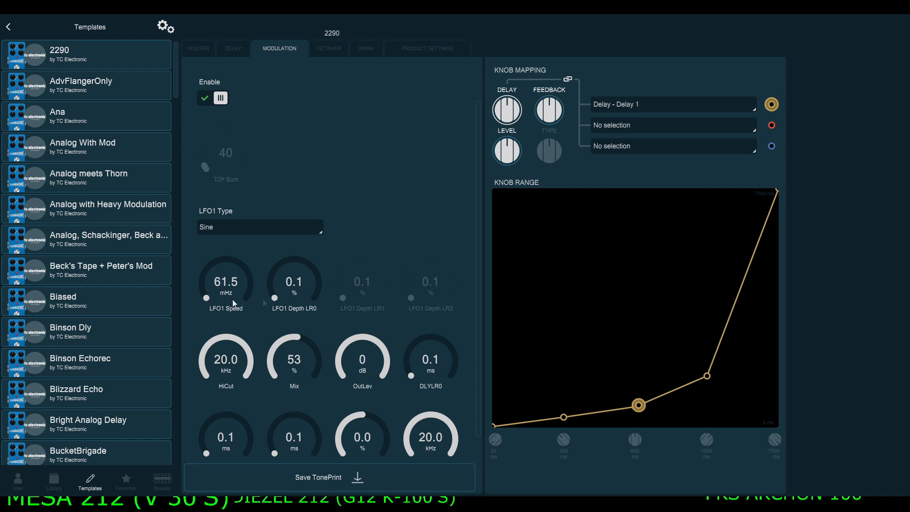
mouse_move(290, 289)
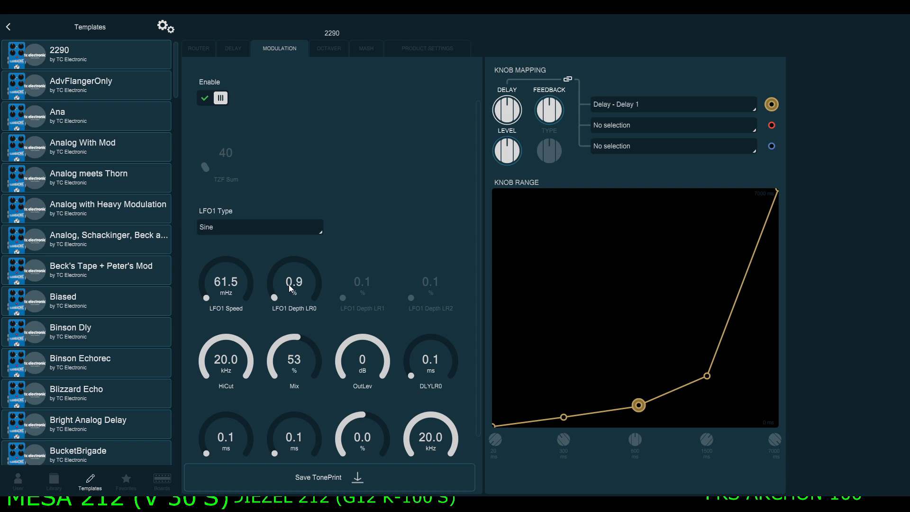
left_click_drag(294, 282, 295, 261)
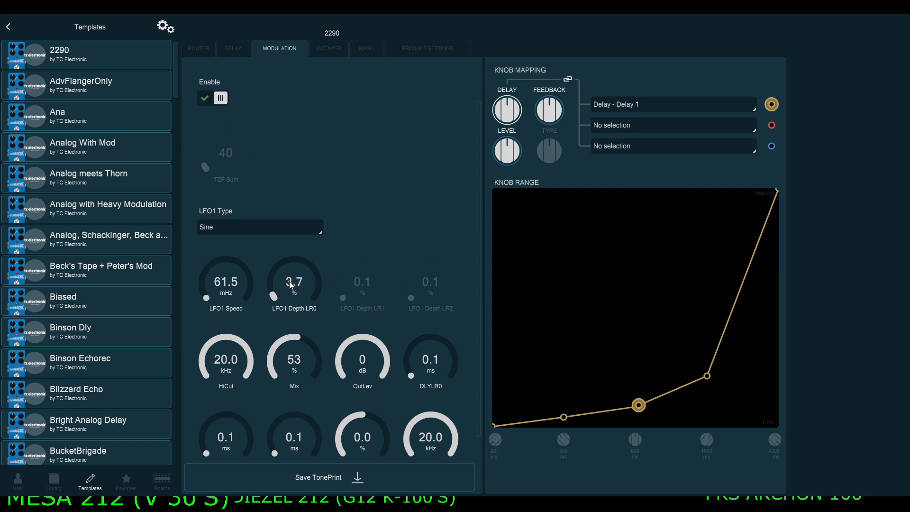
left_click_drag(294, 281, 294, 290)
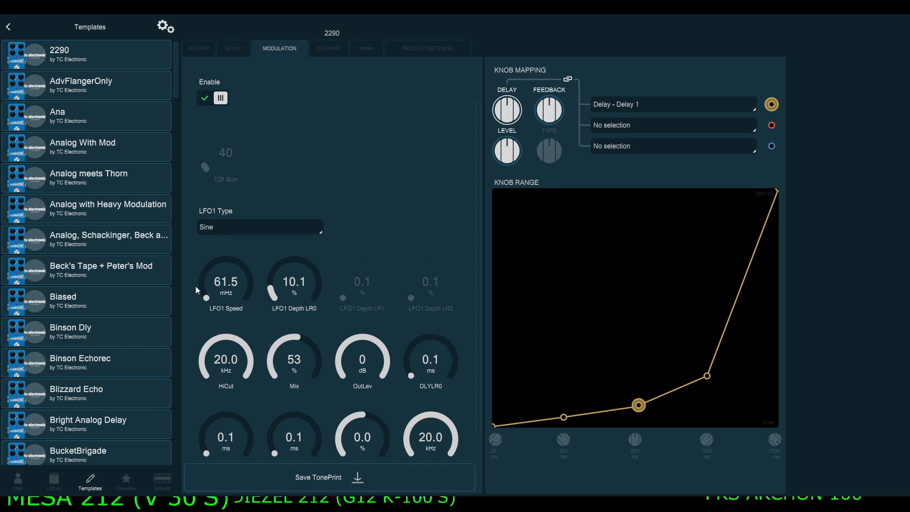
mouse_move(204, 299)
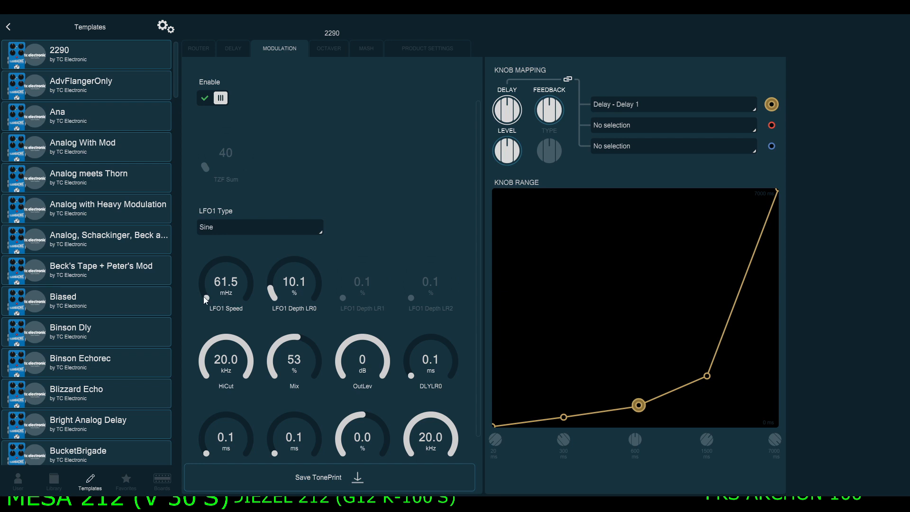
Step: Raise the LFO1 Speed through 95 and 103 mHz to 109 mHz
left_click_drag(225, 285, 225, 273)
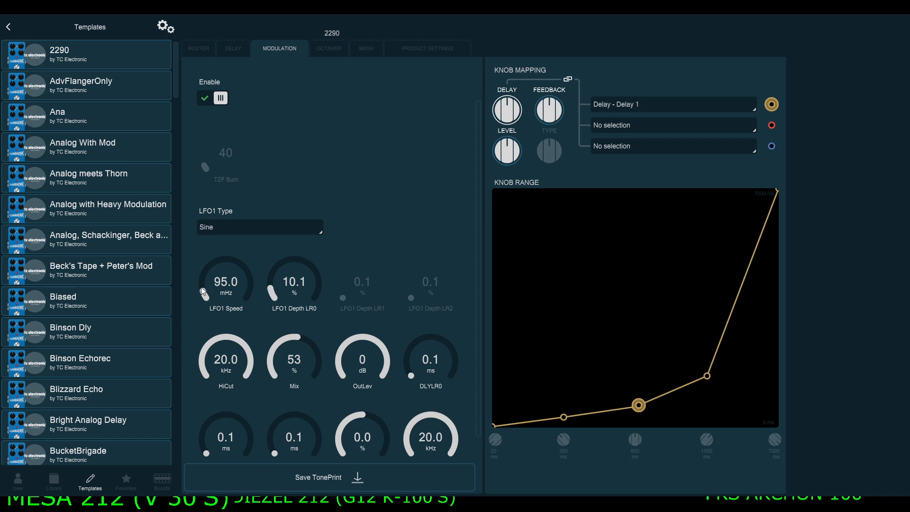
left_click_drag(225, 278, 226, 262)
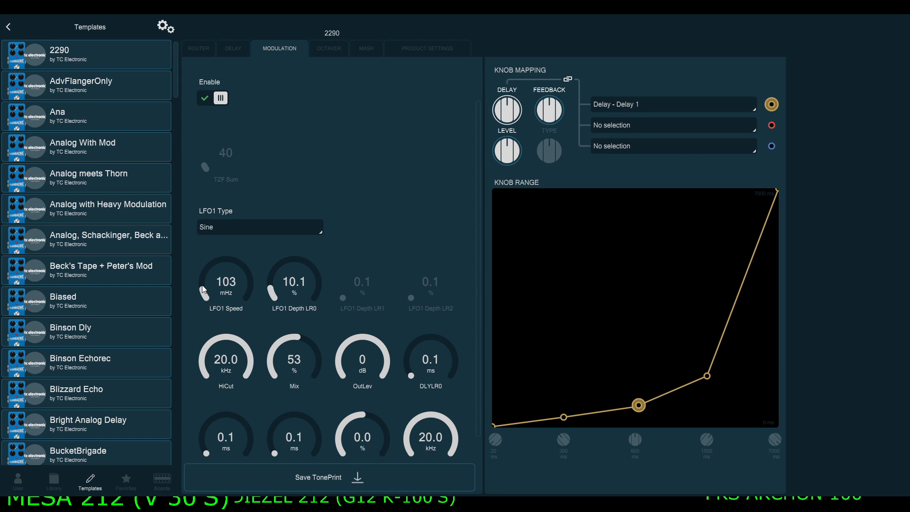
left_click_drag(225, 284, 225, 273)
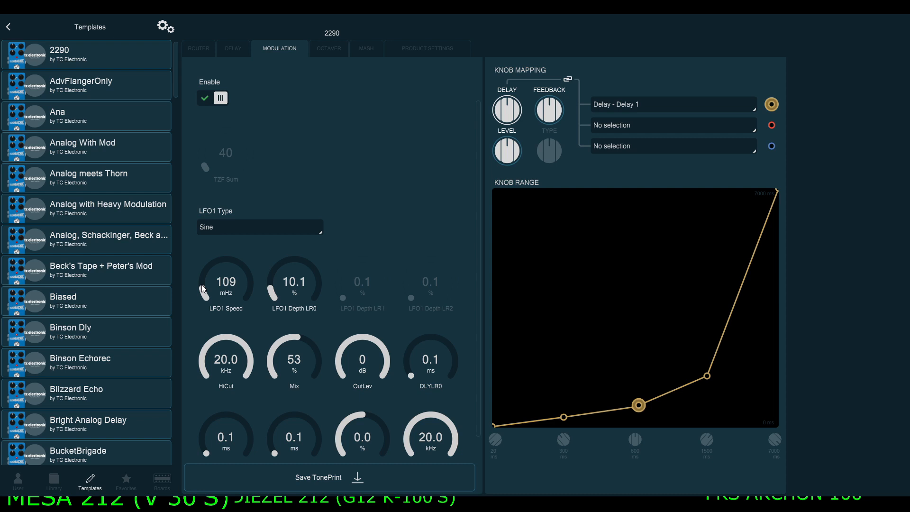
mouse_move(245, 297)
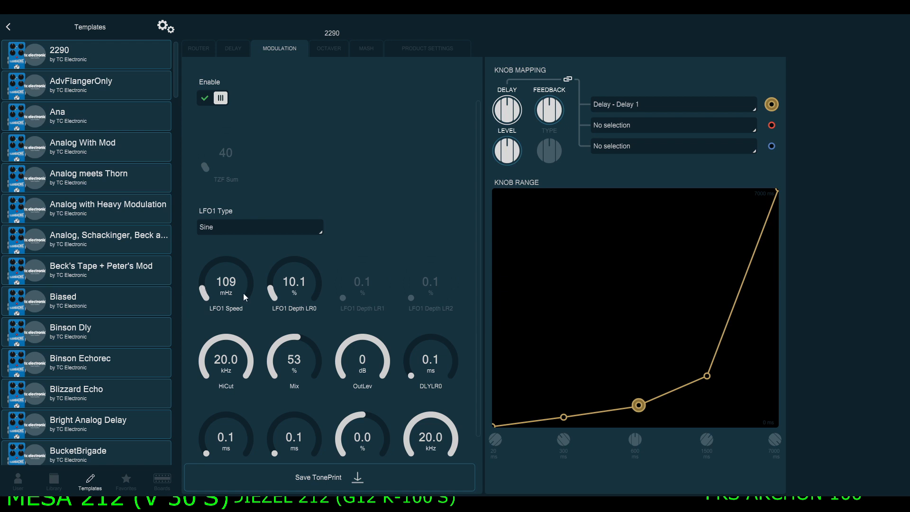
Step: Deepen LFO1 Depth LR0 to 27.7%, then reduce it to 4.5%
left_click_drag(295, 285, 273, 269)
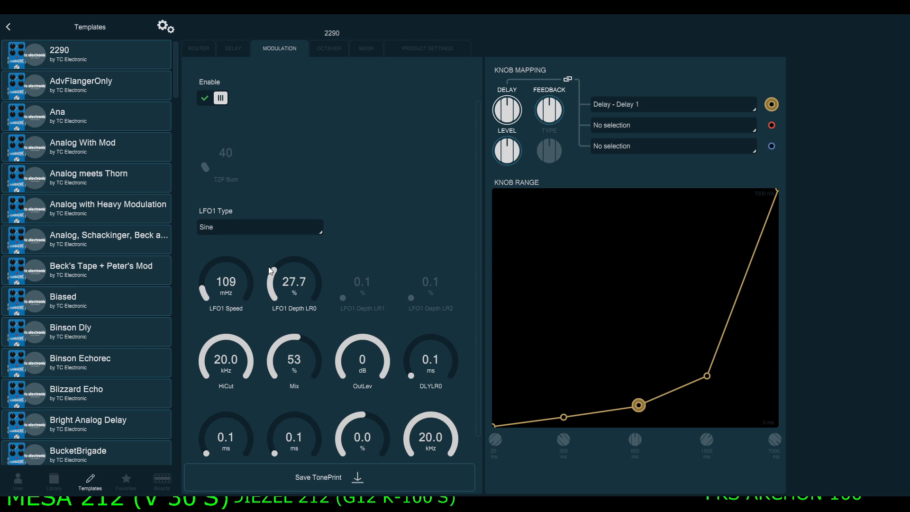
mouse_move(281, 273)
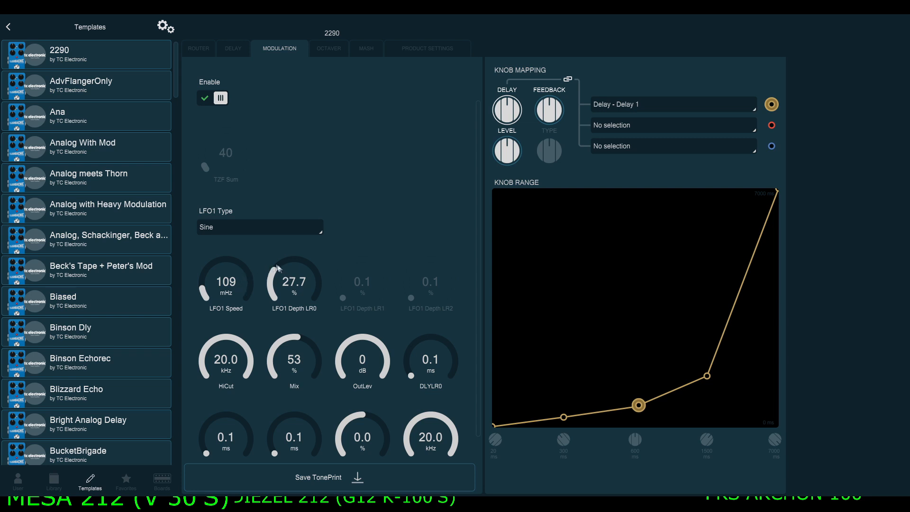
left_click_drag(294, 284, 294, 296)
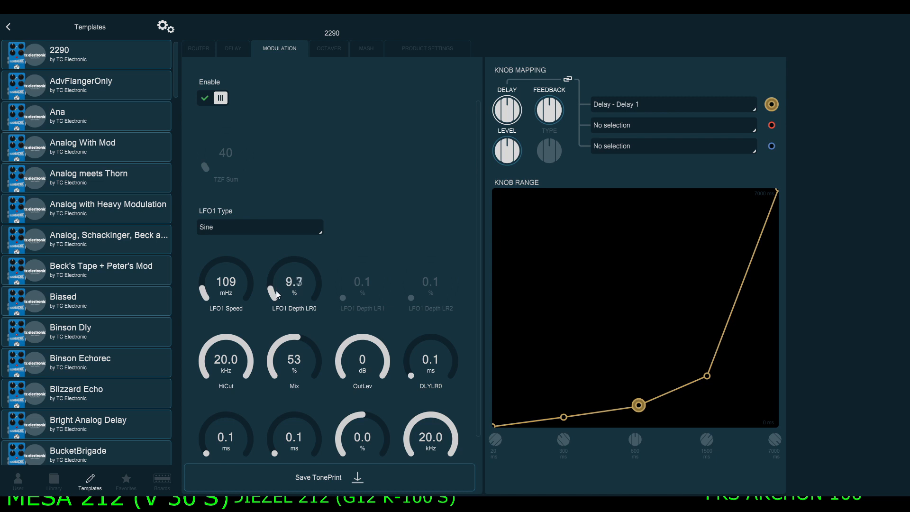
left_click_drag(294, 284, 293, 296)
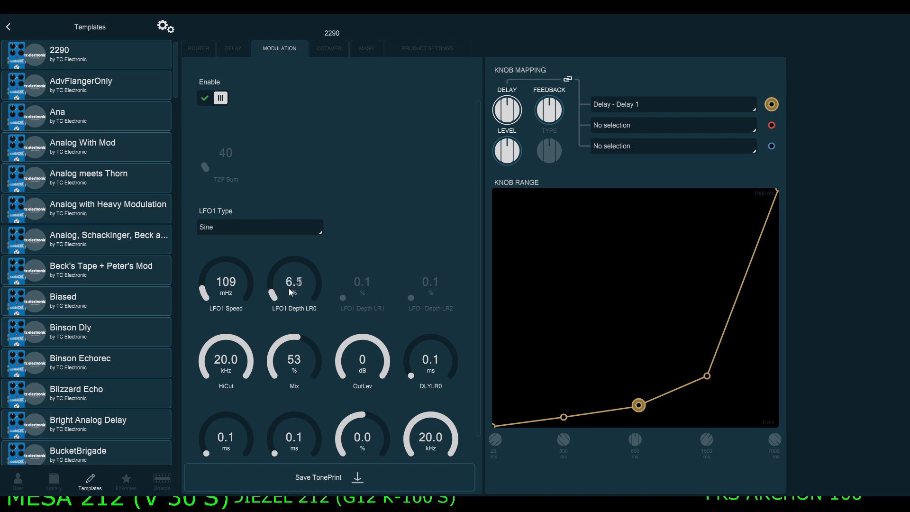
left_click_drag(295, 282, 294, 296)
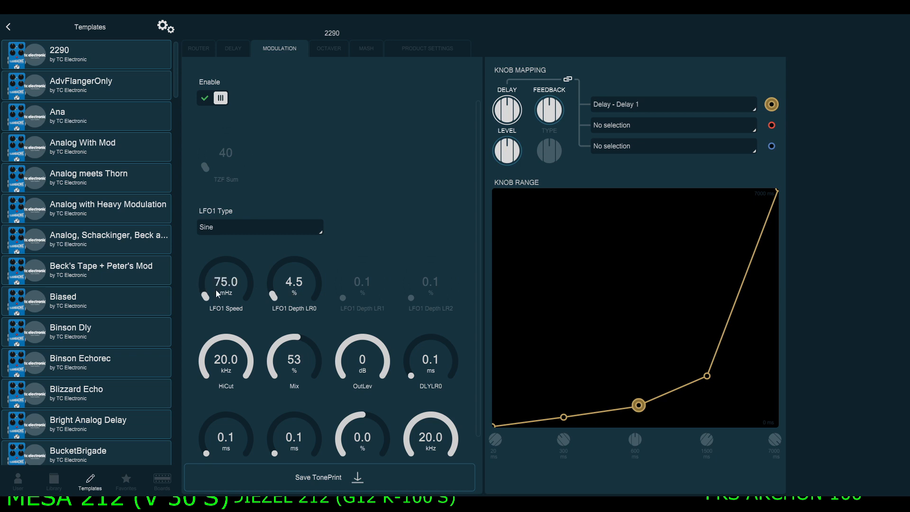
Step: Settle the LFO1 Speed at 87.5 mHz after trying 75 and 115 mHz
left_click_drag(205, 295, 205, 299)
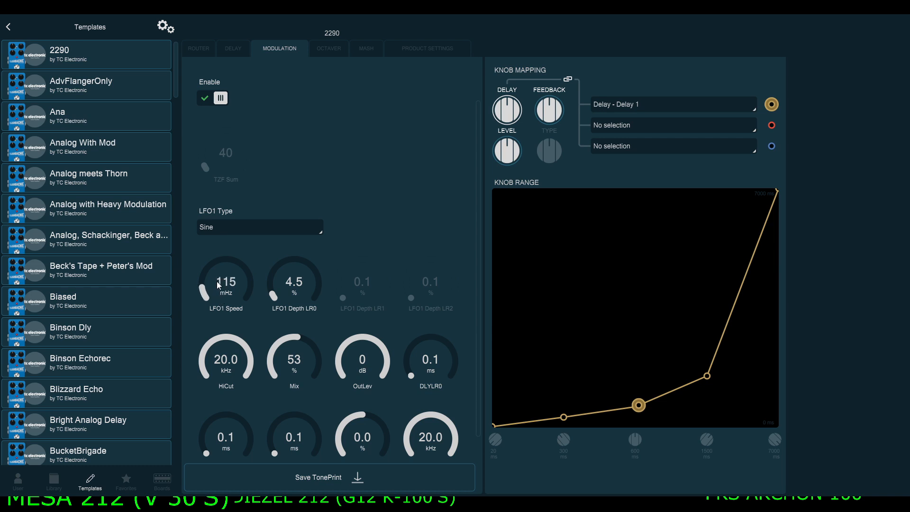
left_click_drag(225, 281, 225, 293)
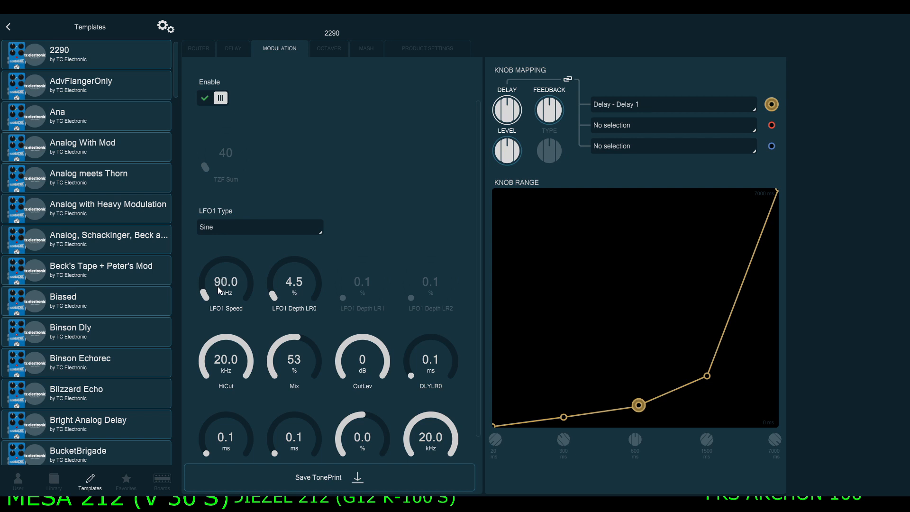
left_click_drag(225, 281, 225, 293)
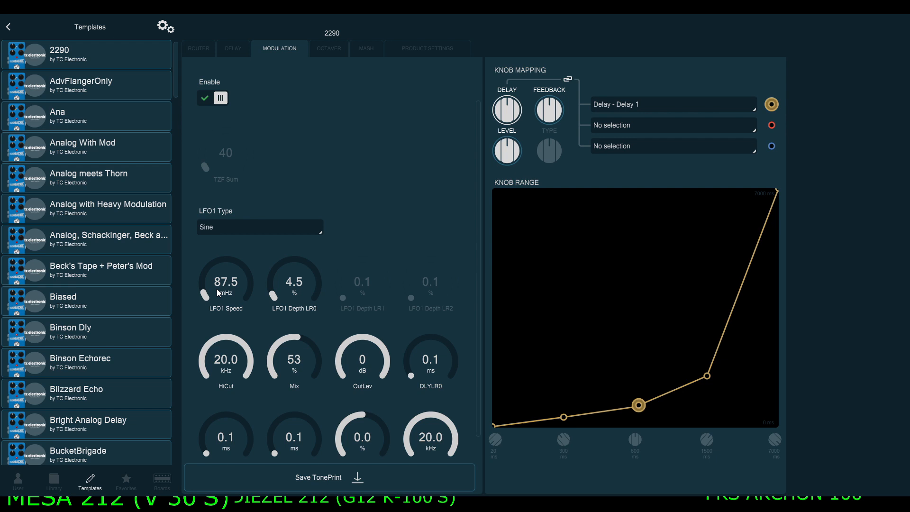
mouse_move(350, 265)
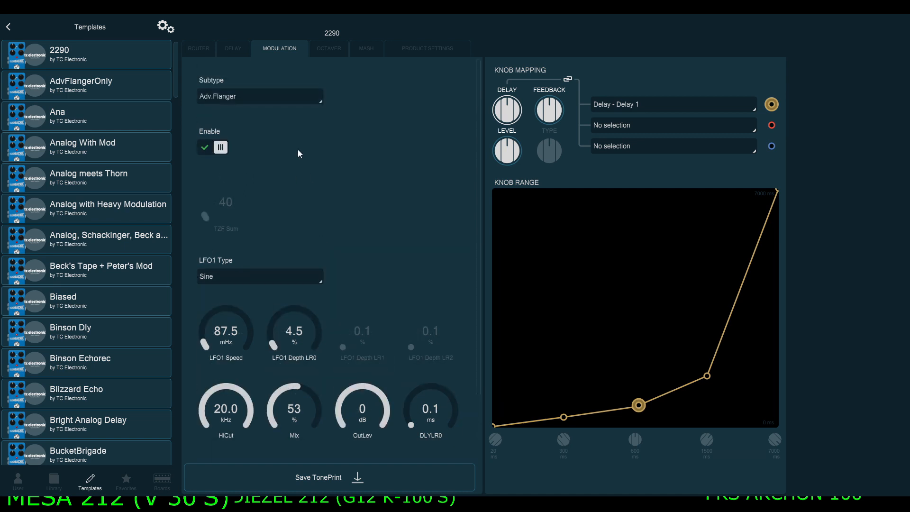
mouse_move(274, 155)
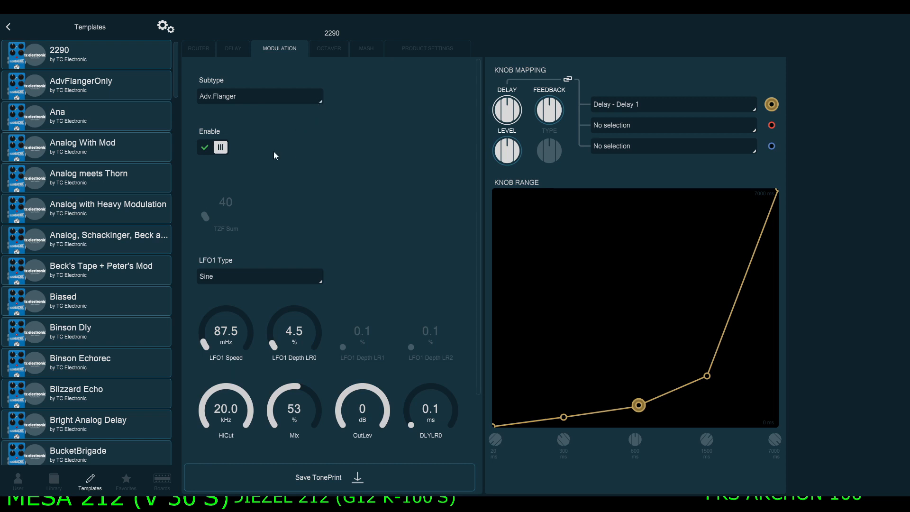
Step: Compare the Classic Fla and TZFlanger subtypes, then return to Adv.Flanger
left_click(260, 96)
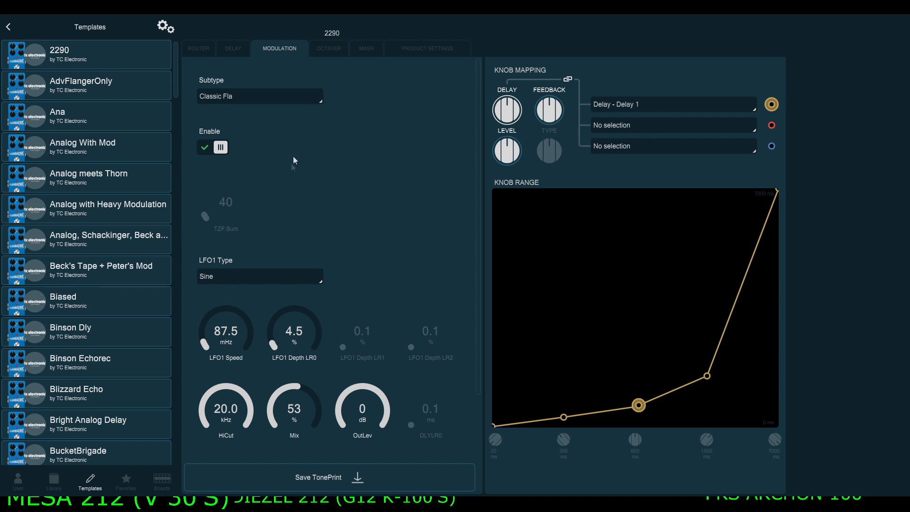
left_click(259, 96)
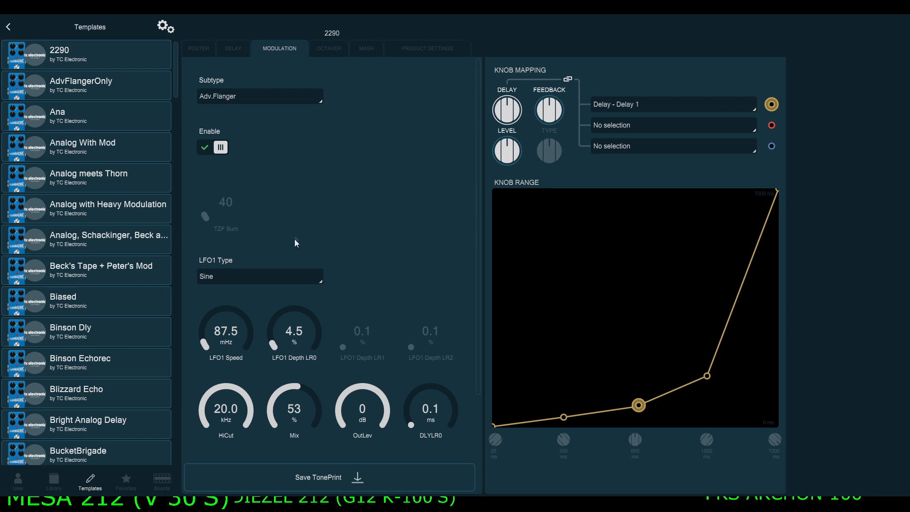
left_click(260, 96)
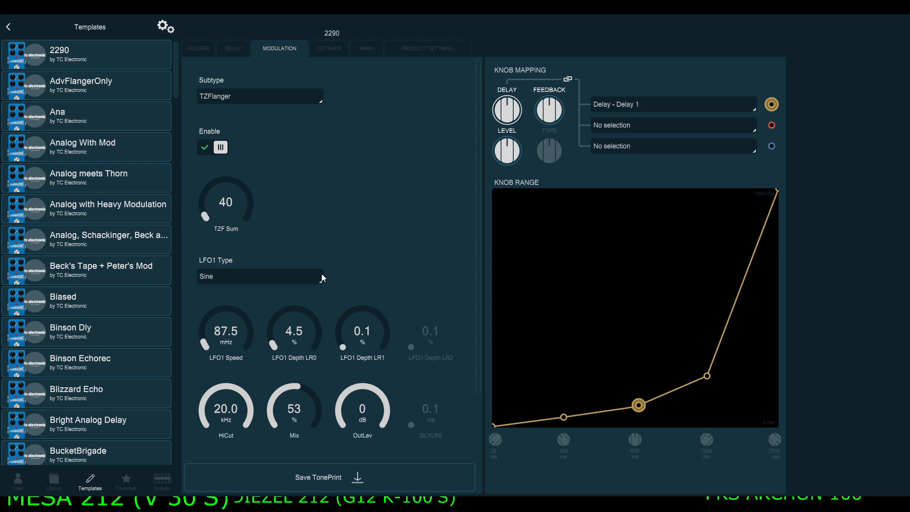
mouse_move(308, 102)
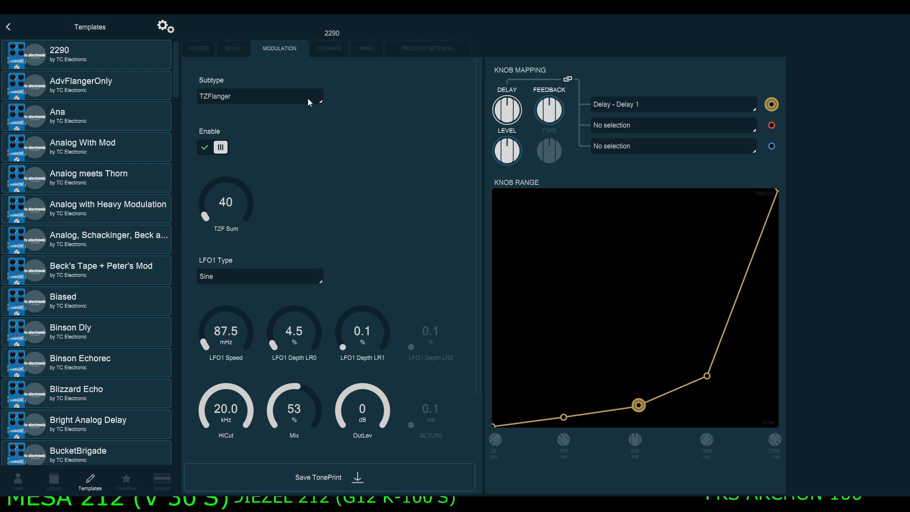
mouse_move(285, 152)
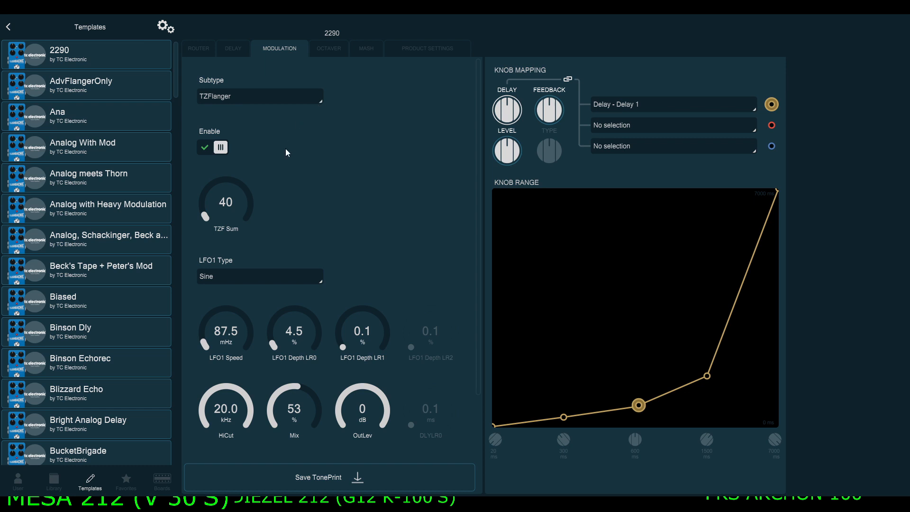
mouse_move(284, 188)
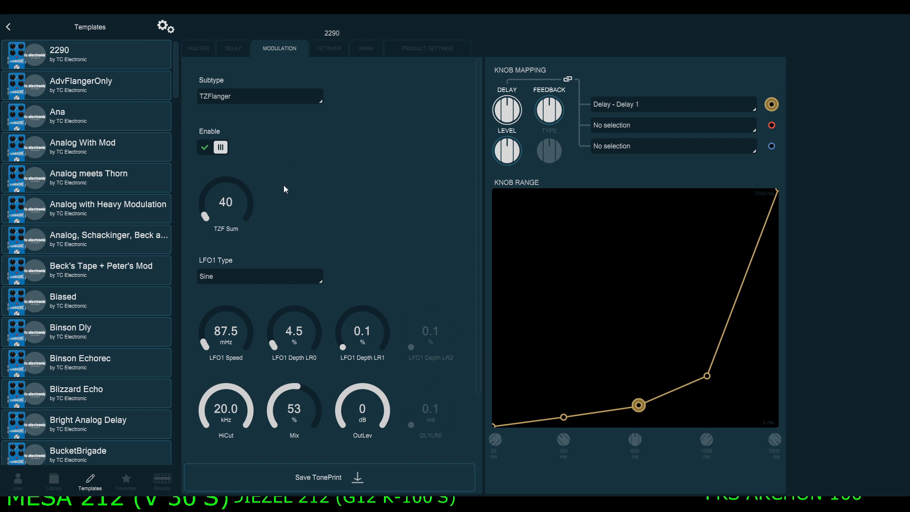
left_click(259, 96)
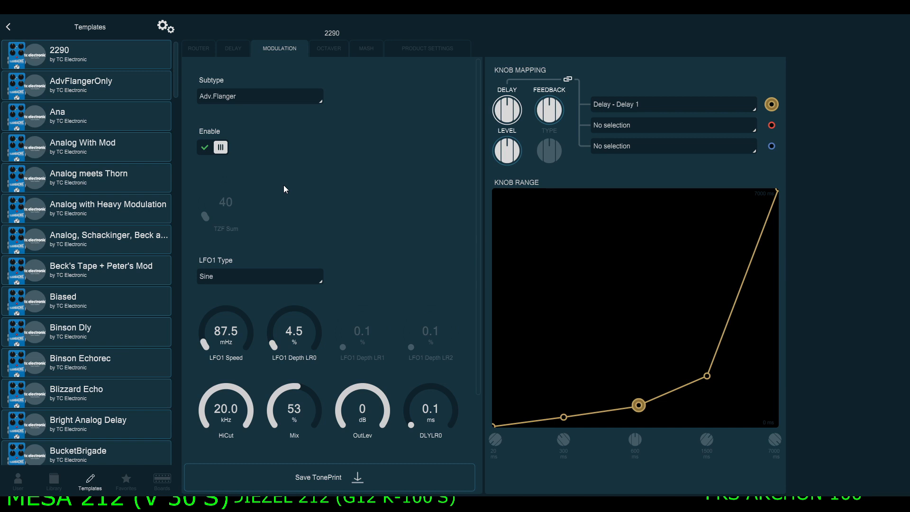
mouse_move(282, 193)
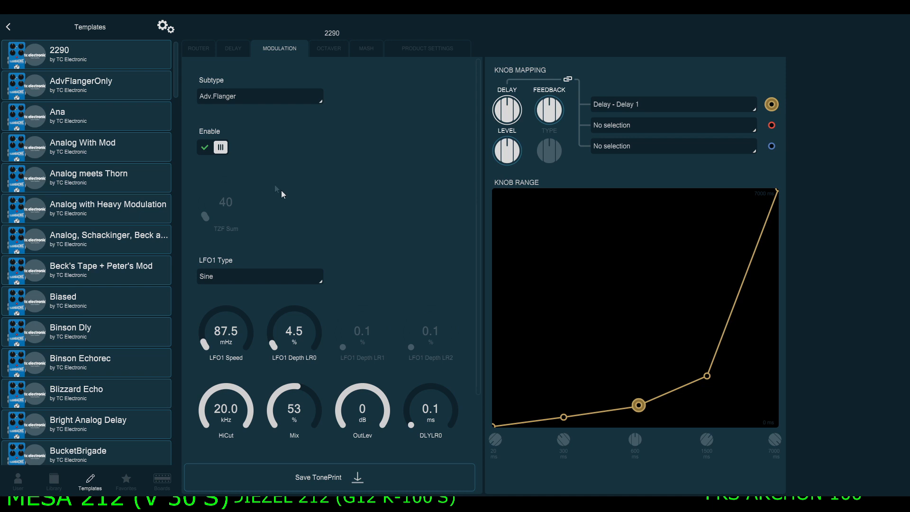
mouse_move(300, 412)
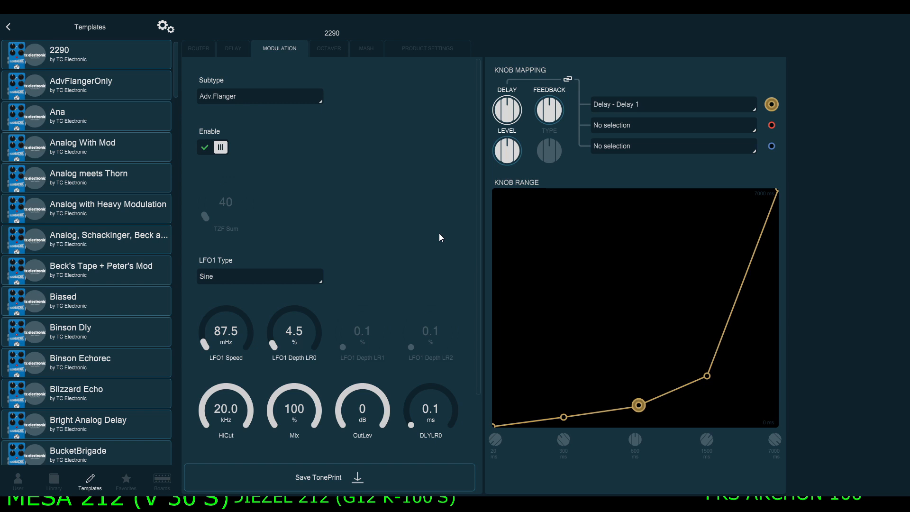
Step: Set the Adv.Flanger Mix to 100%
left_click_drag(294, 407, 294, 429)
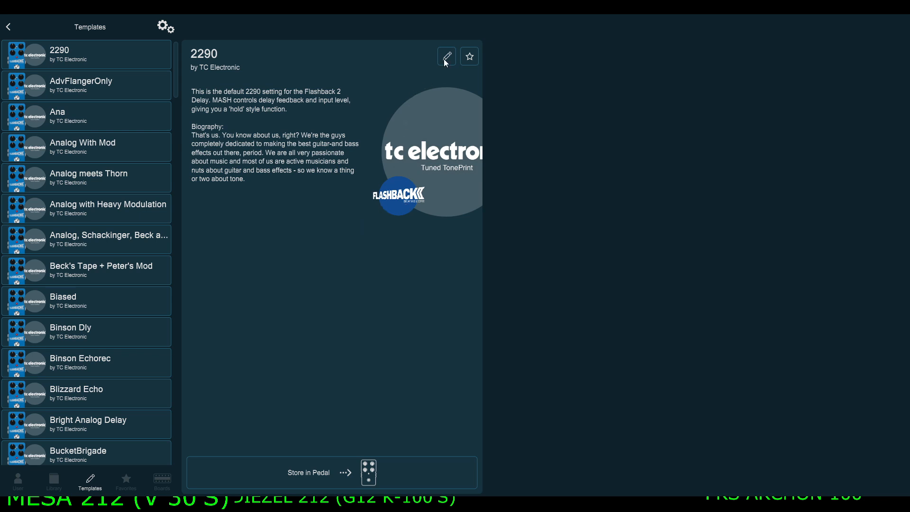
Step: Open the 2290 template, setting Delay 1 to 850 ms and feedback high cut to 8 kHz
left_click(446, 56)
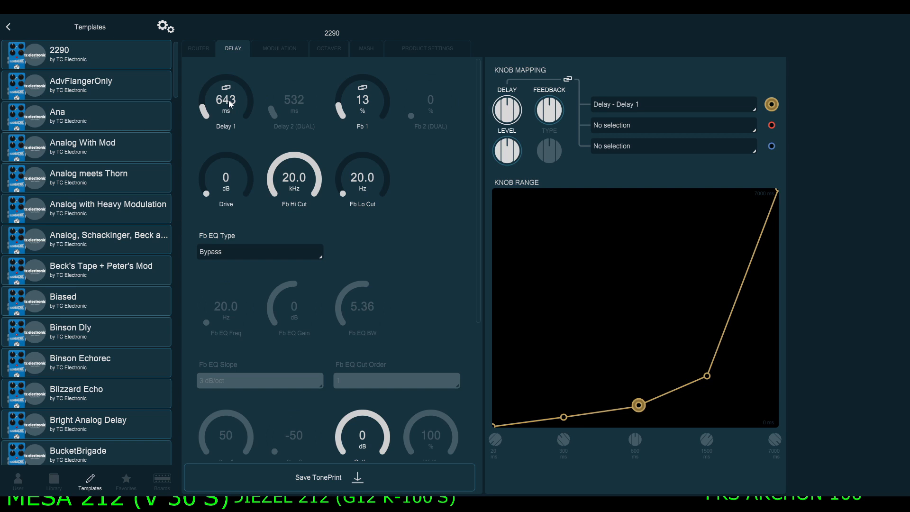
left_click_drag(226, 100, 225, 87)
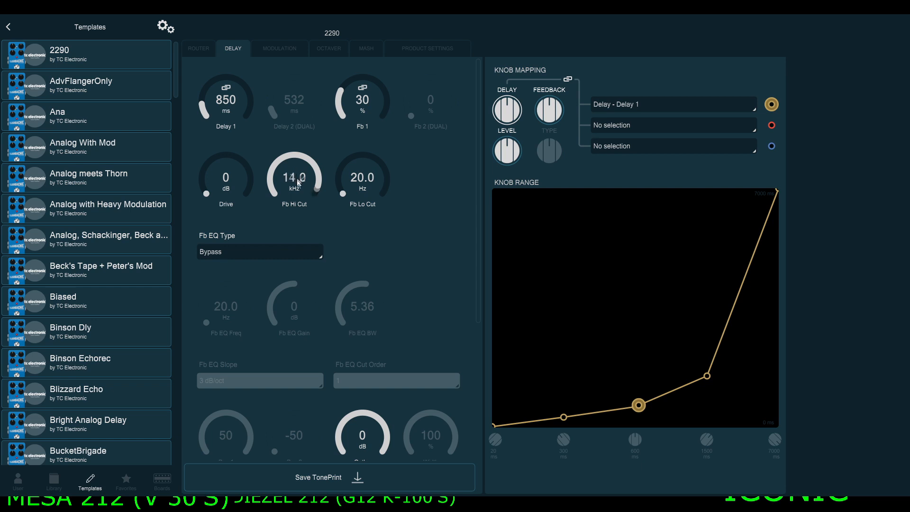
left_click_drag(295, 176, 294, 188)
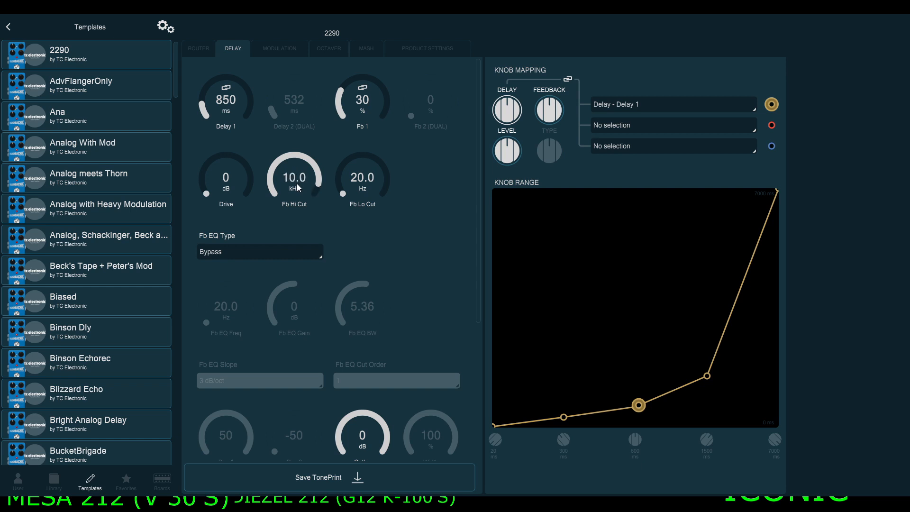
left_click_drag(294, 177, 302, 191)
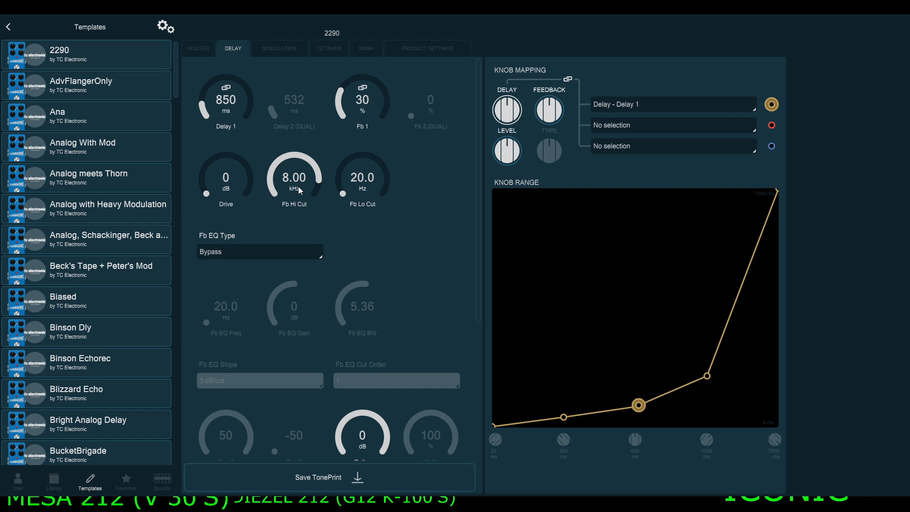
mouse_move(308, 226)
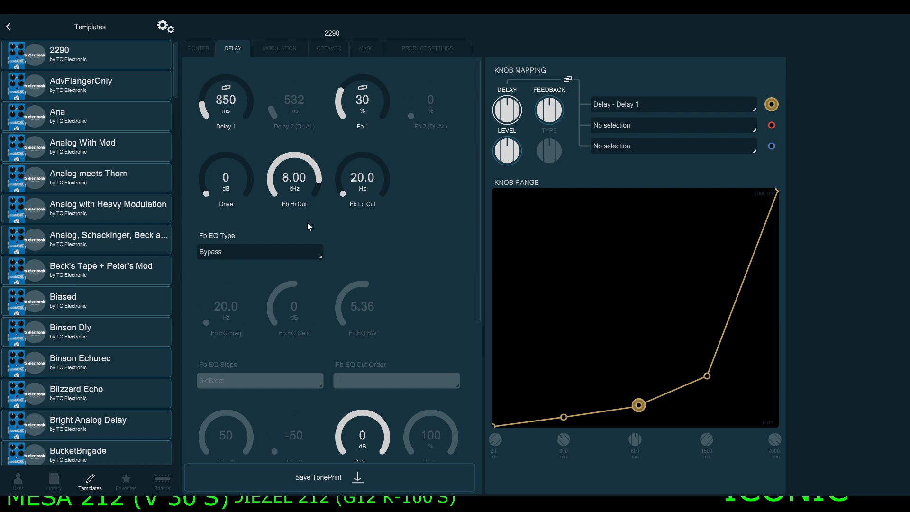
mouse_move(332, 177)
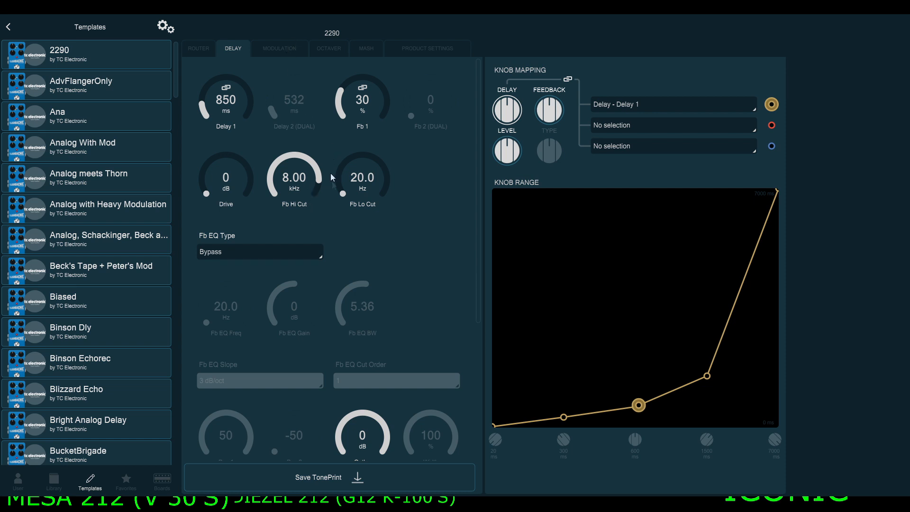
Step: Try the feedback low cut at 100 Hz, then return it to 20 Hz
scroll("down", 3)
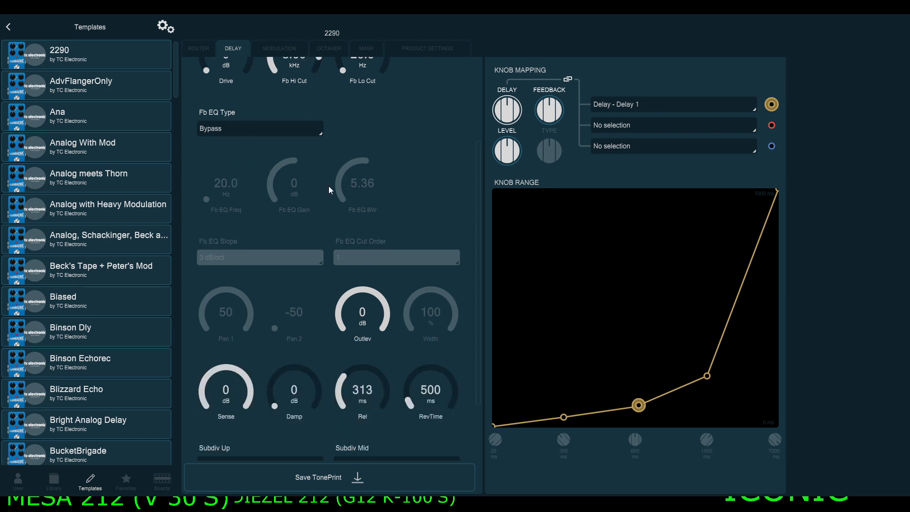
mouse_move(320, 300)
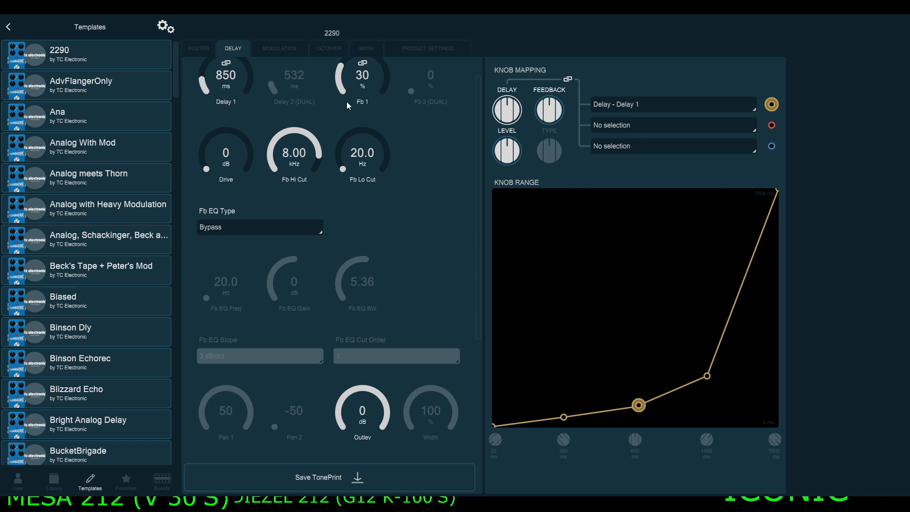
mouse_move(344, 132)
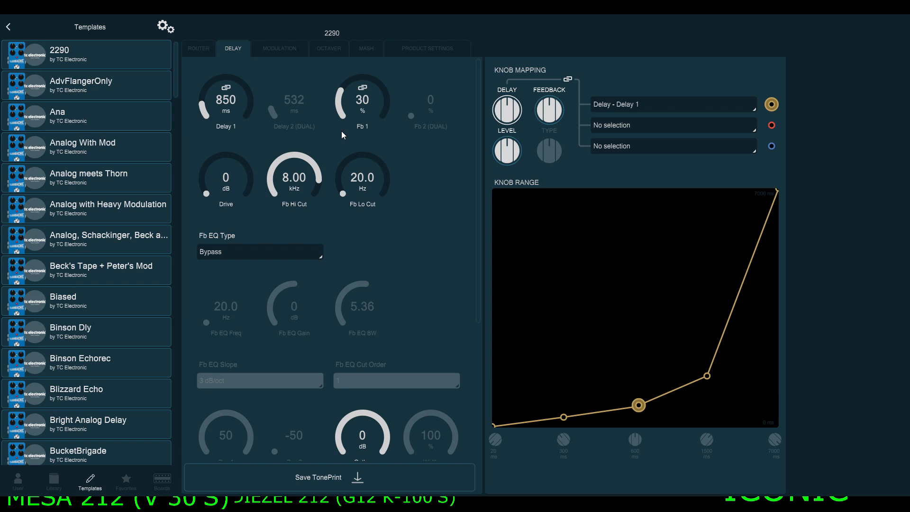
mouse_move(349, 191)
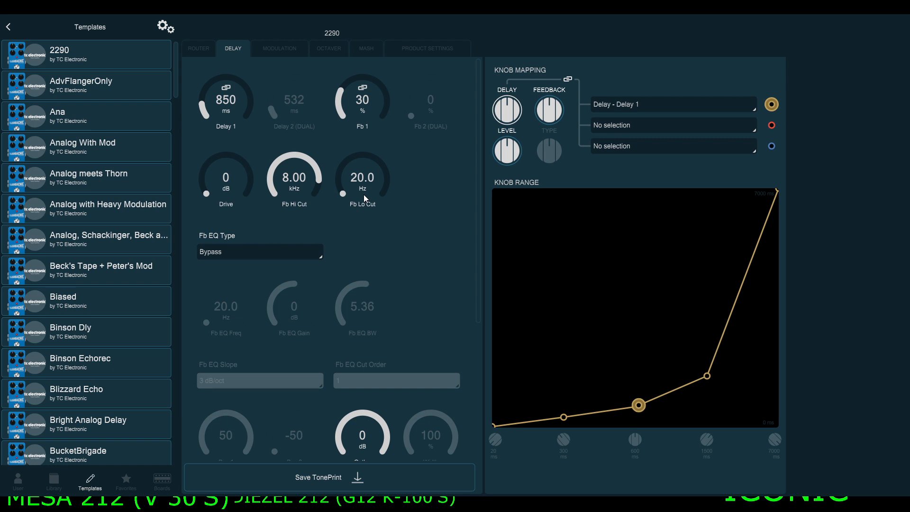
left_click_drag(362, 176, 362, 145)
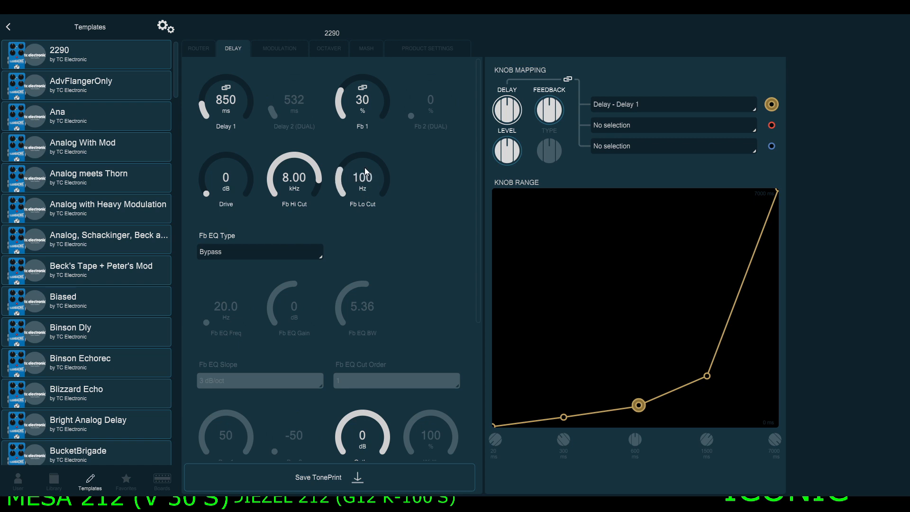
left_click_drag(362, 177, 362, 165)
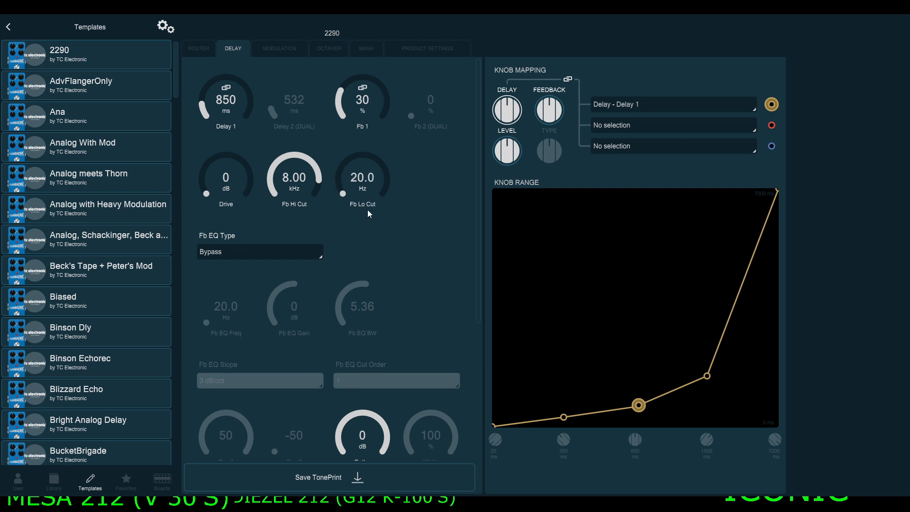
mouse_move(364, 199)
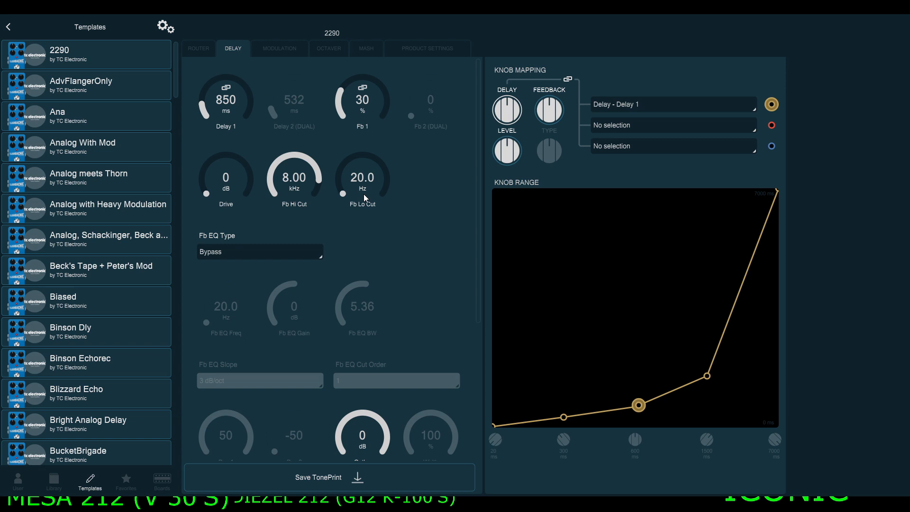
mouse_move(363, 191)
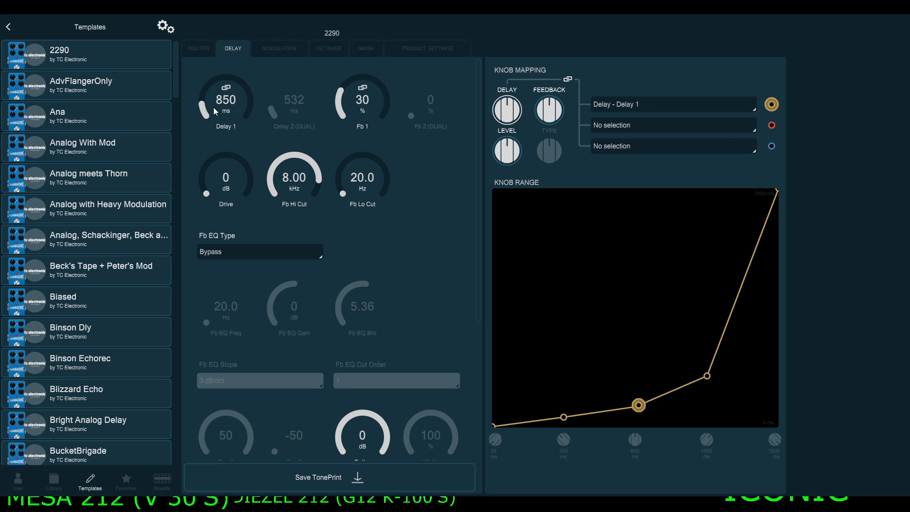
mouse_move(370, 119)
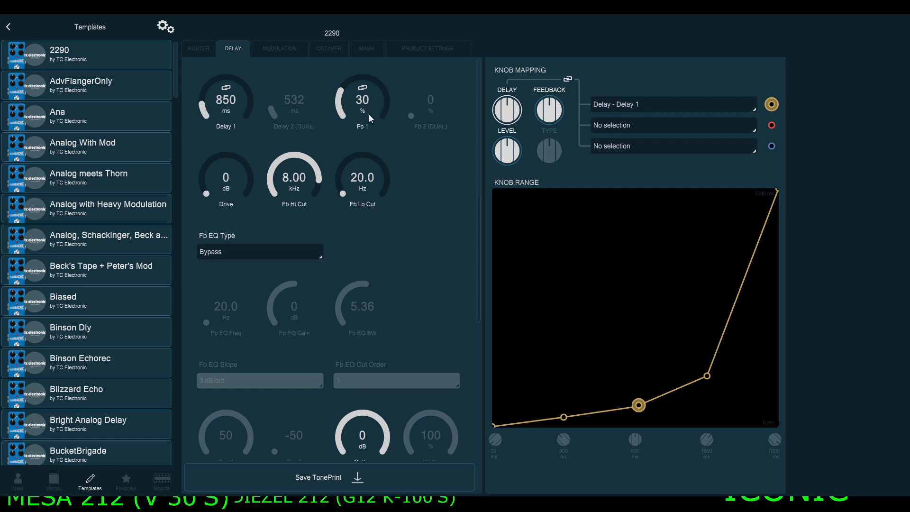
mouse_move(300, 189)
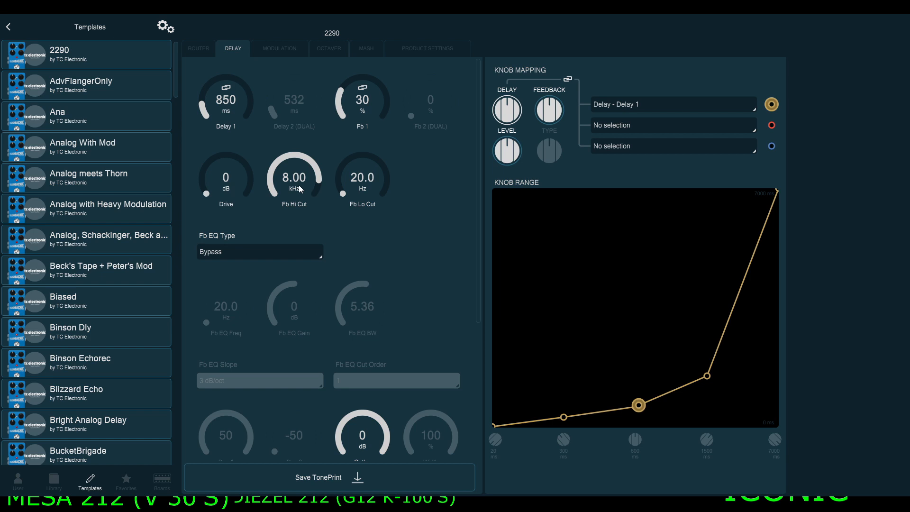
mouse_move(301, 202)
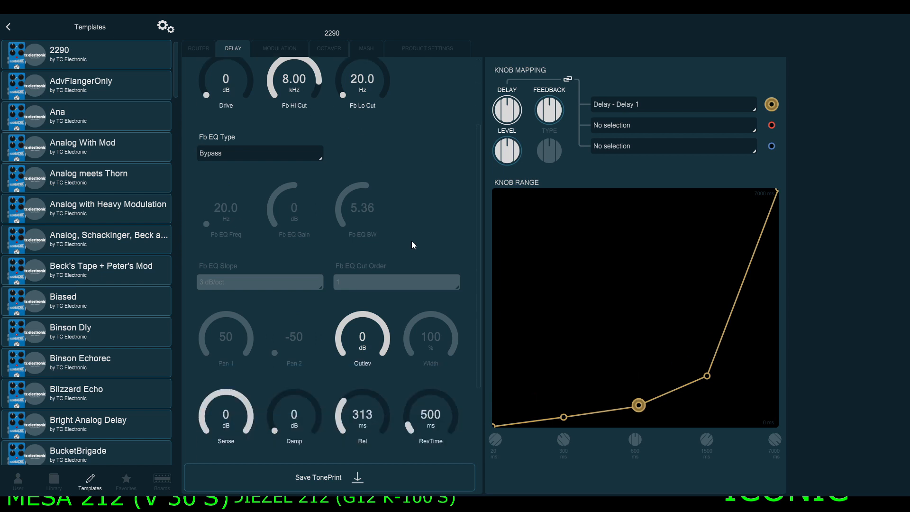
scroll("down", 3)
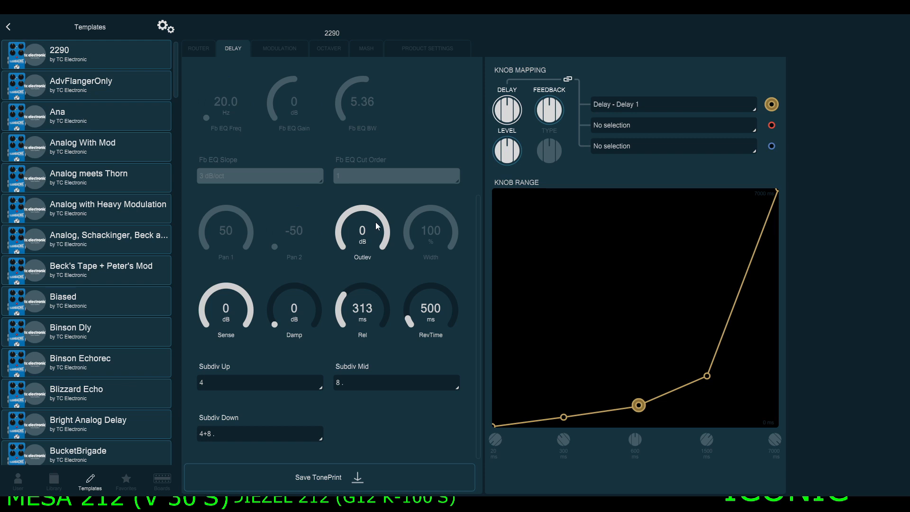
mouse_move(375, 240)
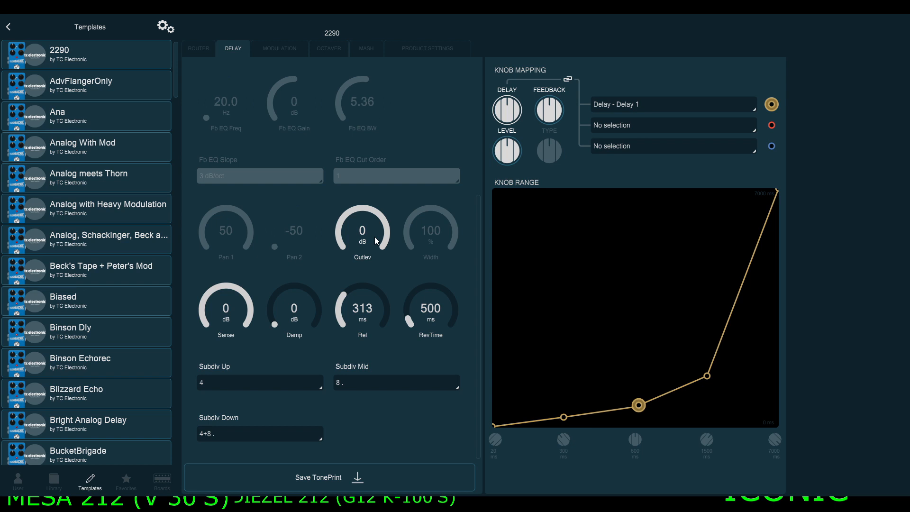
mouse_move(362, 268)
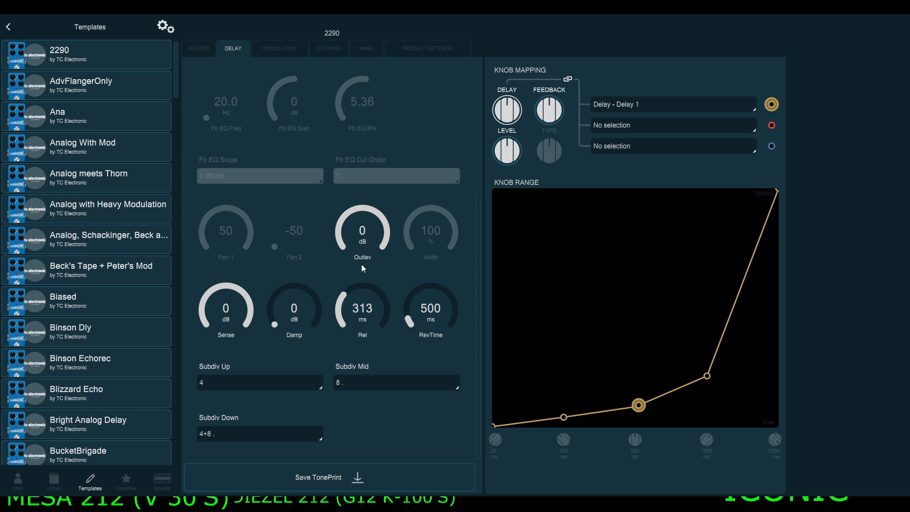
Step: Enable modulation on the 2290 TonePrint and choose the Adv.Flanger subtype
left_click(279, 48)
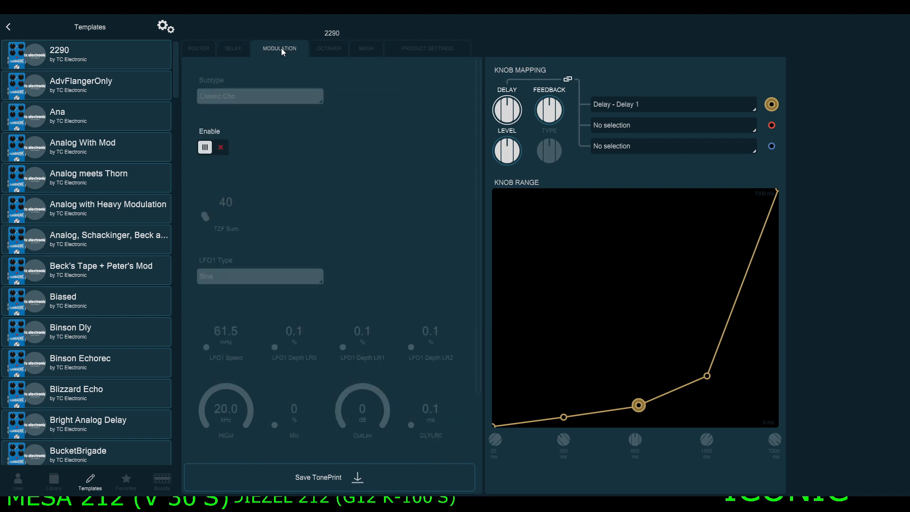
left_click(204, 147)
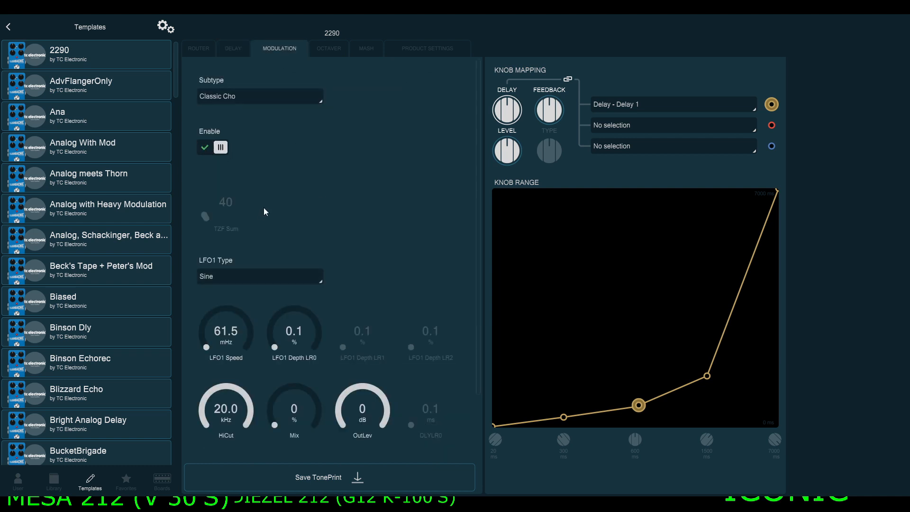
mouse_move(266, 212)
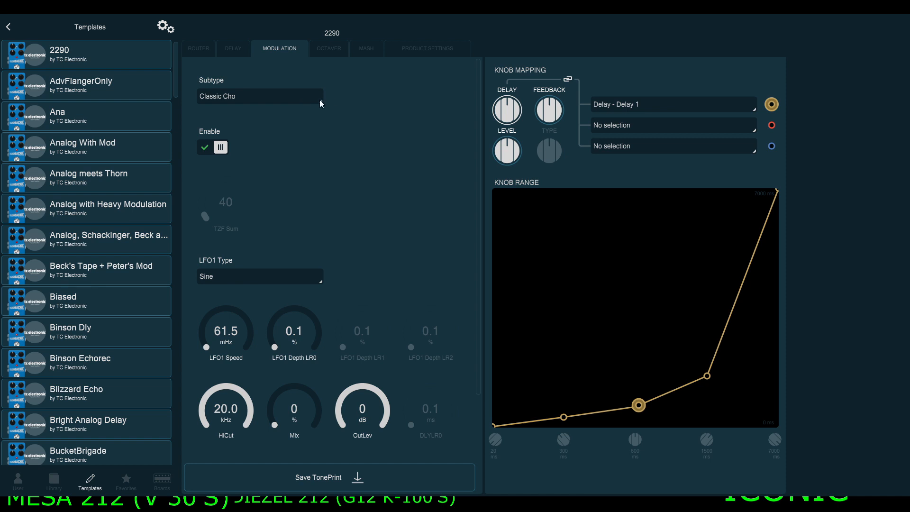
mouse_move(284, 161)
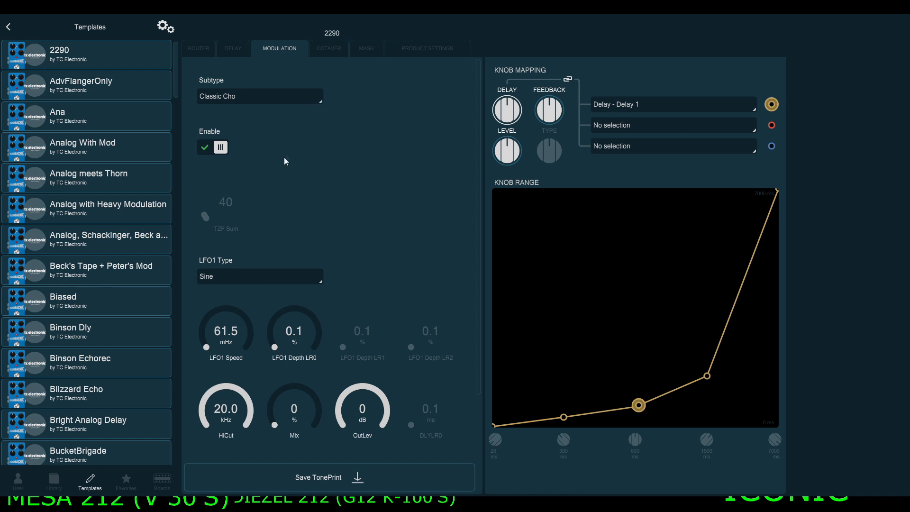
left_click(259, 96)
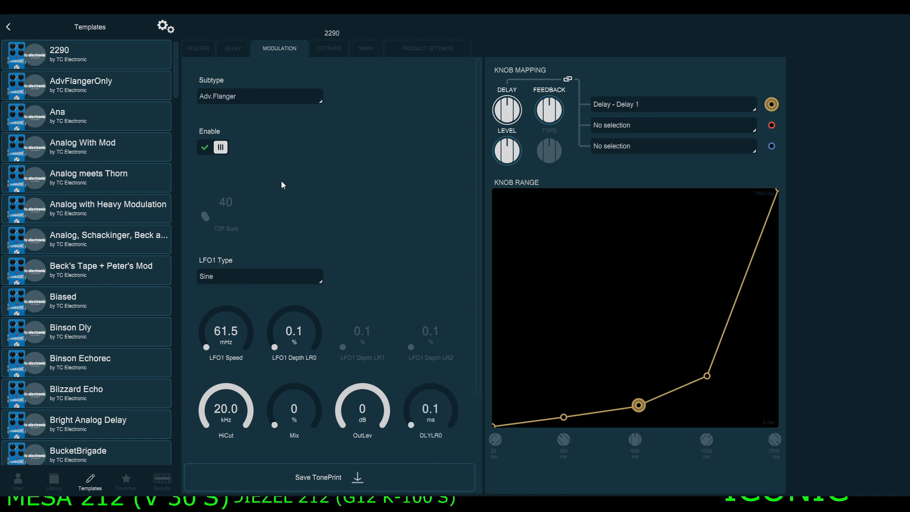
Step: Set the flanger's LFO1 Depth LR0 to 4.5% and LFO1 Speed to 92.5 mHz
scroll("down", 3)
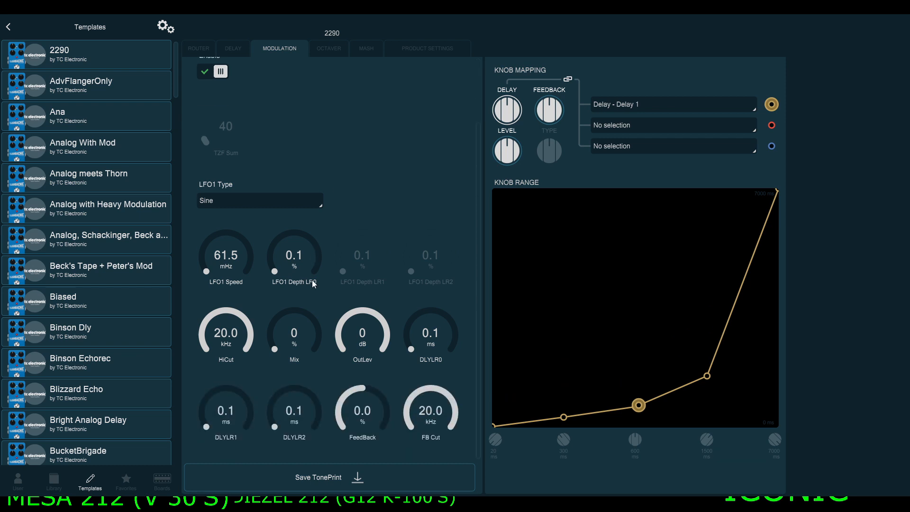
left_click_drag(273, 273, 277, 264)
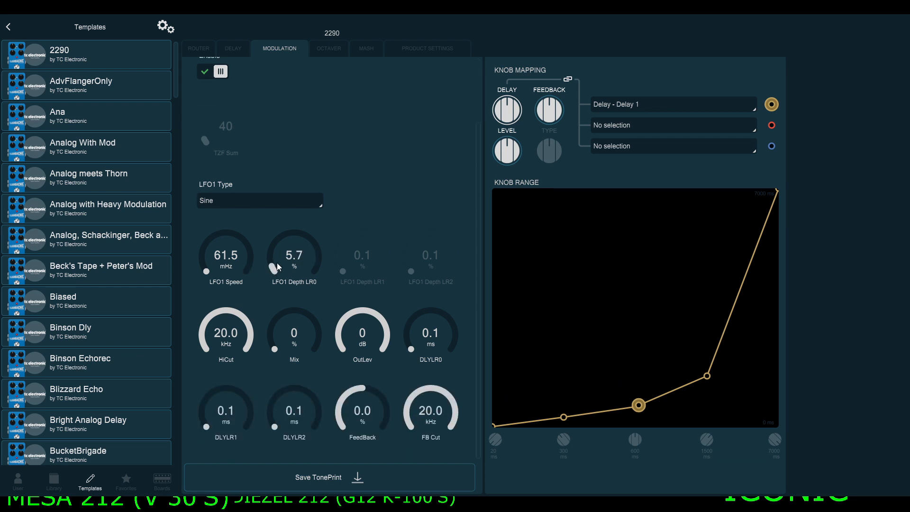
left_click_drag(293, 252, 293, 273)
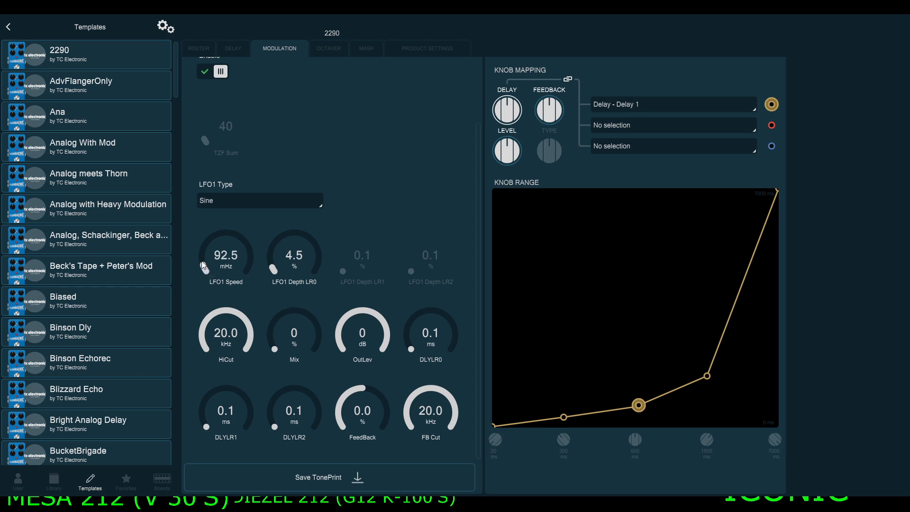
left_click_drag(294, 332, 279, 310)
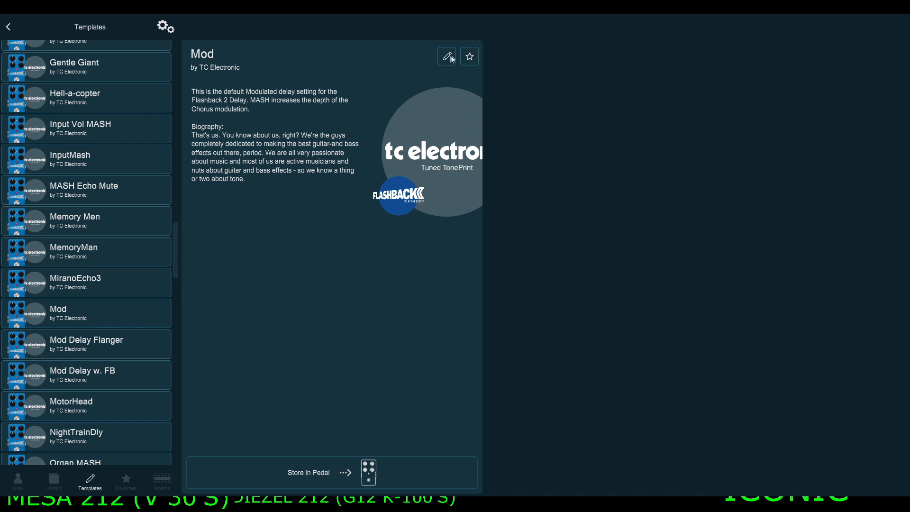
Step: Open the Mod template in the editor on its Delay tab
left_click(447, 56)
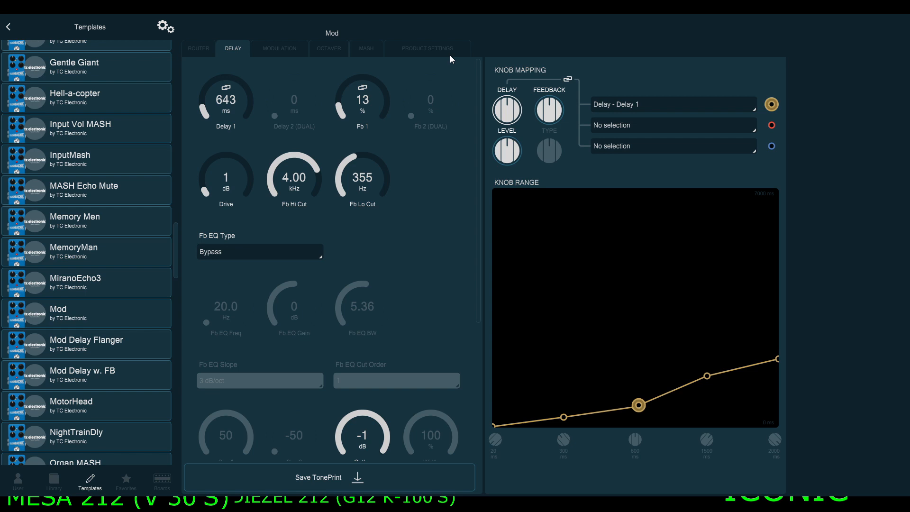
mouse_move(427, 181)
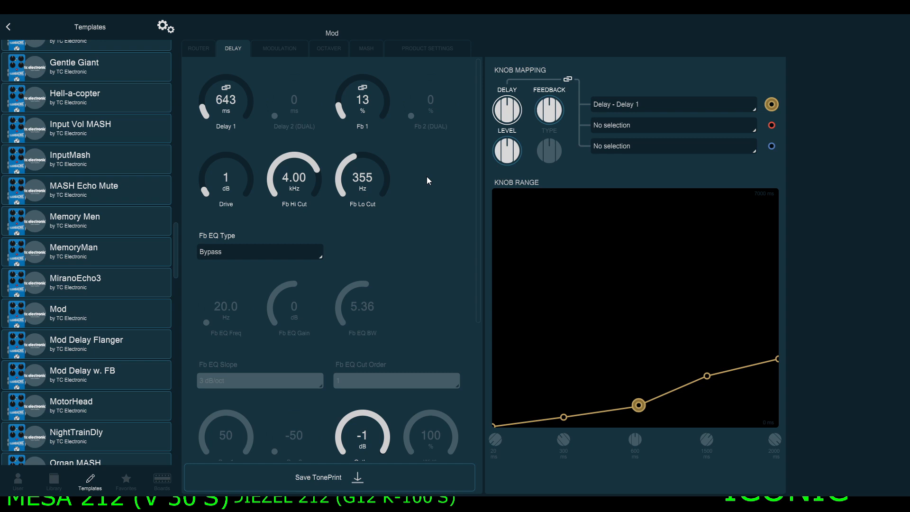
mouse_move(416, 118)
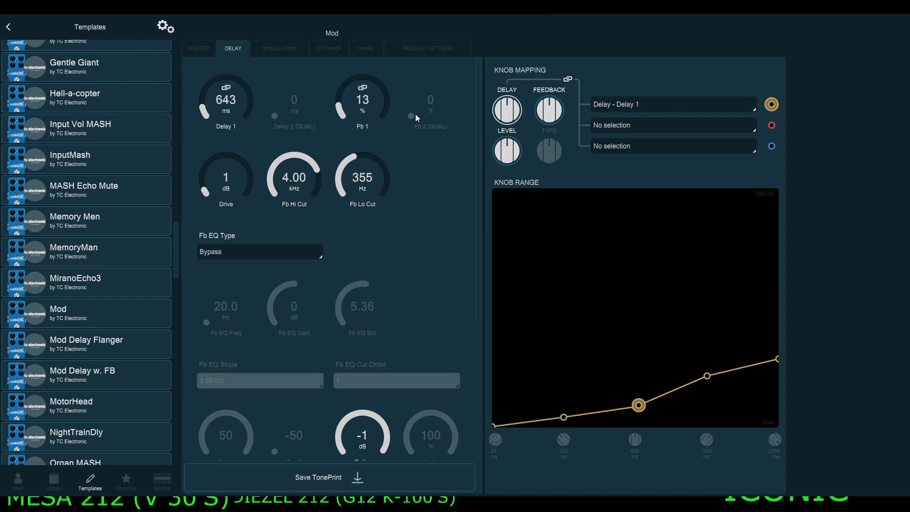
mouse_move(240, 108)
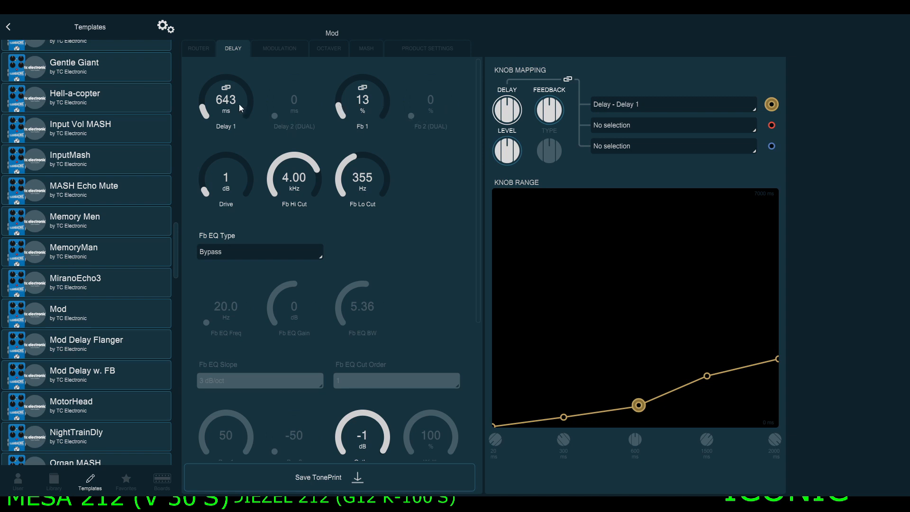
Step: Display the Mod template's Modulation page: TriChorus enabled, LFO1 speed 1.00 Hz, mix 100%
left_click(279, 48)
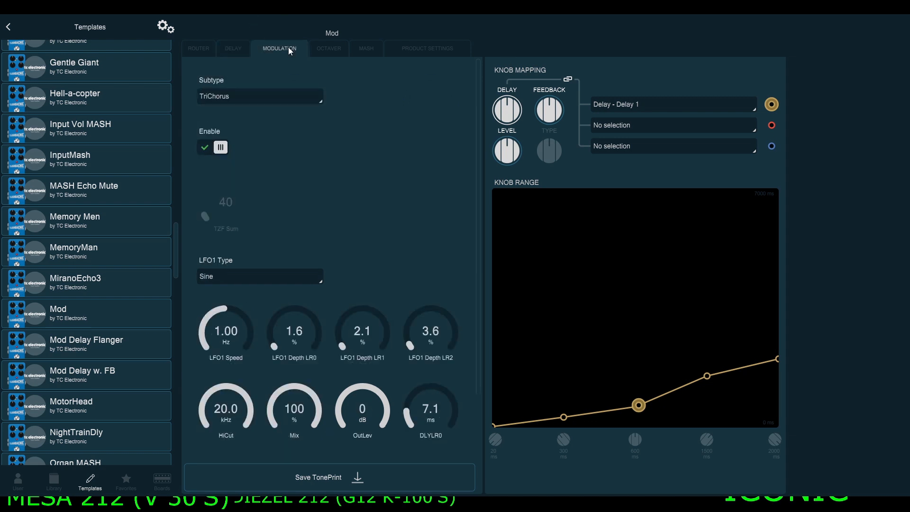
scroll("down", 3)
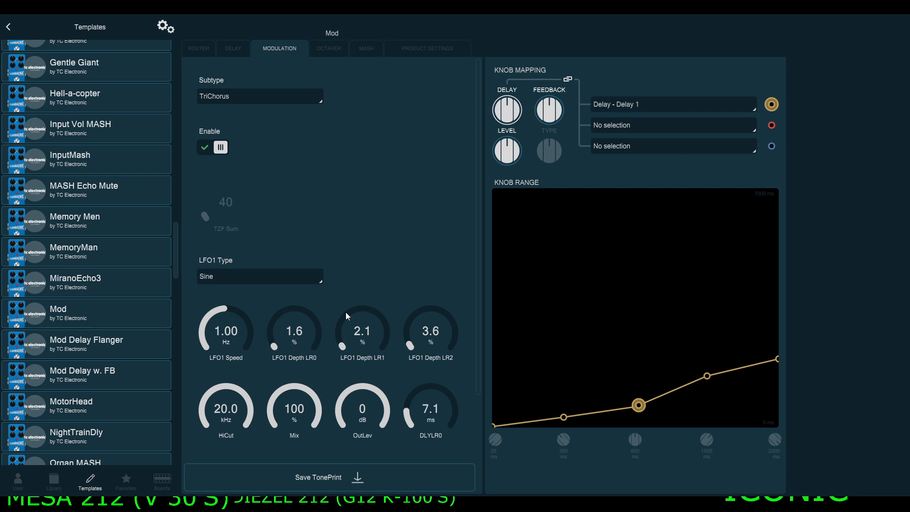
mouse_move(382, 250)
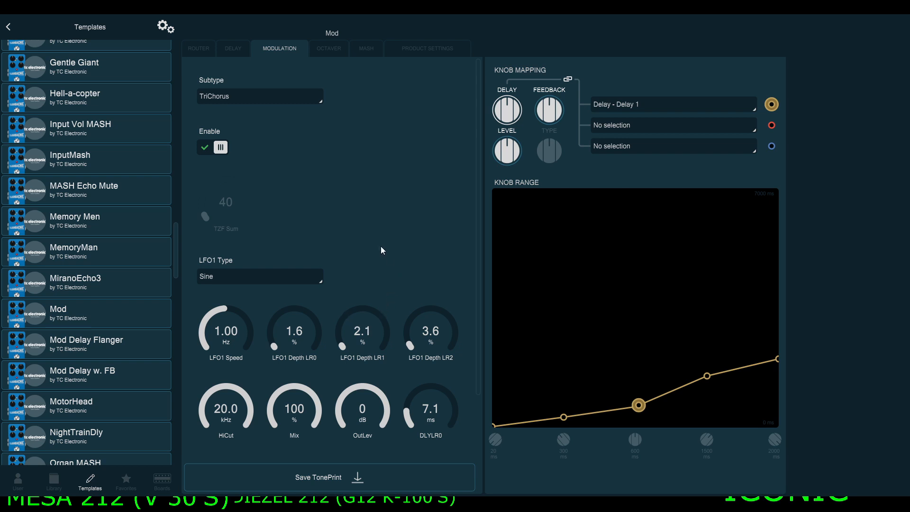
mouse_move(379, 247)
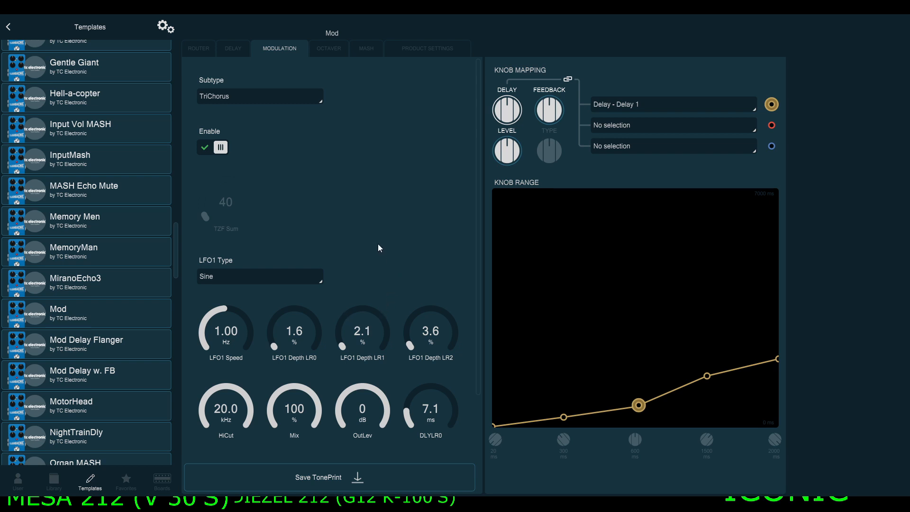